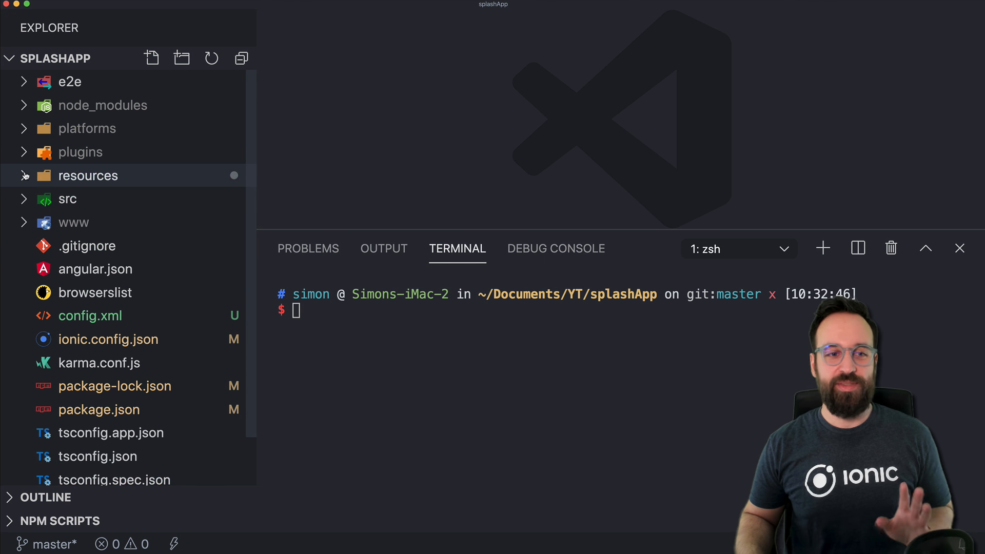
# Expand the resources folder and preview the current icon.png and splash.png images
pyautogui.click(88, 175)
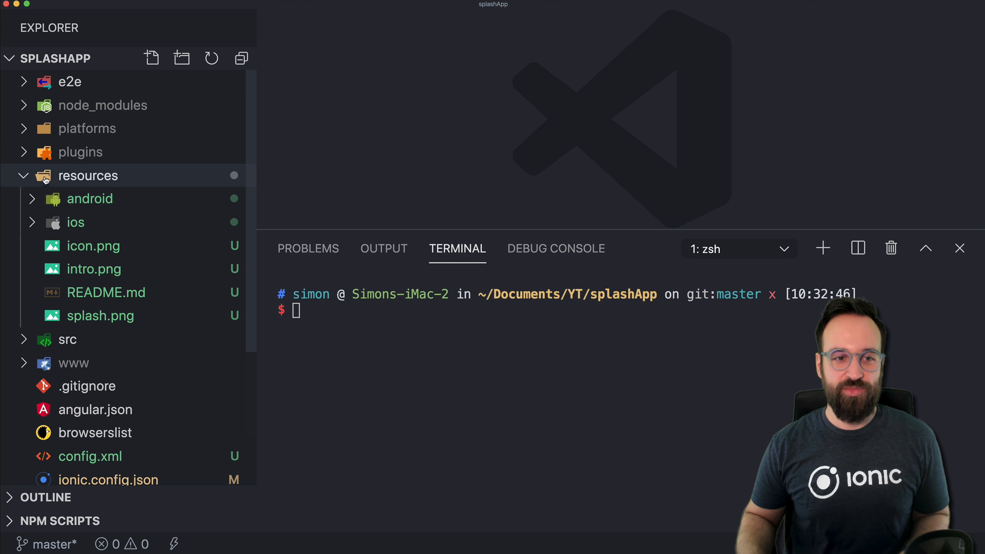
pyautogui.click(93, 246)
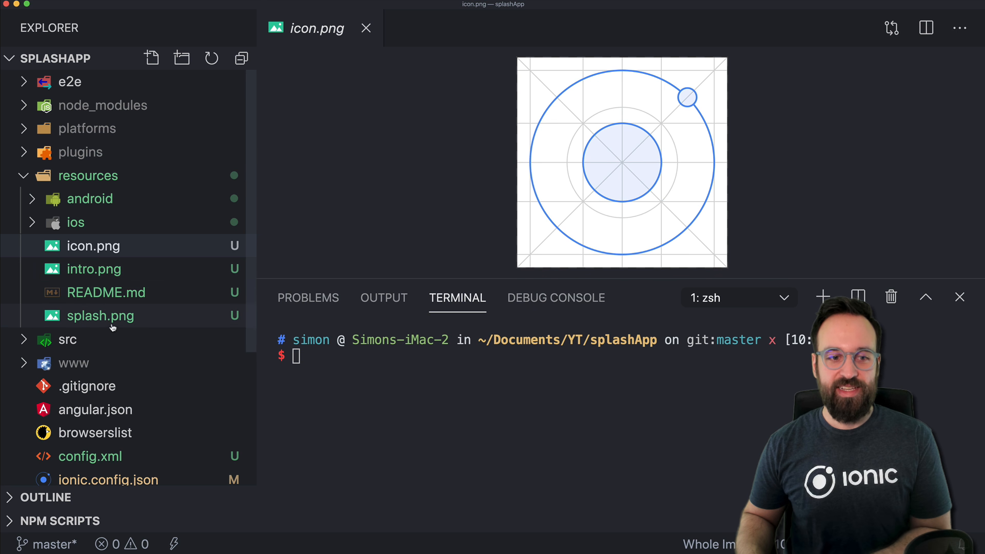
pyautogui.click(100, 316)
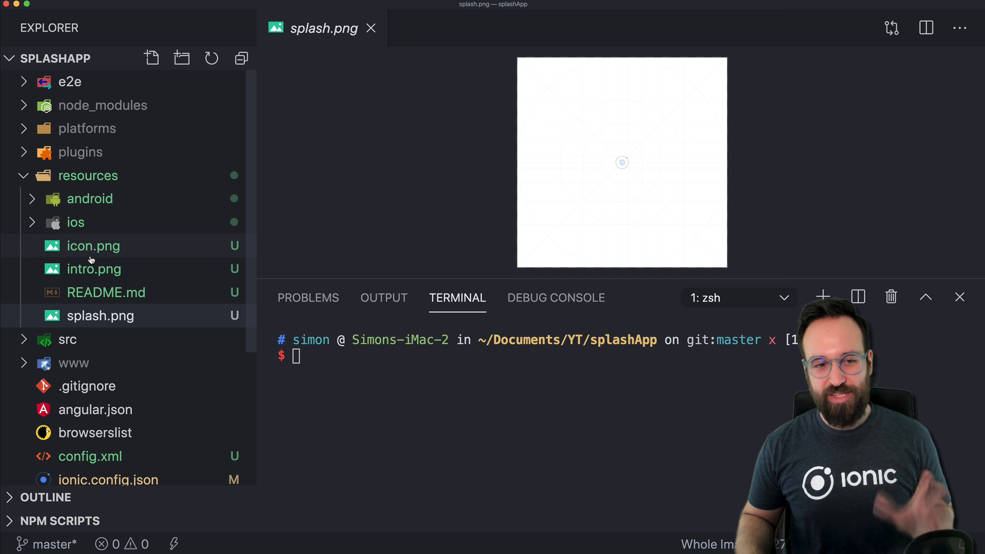
pyautogui.moveTo(93, 268)
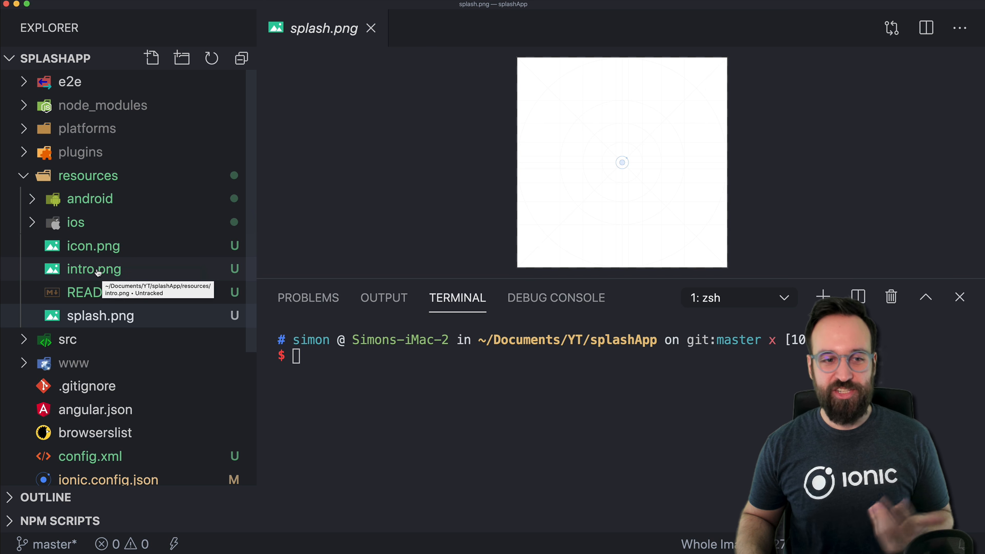
# Make splash.png the Ionic Academy intro image and begin the ionic cordova resources command
pyautogui.click(93, 269)
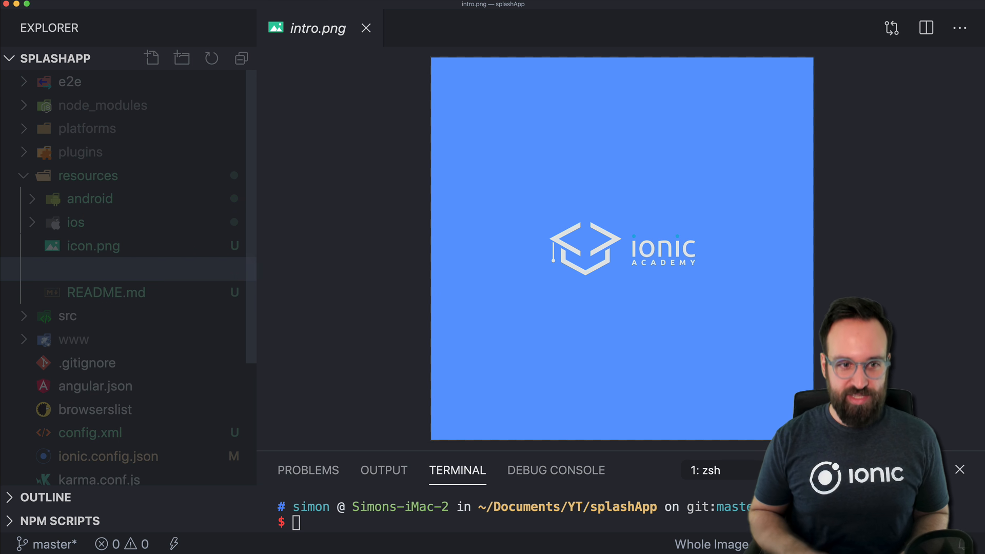
pyautogui.click(100, 292)
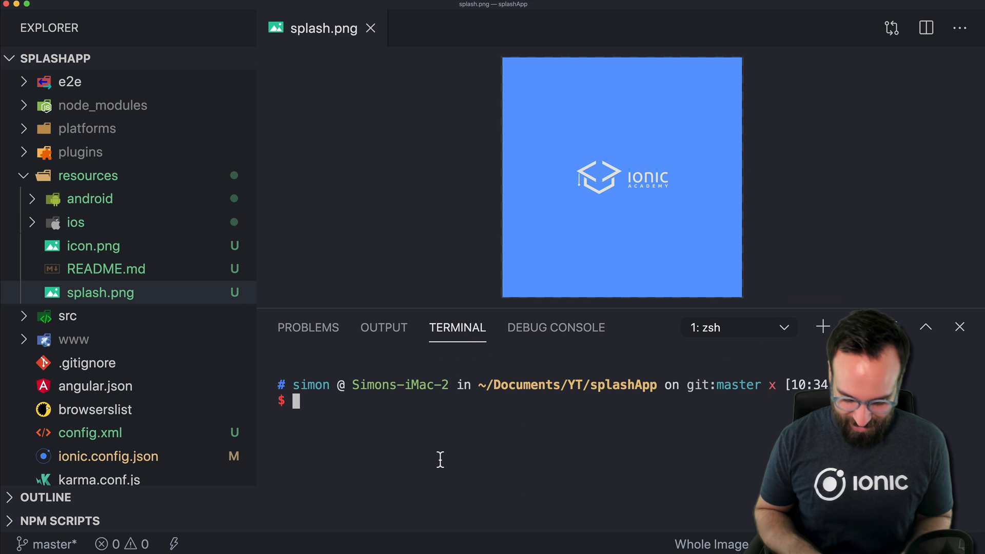
pyautogui.write('ionic cordova re')
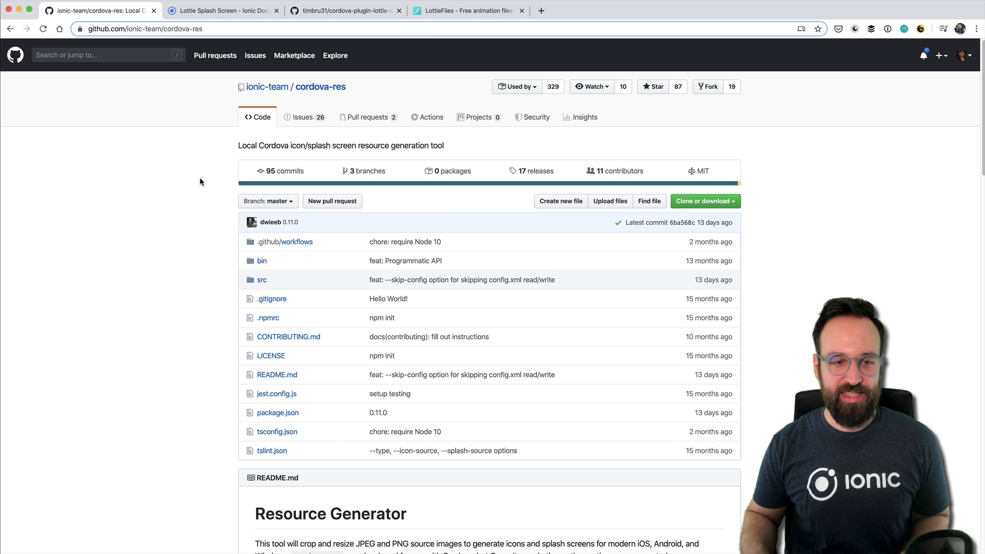
pyautogui.scroll(-3)
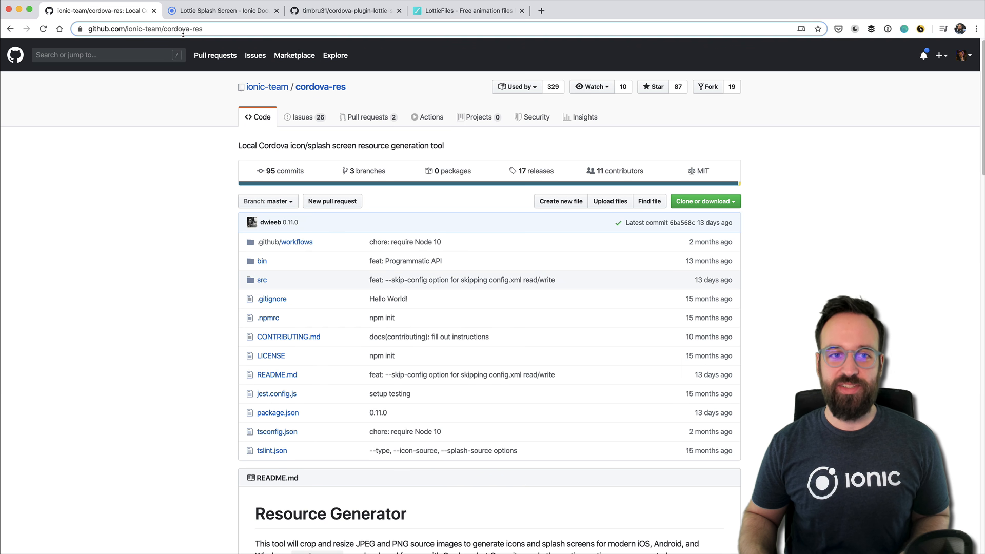
pyautogui.scroll(-3)
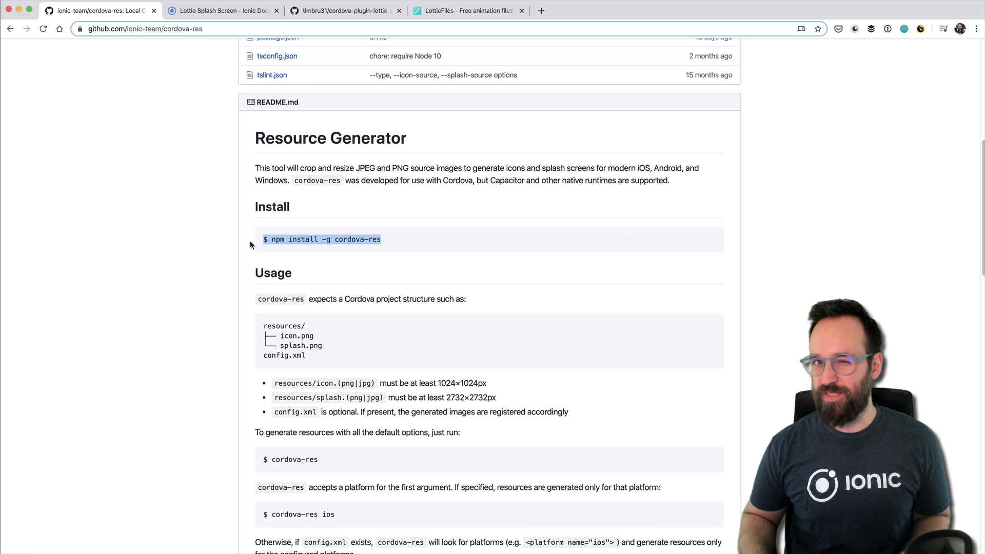
pyautogui.scroll(-3)
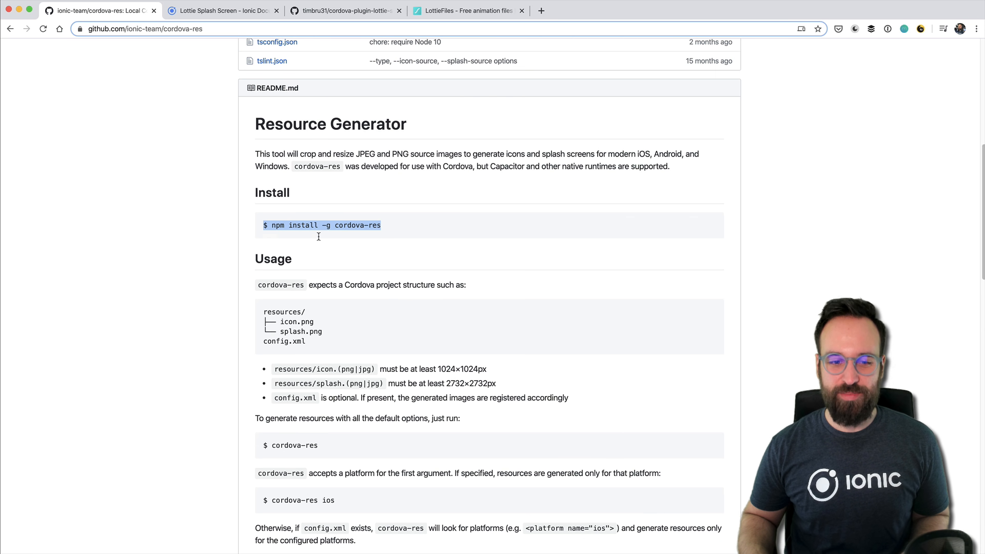
pyautogui.scroll(-3)
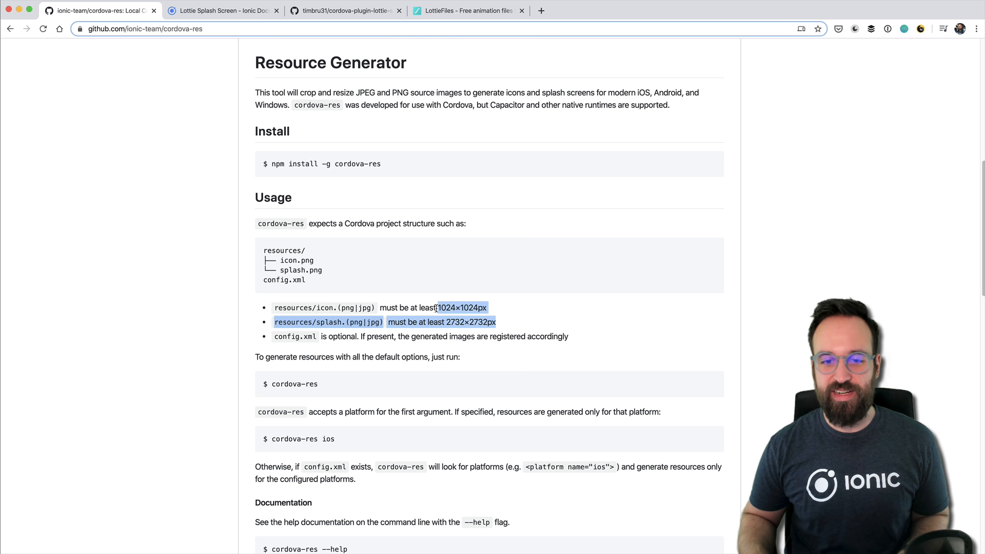
pyautogui.scroll(-3)
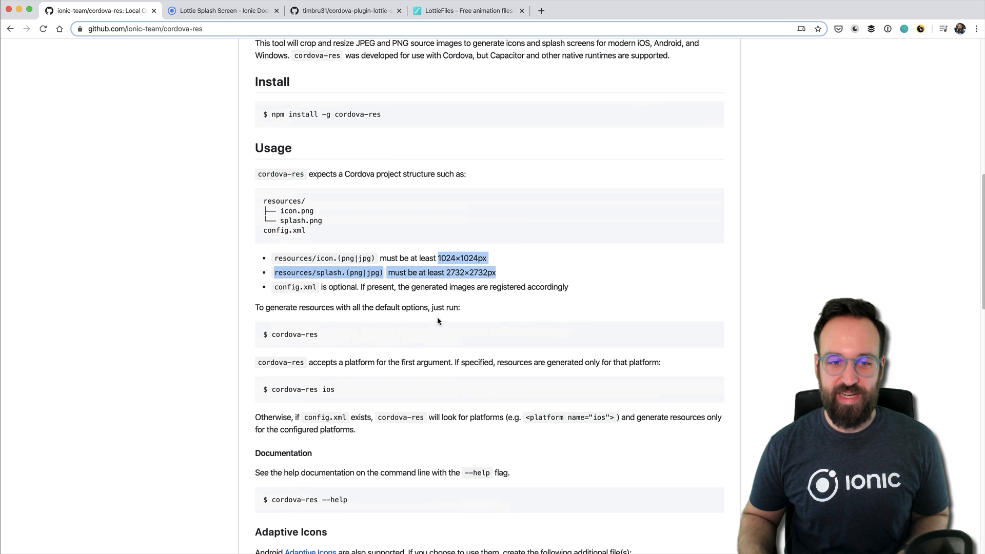
pyautogui.scroll(-3)
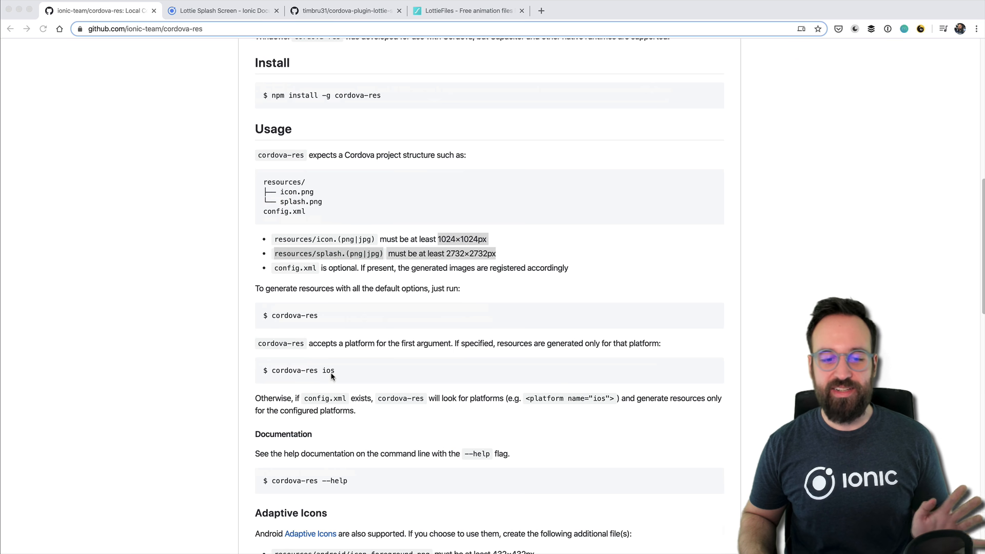
pyautogui.scroll(-3)
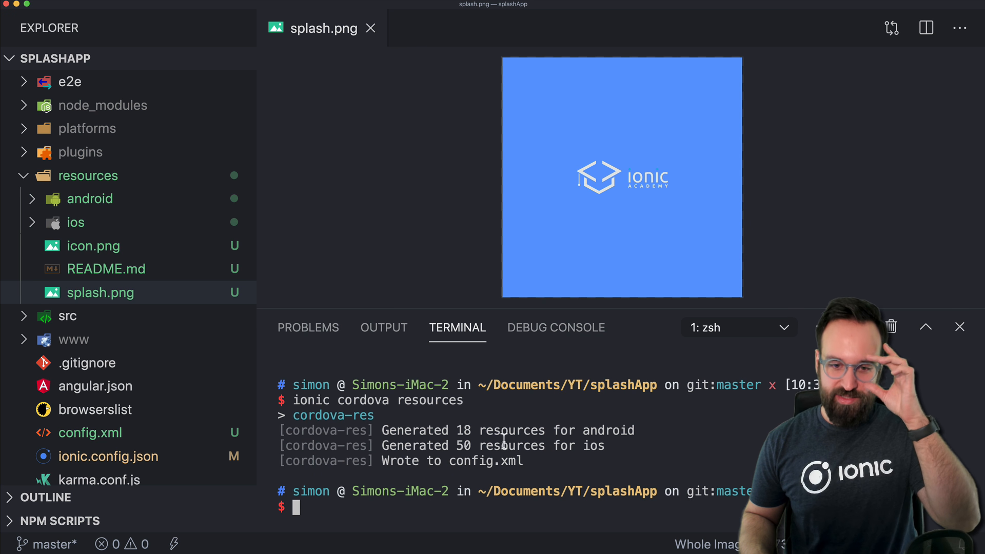
# Open the generated Default-Landscape~ipad splash images and start the ionic cordova iOS build
pyautogui.click(75, 221)
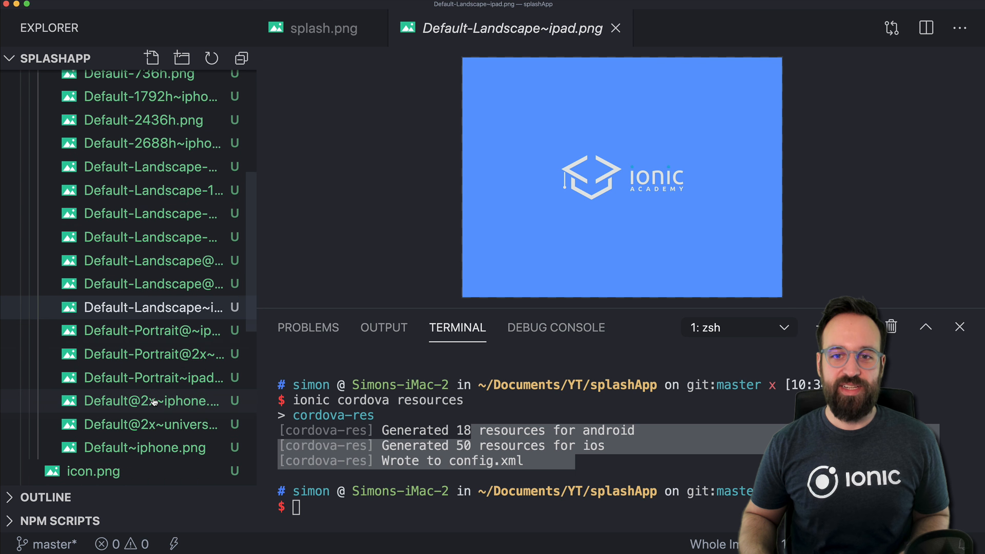
pyautogui.click(151, 354)
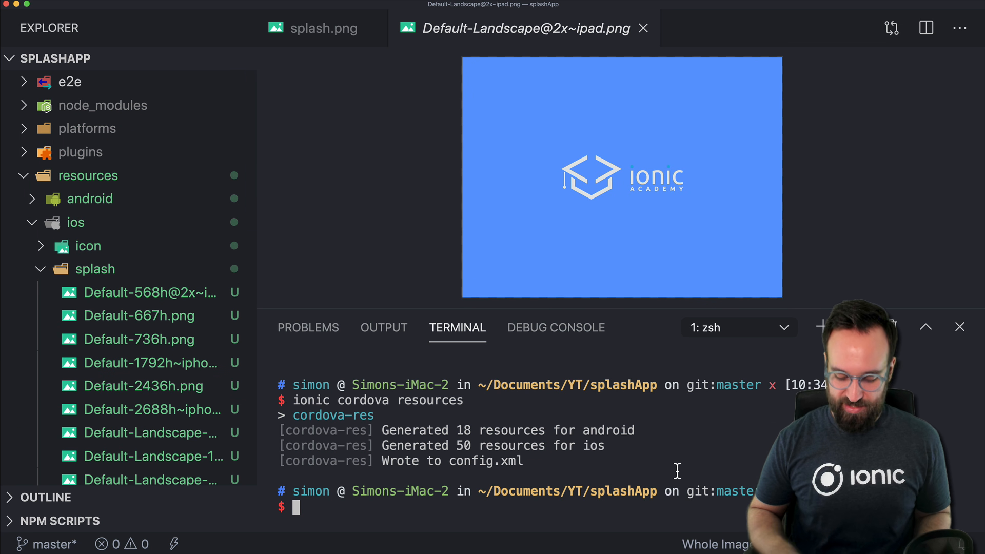
pyautogui.write('ionic cordova build ios')
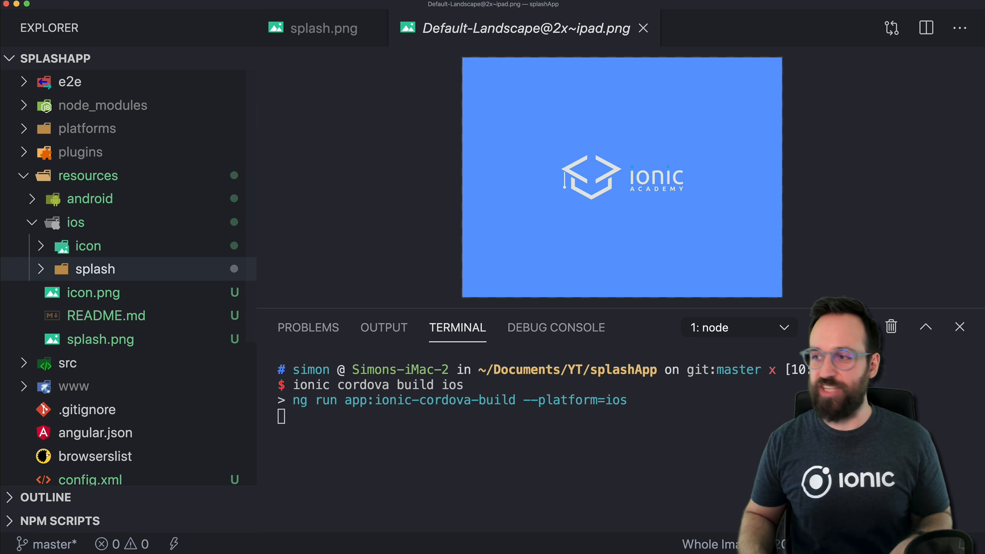
pyautogui.moveTo(403, 336)
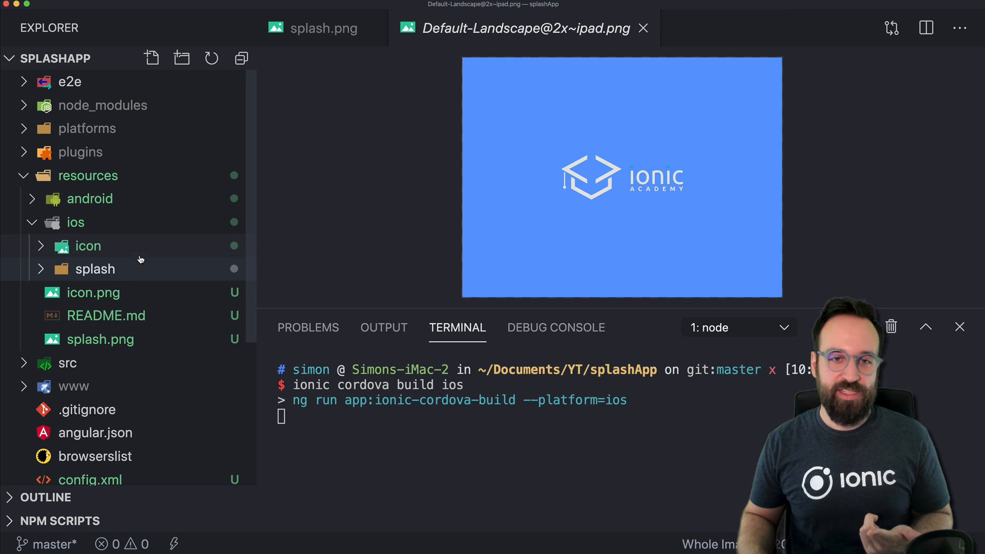
# Open config.xml, scroll to the splash preferences and separate them with blank lines
pyautogui.click(95, 268)
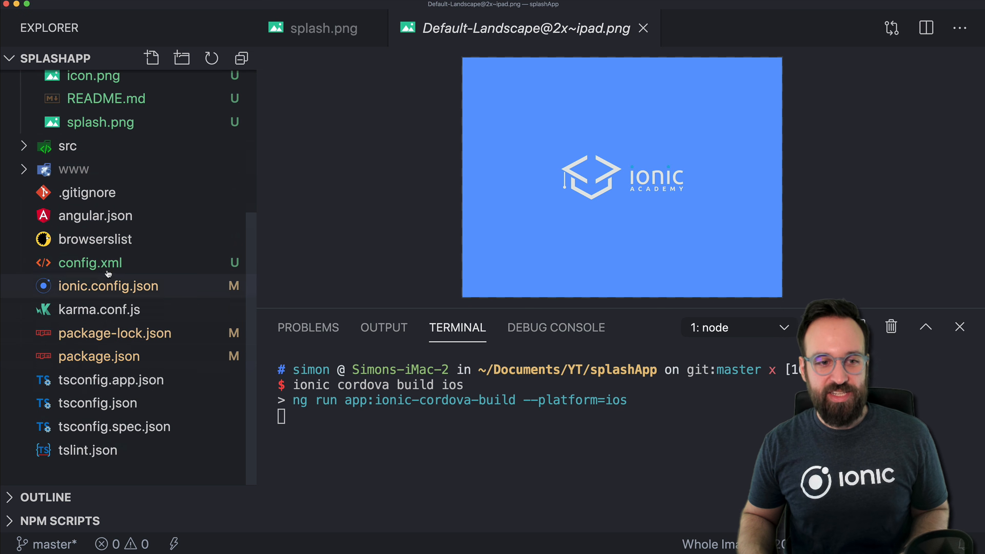
pyautogui.click(90, 263)
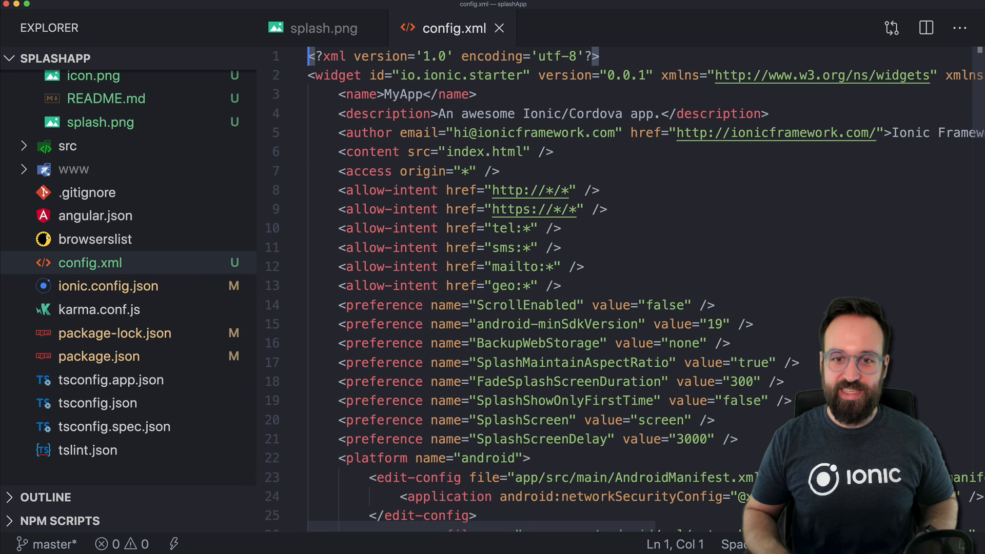
pyautogui.scroll(-3)
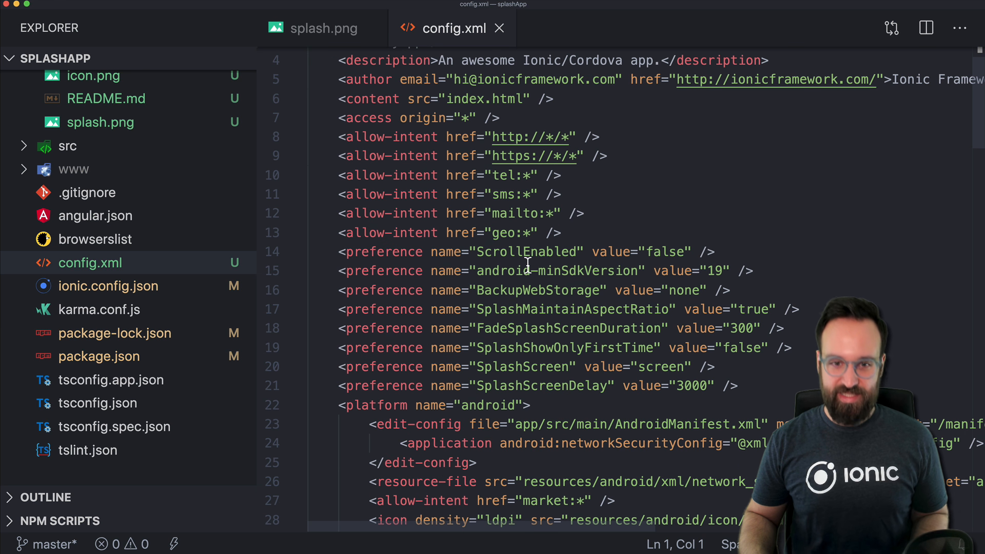
pyautogui.scroll(-3)
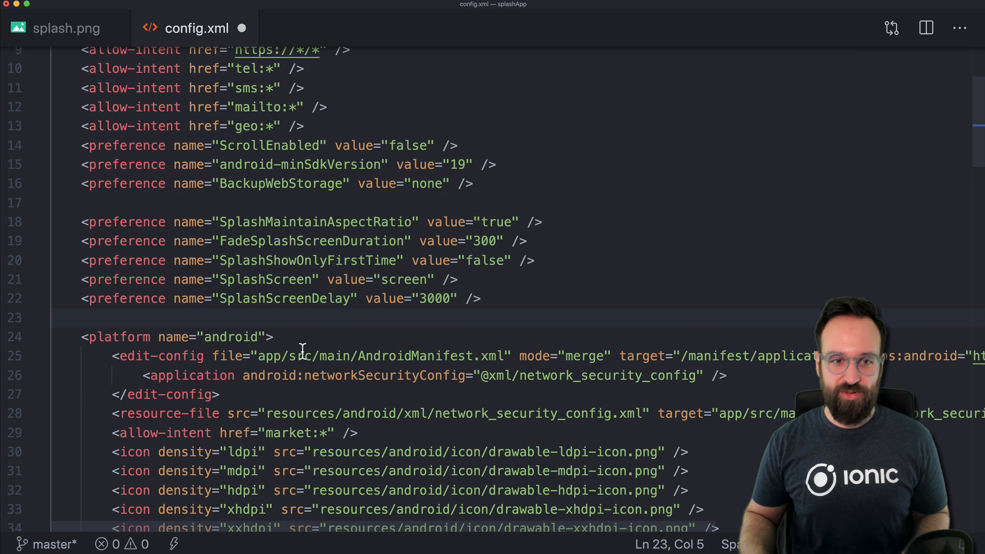
pyautogui.moveTo(81, 222); pyautogui.dragTo(274, 299)
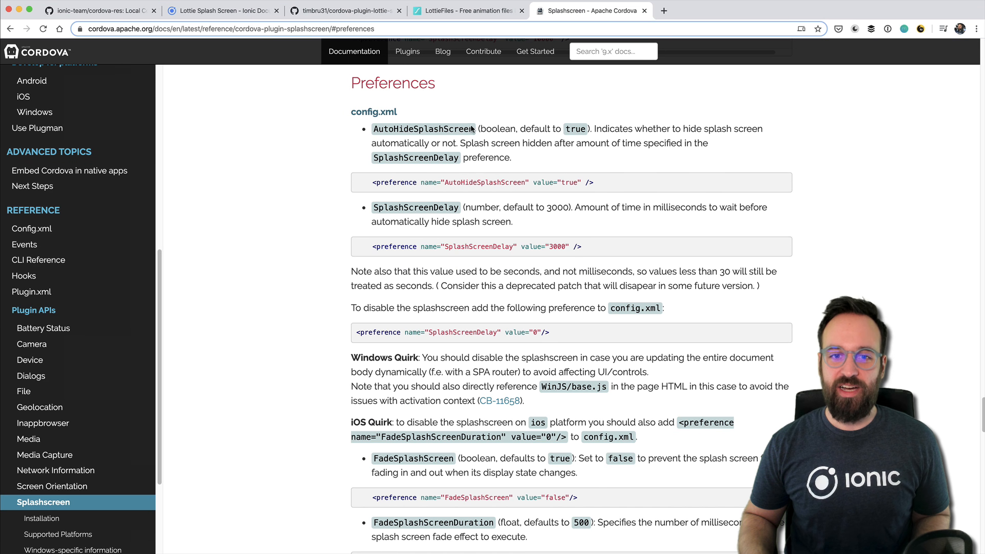
pyautogui.scroll(-3)
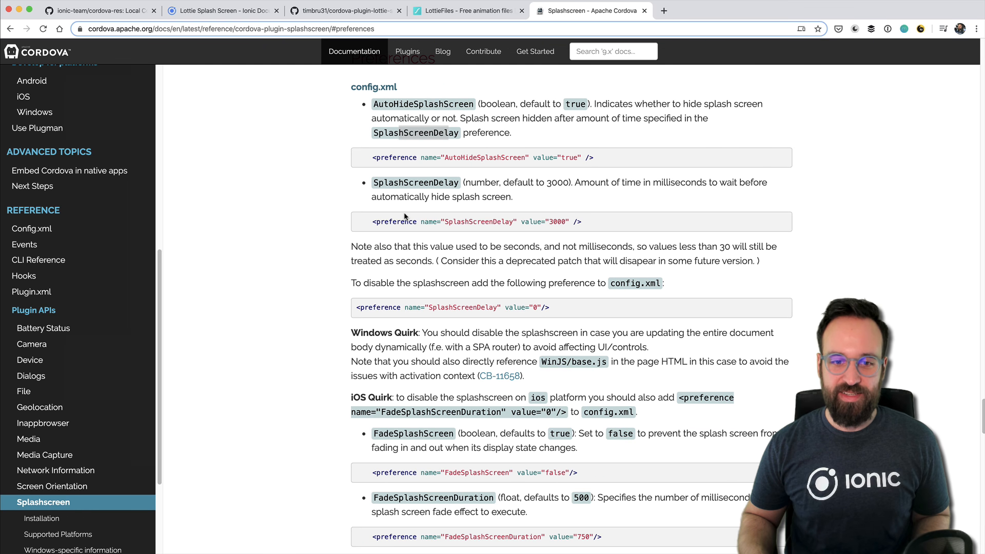
pyautogui.scroll(-3)
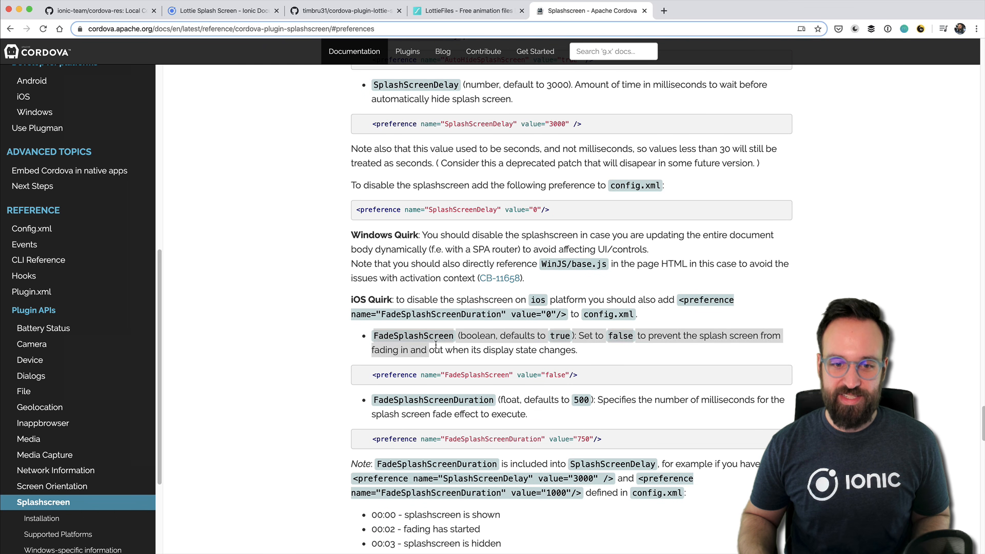
pyautogui.scroll(-3)
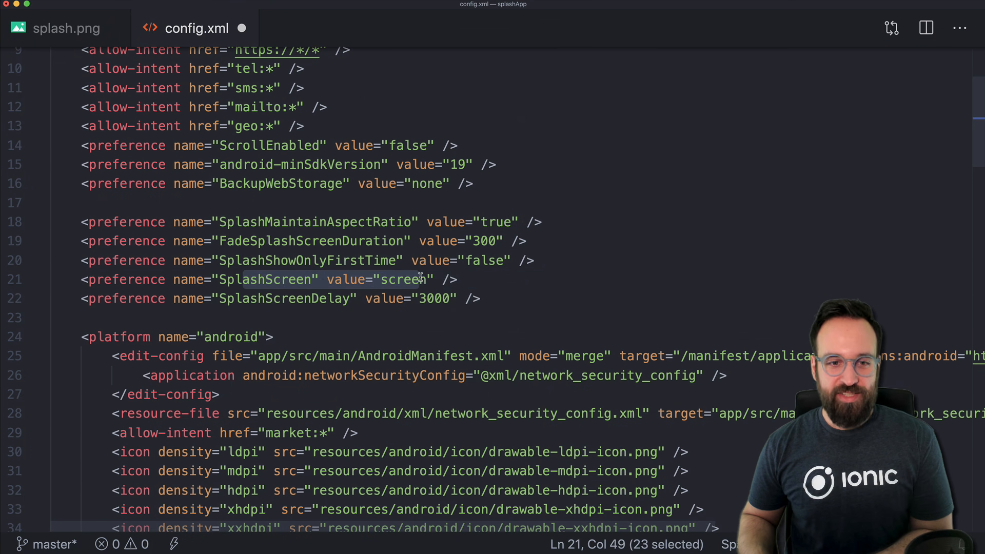
# Check the 3000 splash delay, view splashScreen.hide() in app.component.ts, return to config.xml
pyautogui.doubleClick(283, 299)
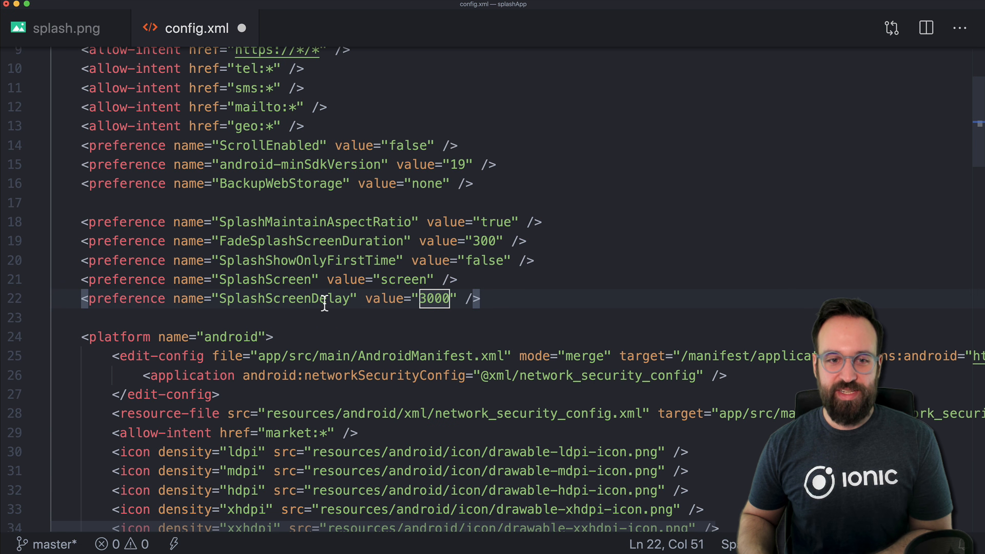
pyautogui.moveTo(327, 289)
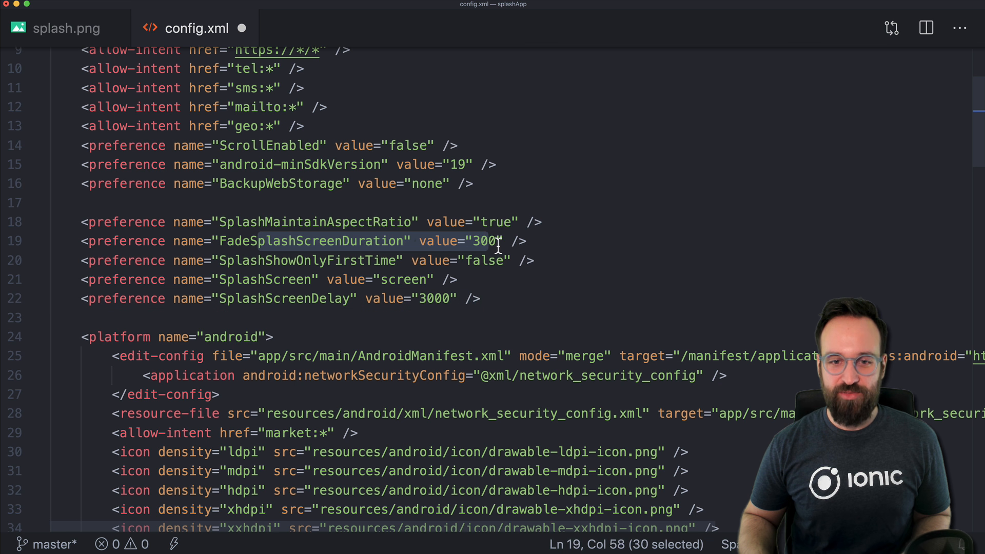
pyautogui.click(280, 241)
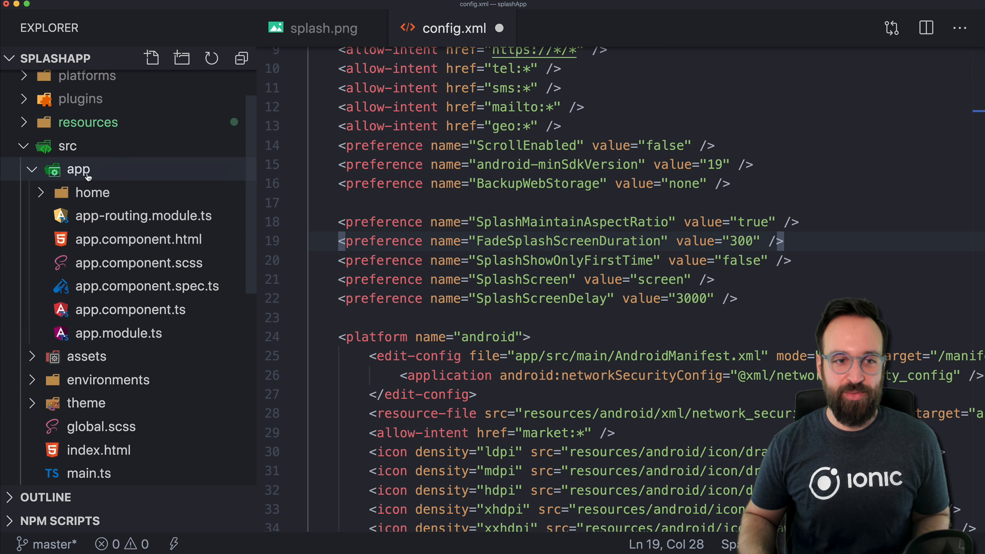
pyautogui.click(129, 309)
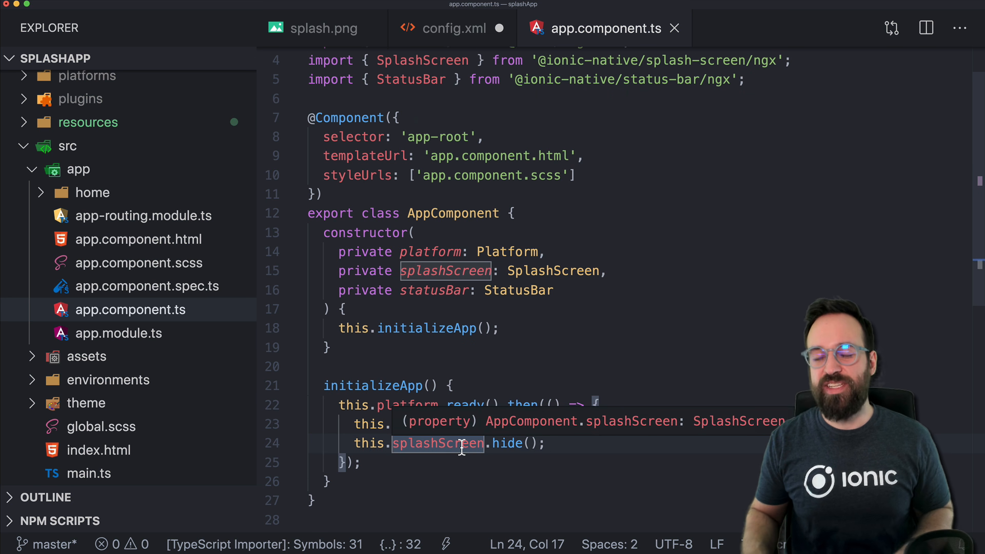
pyautogui.click(454, 28)
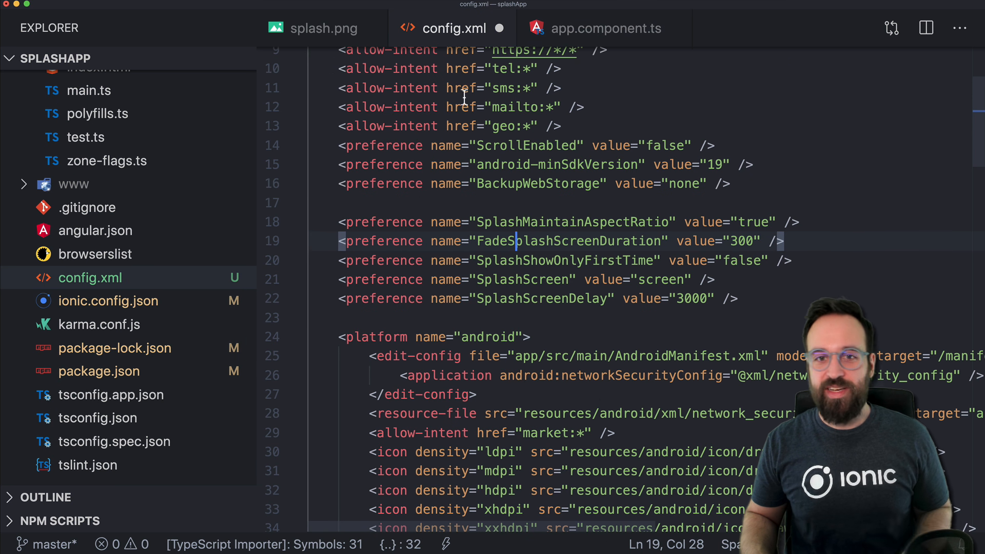
# Start a new ShowSplashScreenSpinner false preference line in config.xml
pyautogui.click(604, 28)
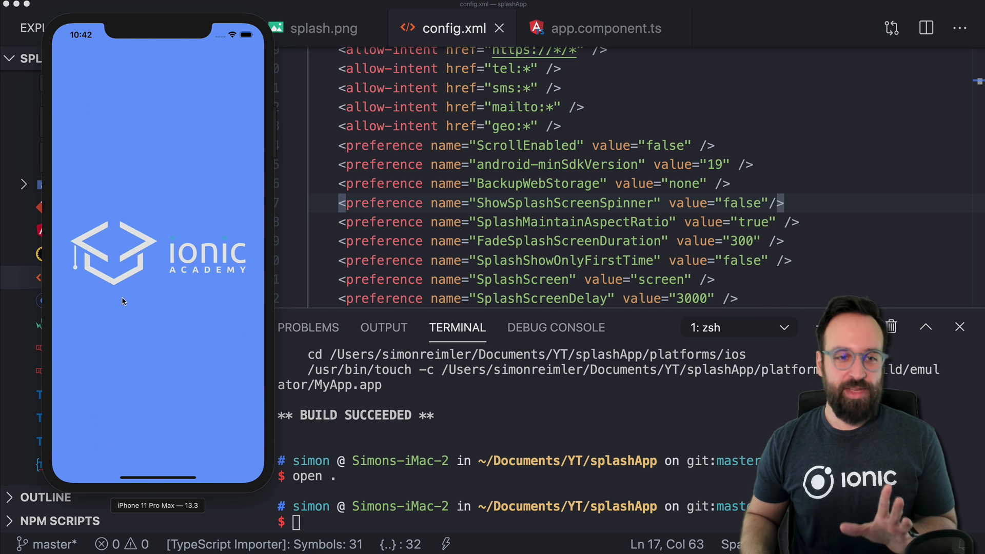
pyautogui.moveTo(154, 260)
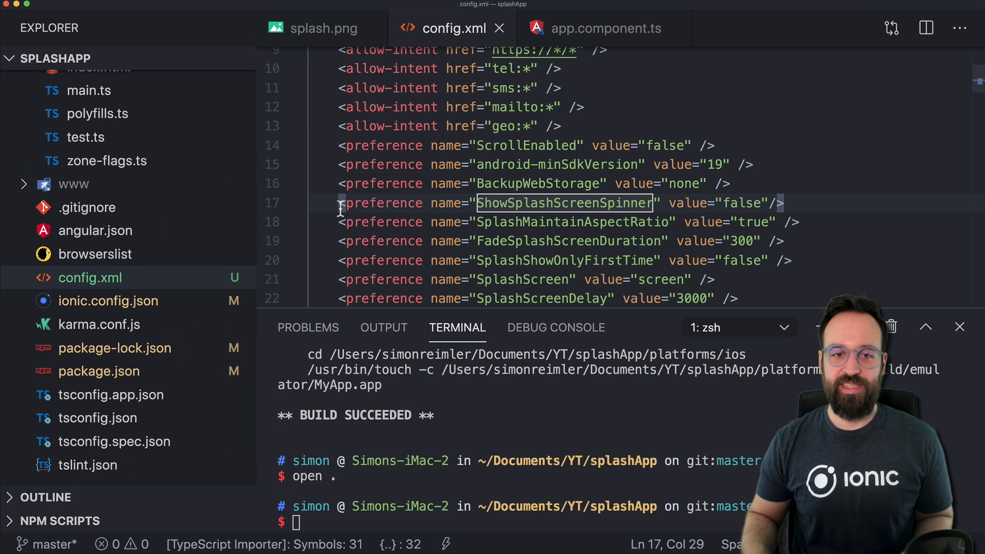
# Close the terminal, check FadeSplashScreenDuration, and open app.component.html from src/app
pyautogui.moveTo(338, 203); pyautogui.dragTo(783, 203)
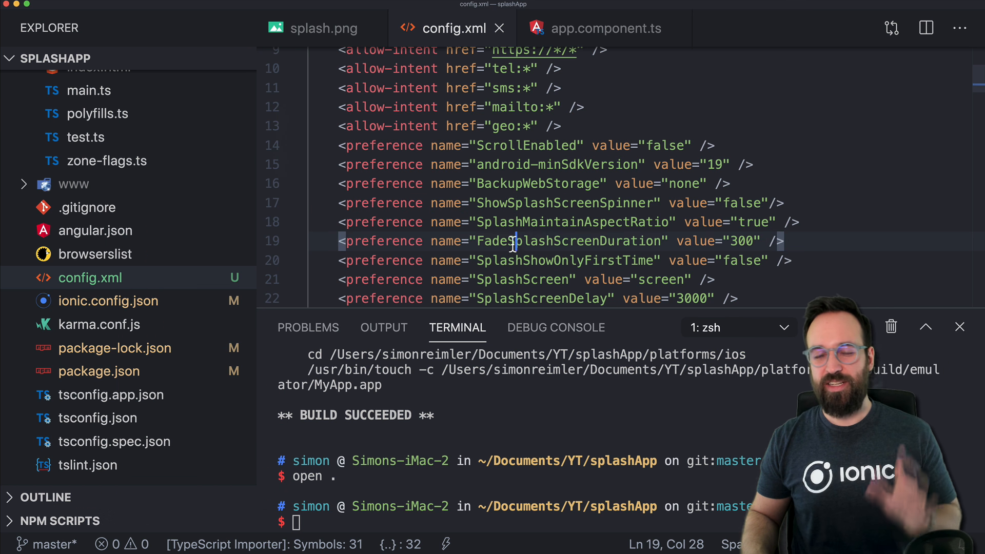
pyautogui.doubleClick(565, 241)
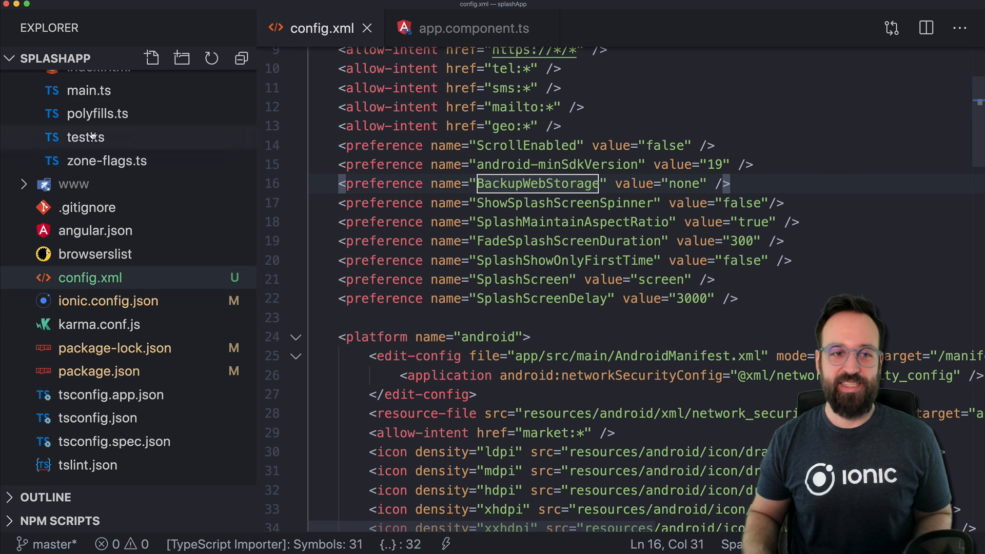
pyautogui.click(78, 224)
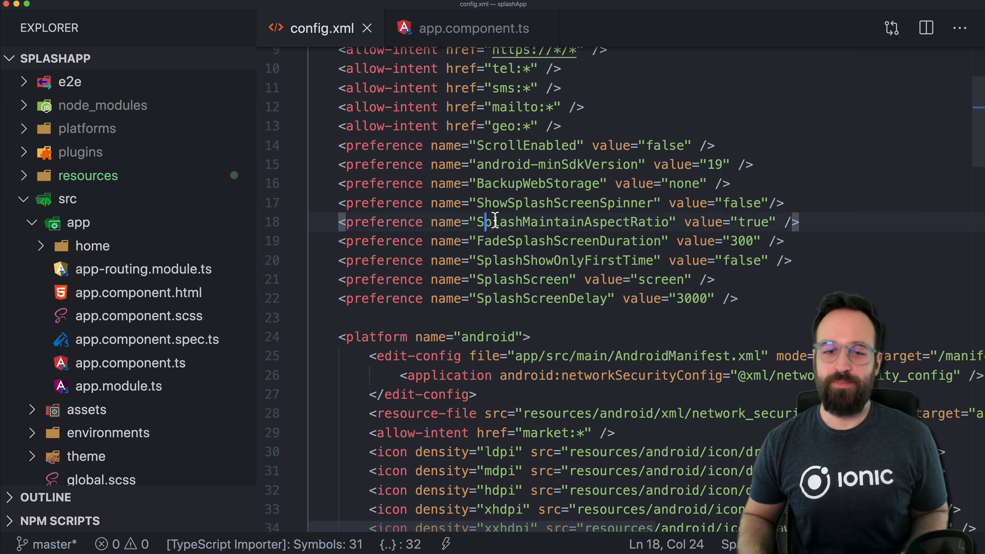
pyautogui.click(92, 246)
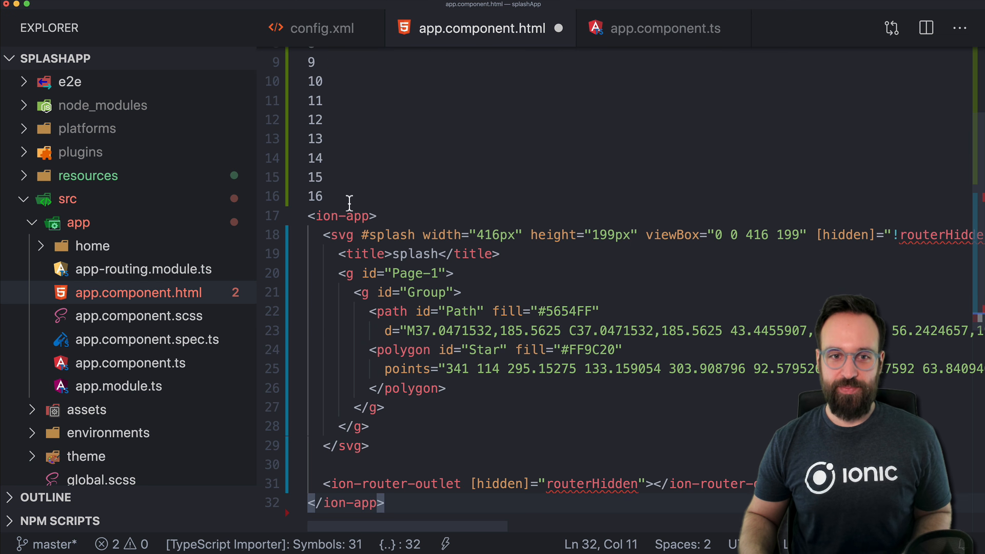
# Tidy app.component.html, keeping the SVG splash and the routerHidden hidden binding on ion-router-outlet
pyautogui.click(320, 28)
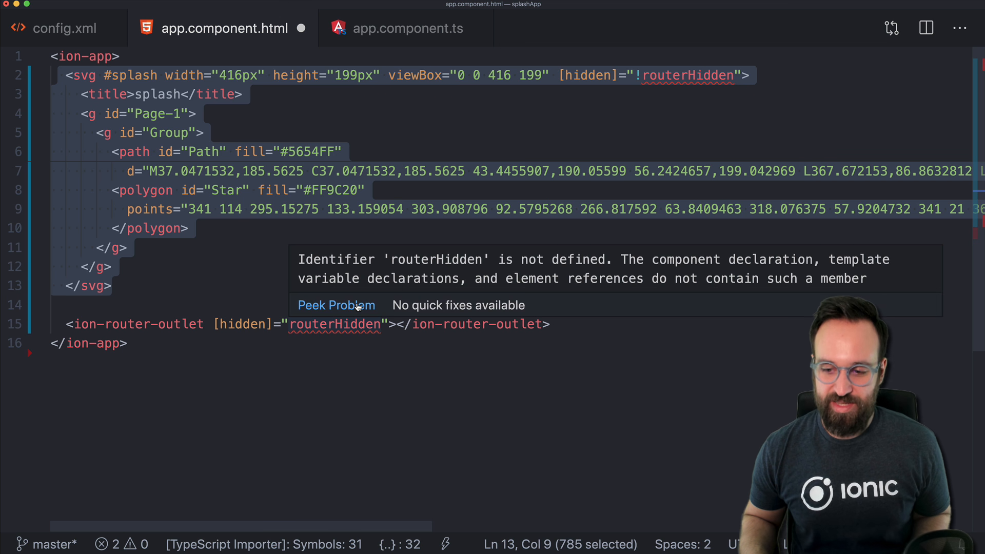
pyautogui.click(246, 287)
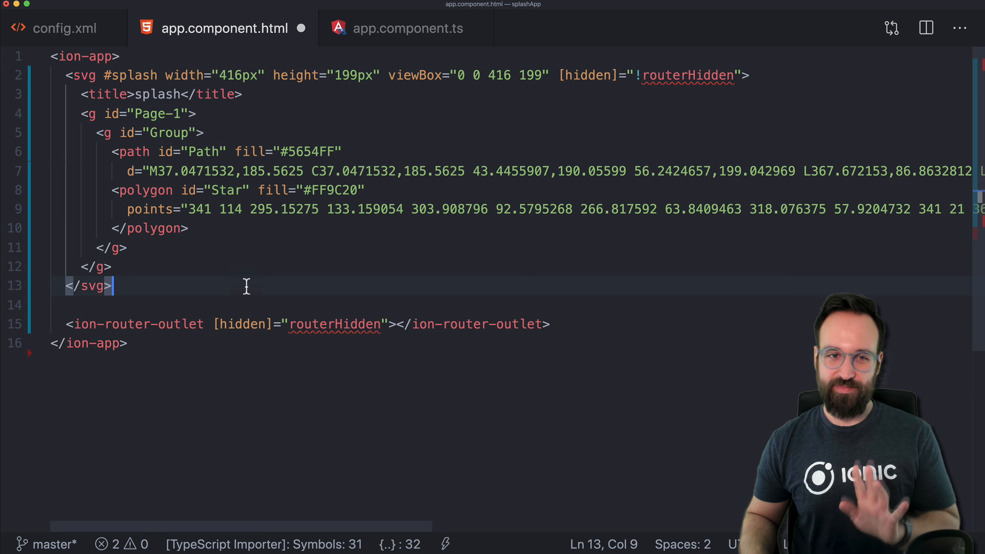
pyautogui.moveTo(108, 286); pyautogui.dragTo(113, 151)
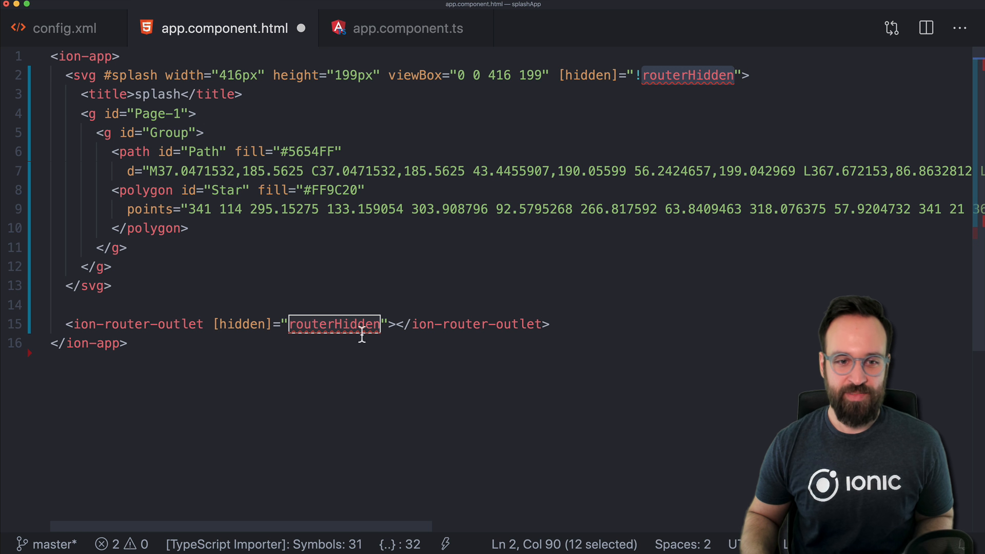
pyautogui.click(409, 28)
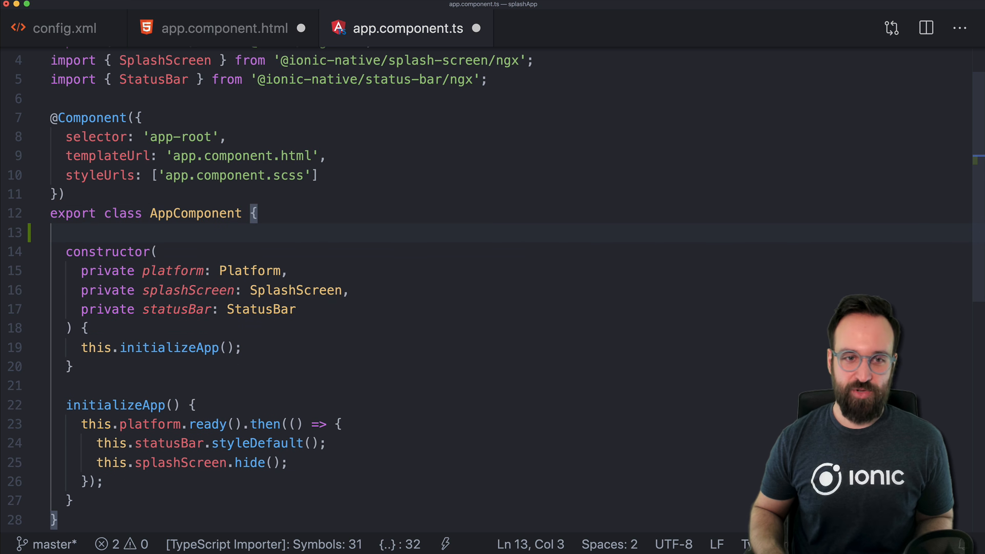
# Declare routerHidden = true in AppComponent and check the SVG splash markup
pyautogui.write('routerHidden =')
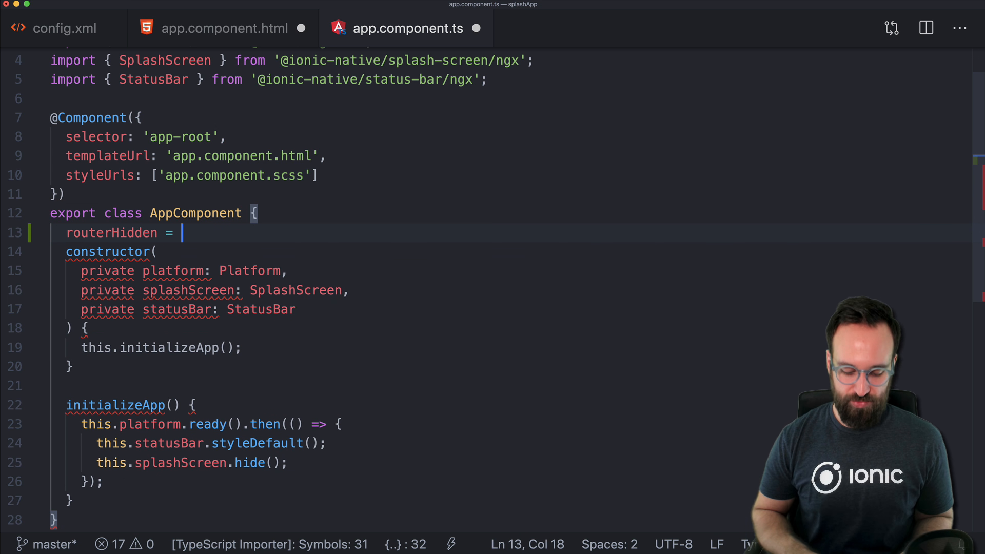
pyautogui.write('true')
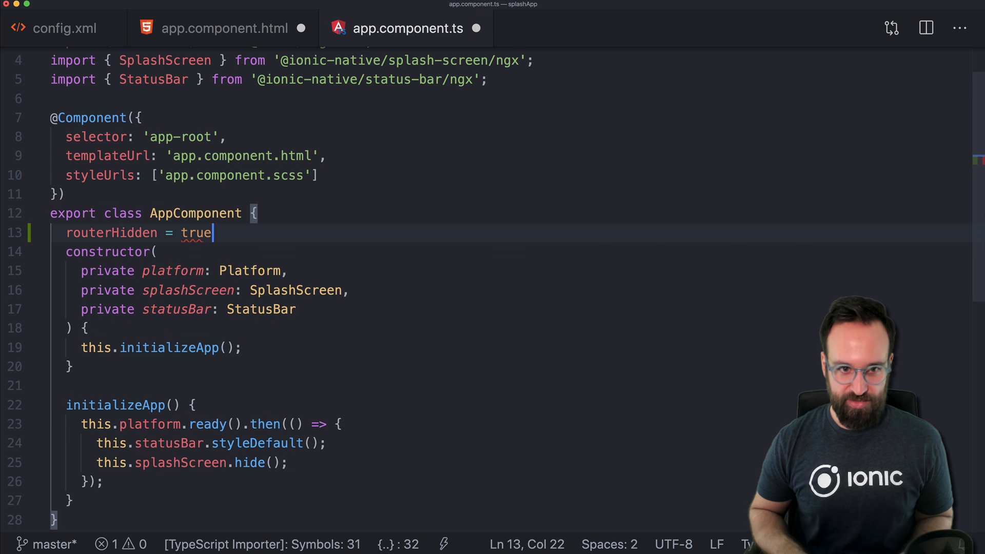
pyautogui.press('Enter')
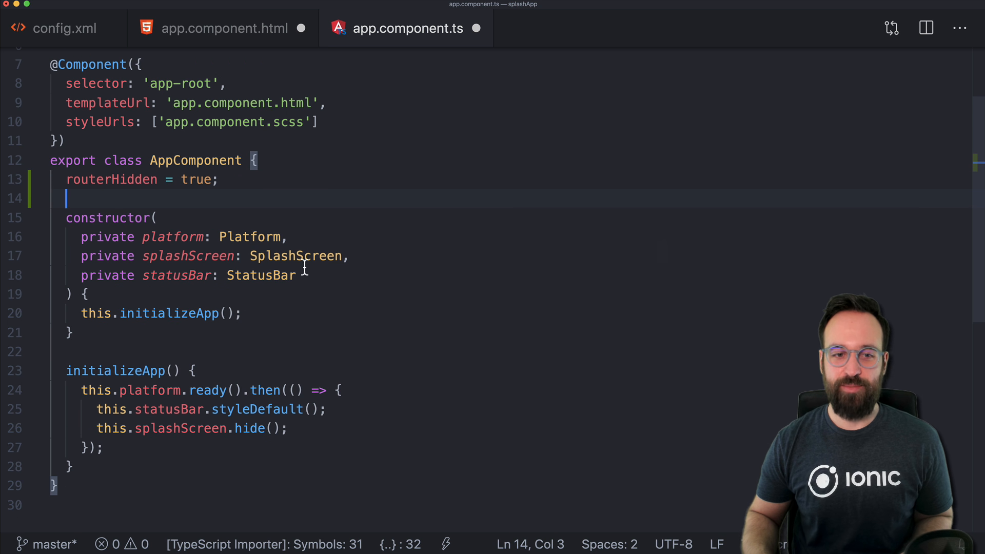
pyautogui.click(223, 28)
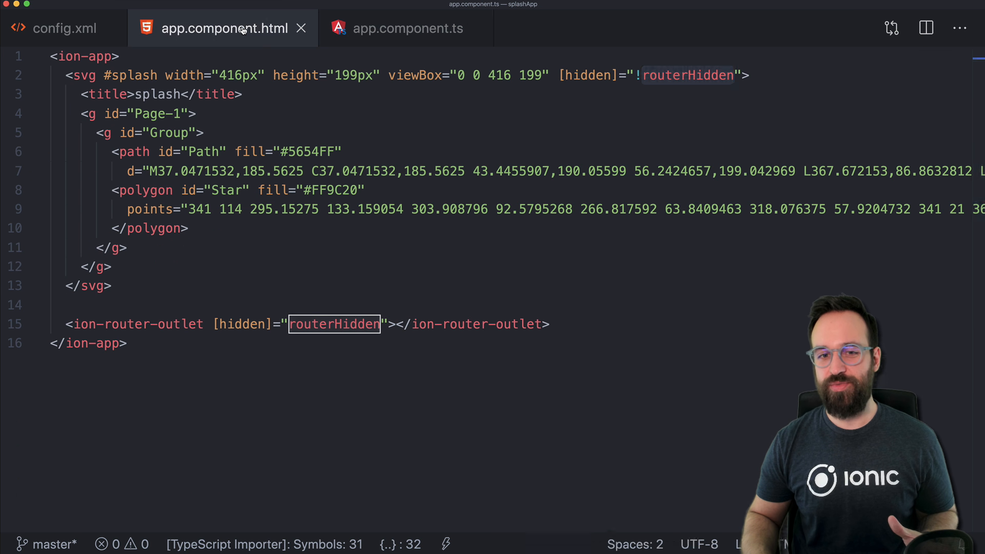
pyautogui.doubleClick(686, 75)
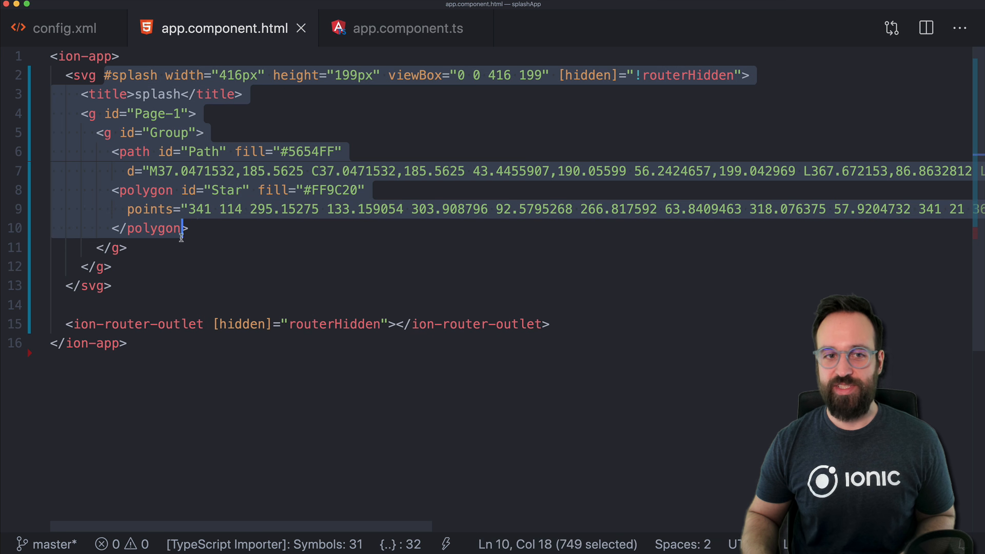
pyautogui.click(406, 28)
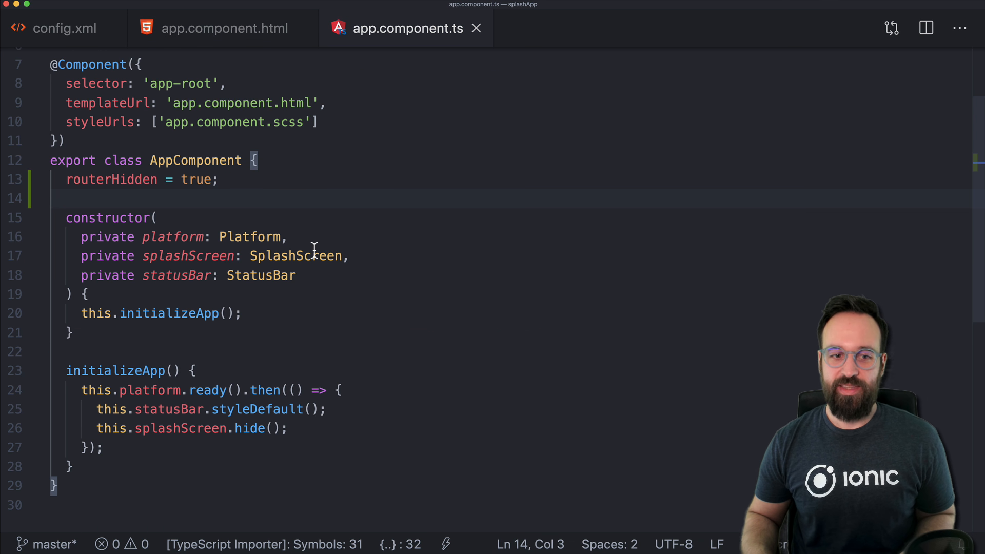
pyautogui.scroll(-3)
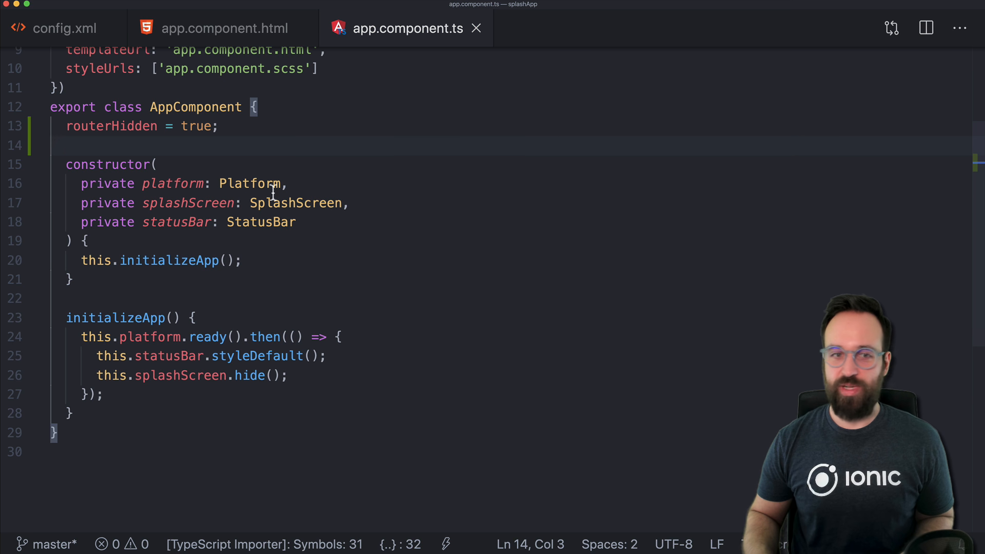
pyautogui.write("@ViewChild('s")
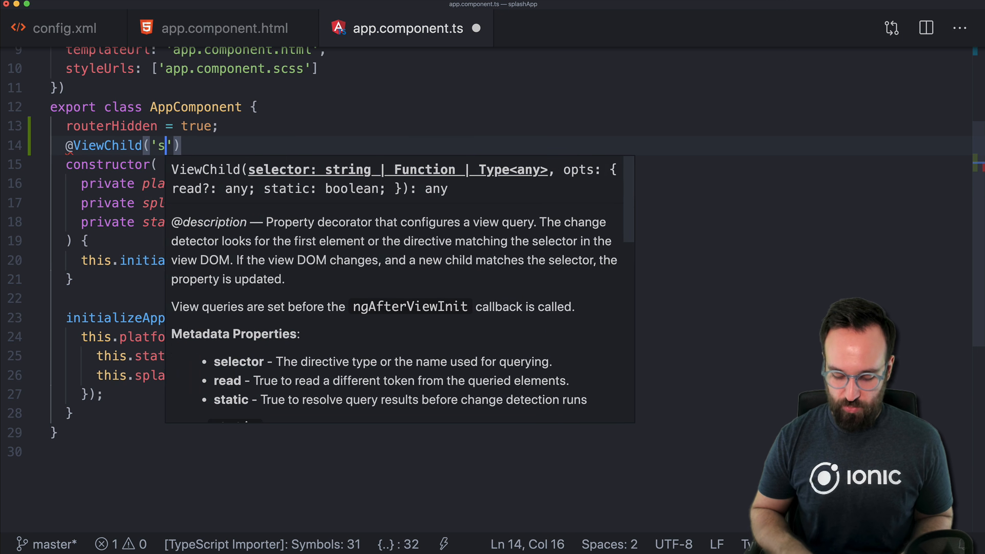
pyautogui.click(224, 28)
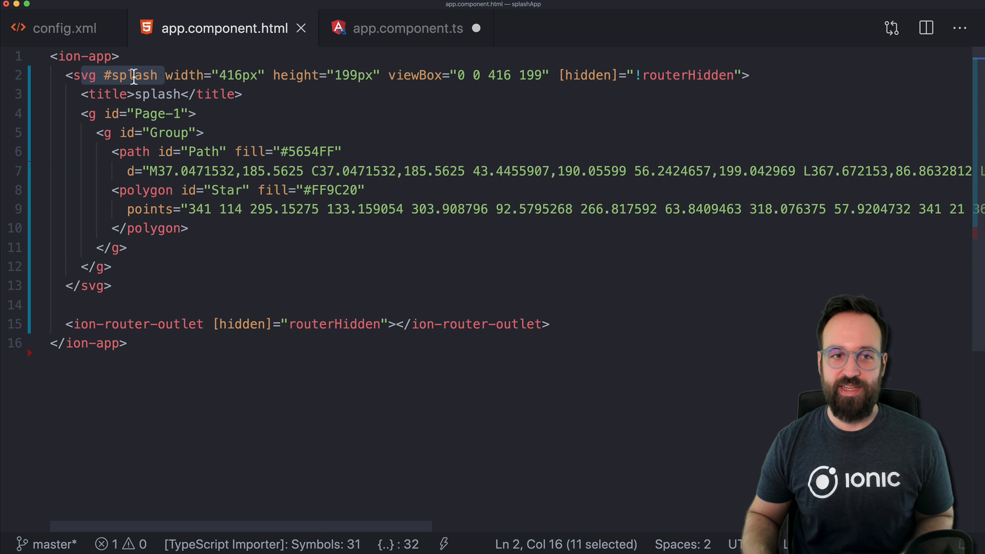
pyautogui.click(406, 28)
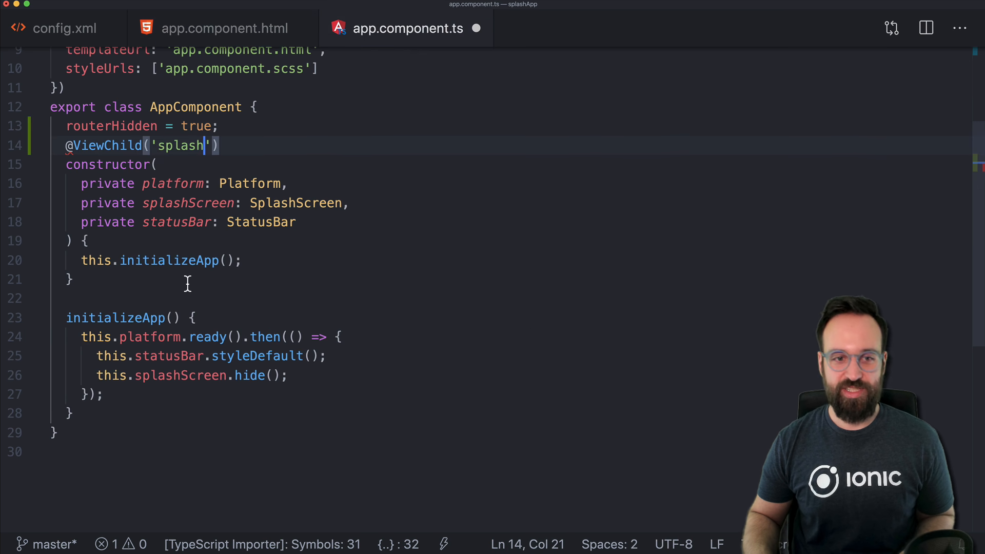
pyautogui.write('splas')
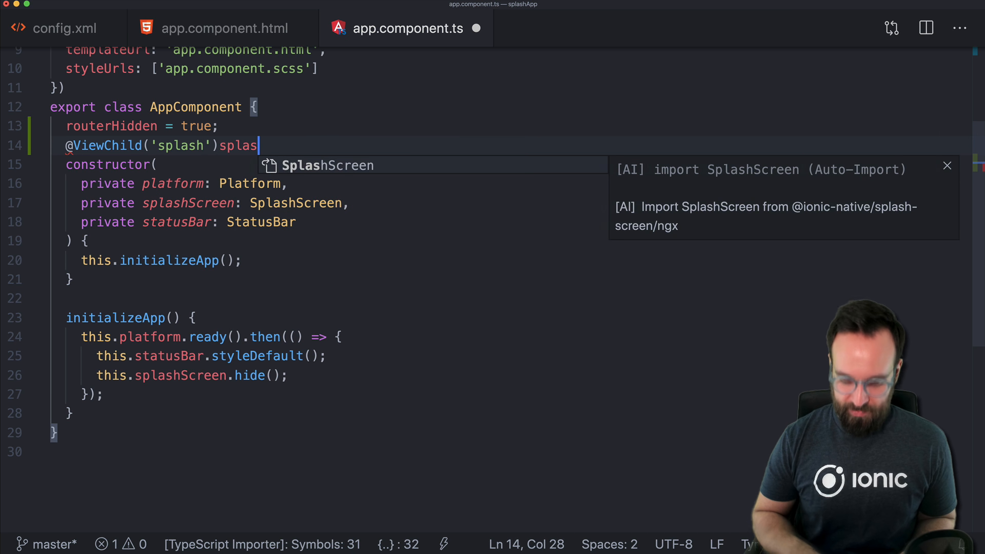
pyautogui.write(': ElementRef;')
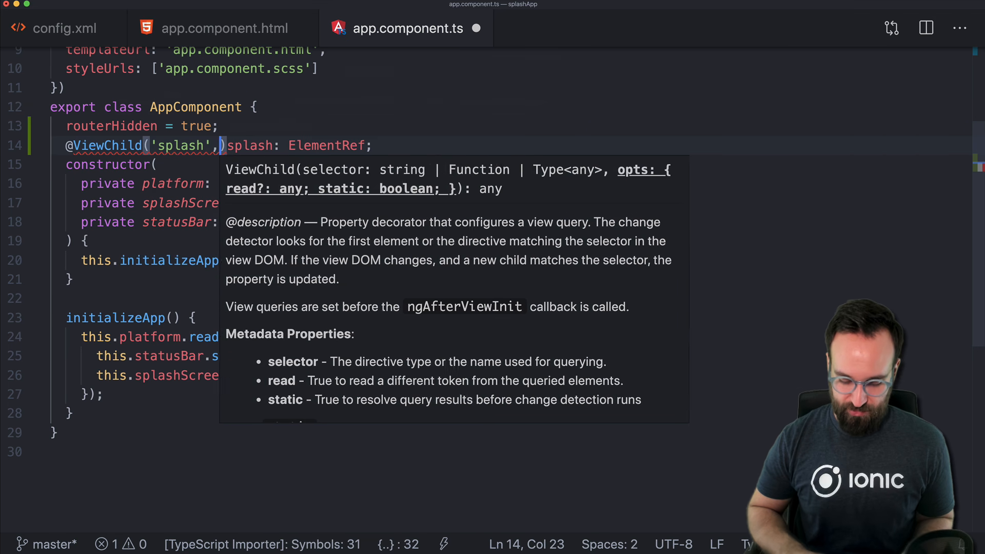
pyautogui.write('{ static: false }')
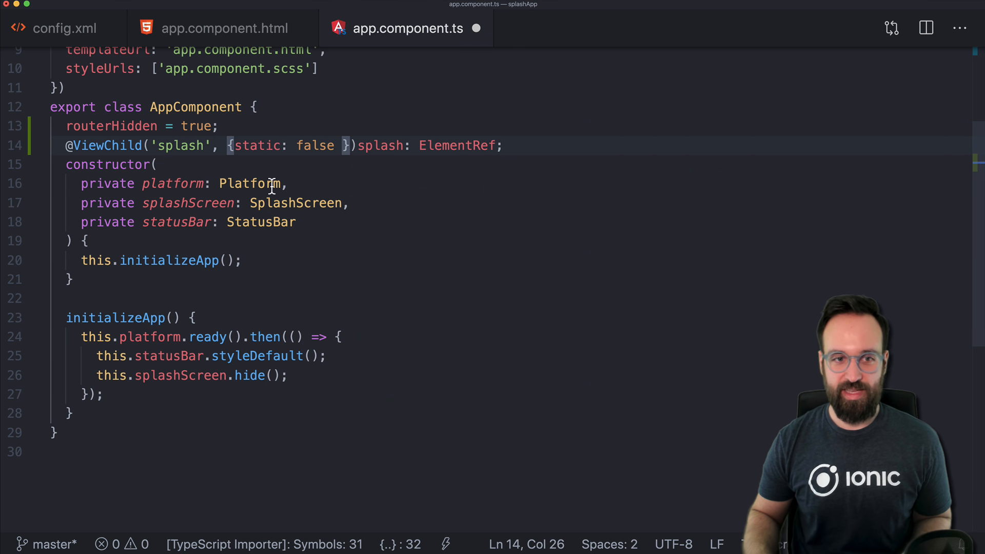
pyautogui.press('Enter')
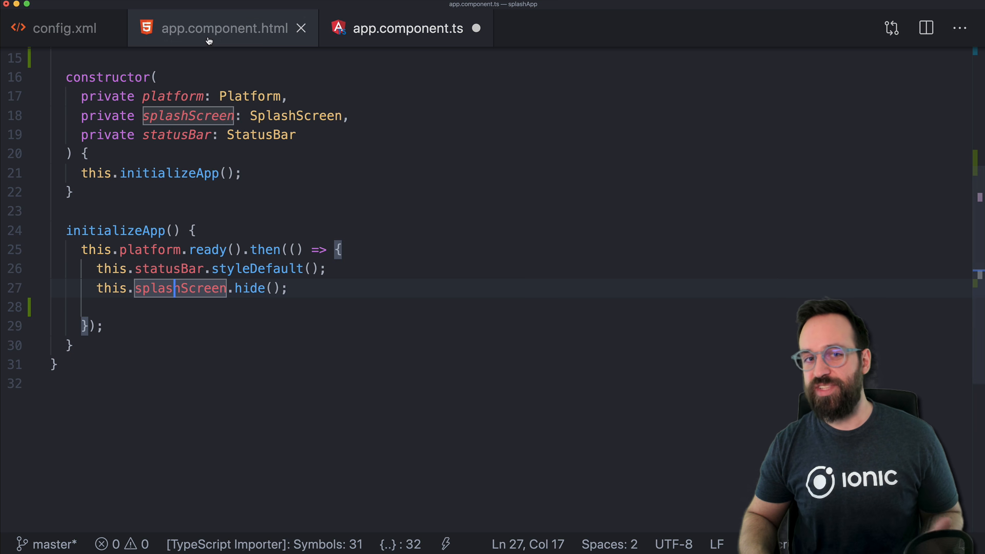
# Set SplashScreen to none in config.xml, then return to the hide call in app.component.ts
pyautogui.click(65, 27)
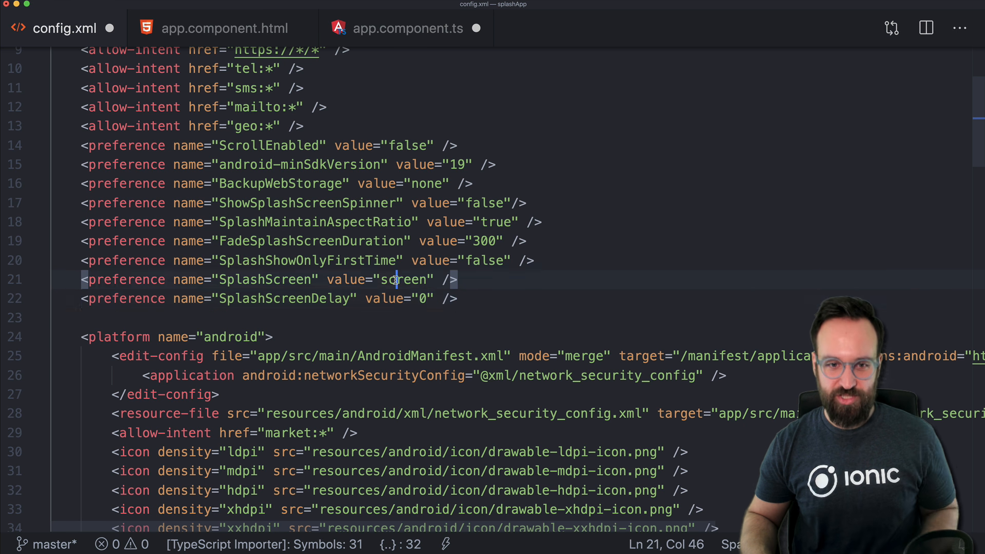
pyautogui.write('none')
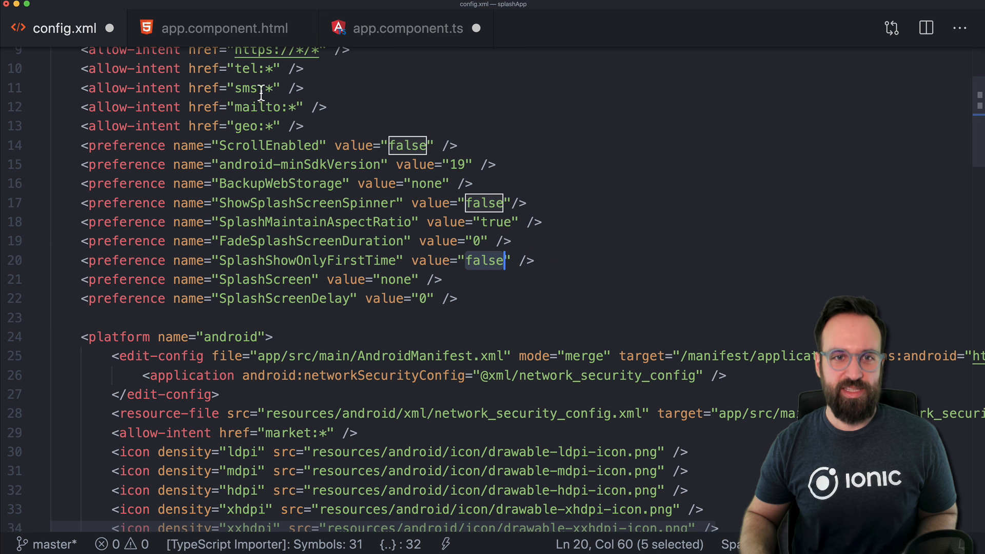
pyautogui.click(406, 28)
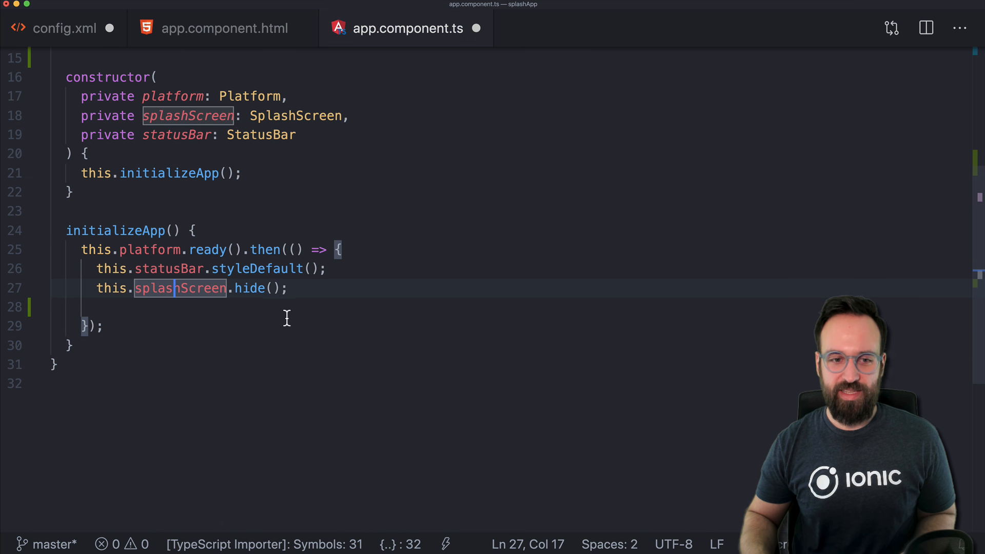
# Add a setTimeout after splashScreen.hide() setting this.routerHidden to false, then open app.component.scss
pyautogui.click(188, 307)
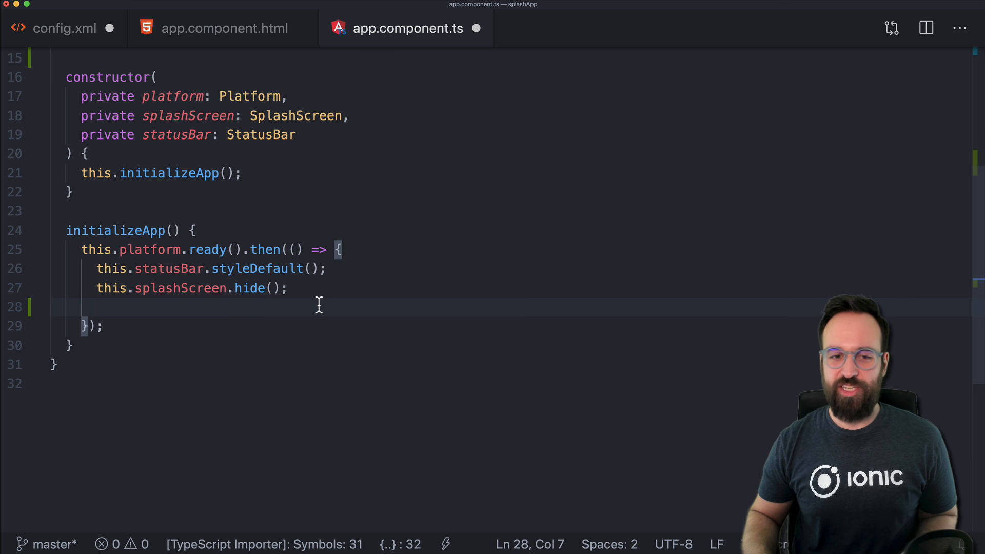
pyautogui.write('s')
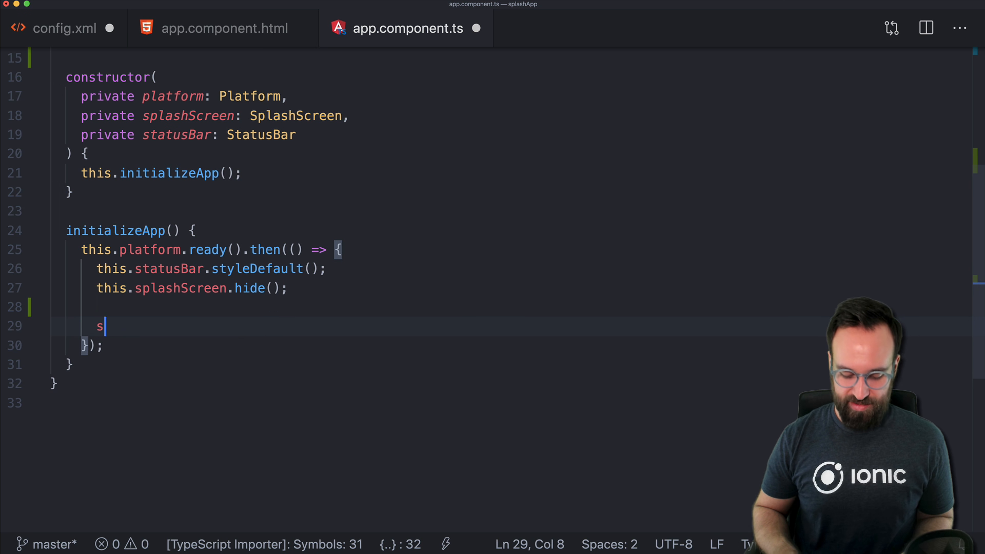
pyautogui.write('etTimeout(() => {')
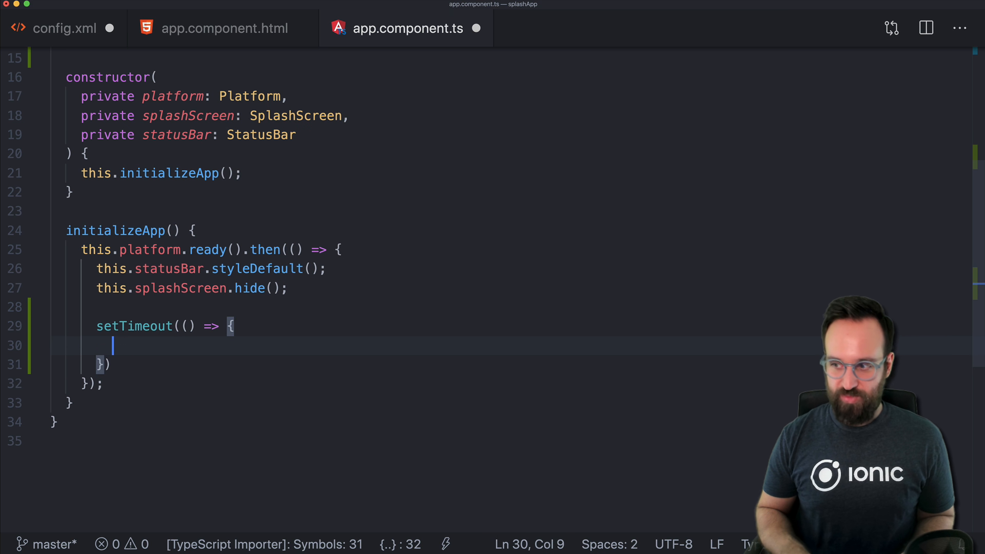
pyautogui.write('this.rou')
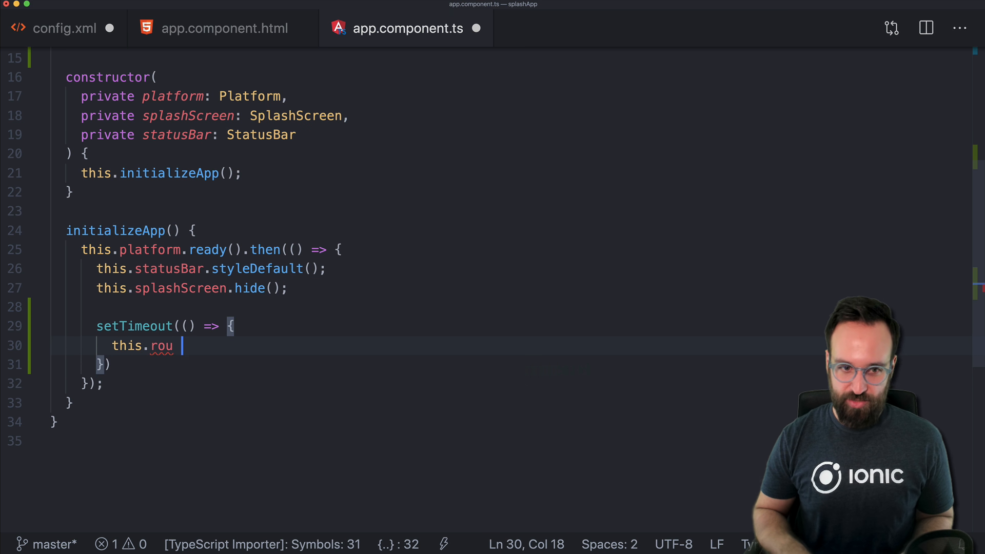
pyautogui.write('erHidden = false;')
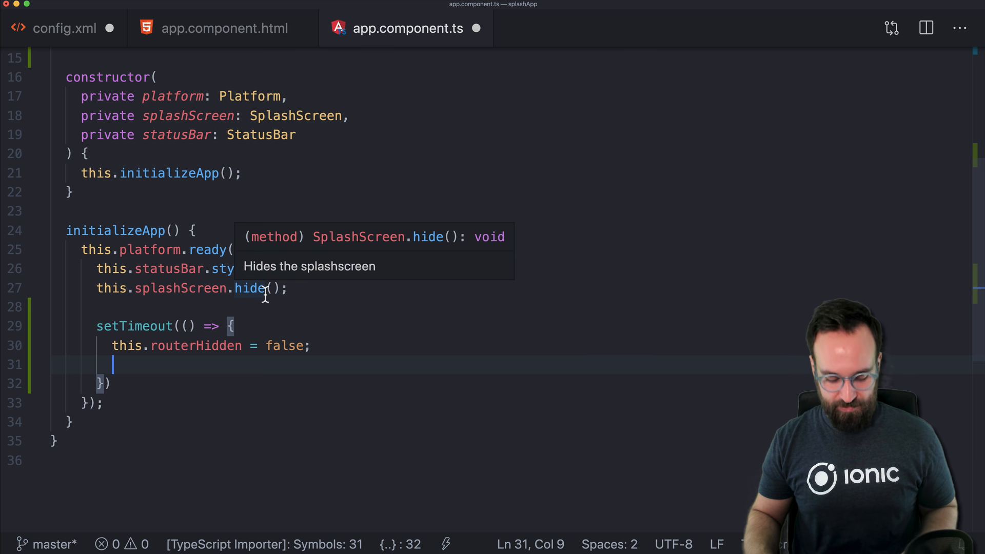
pyautogui.click(139, 302)
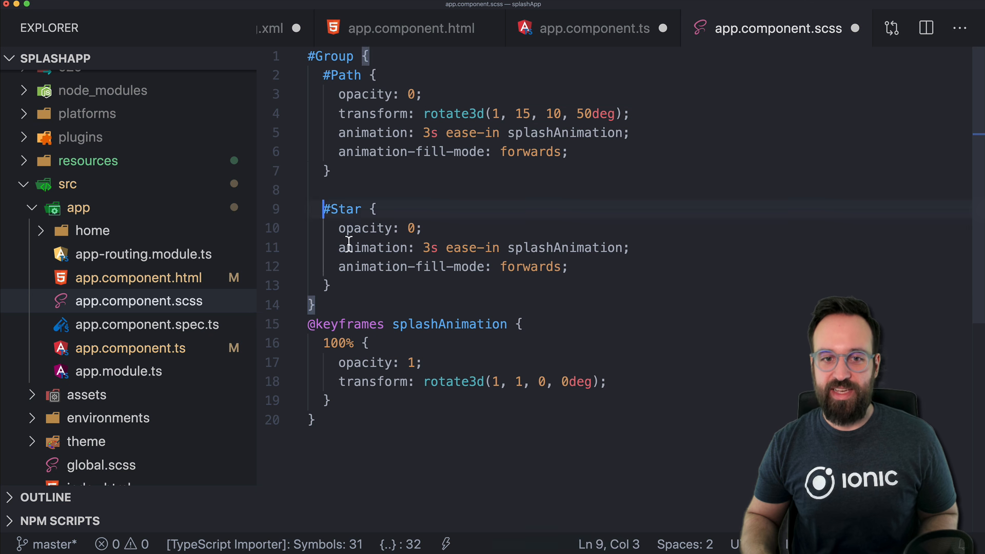
pyautogui.click(324, 56)
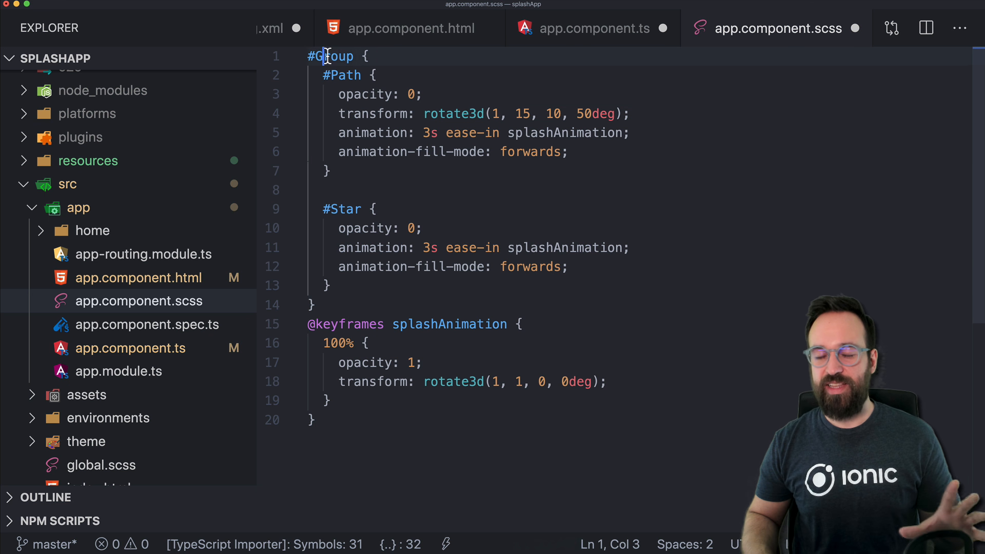
pyautogui.doubleClick(330, 55)
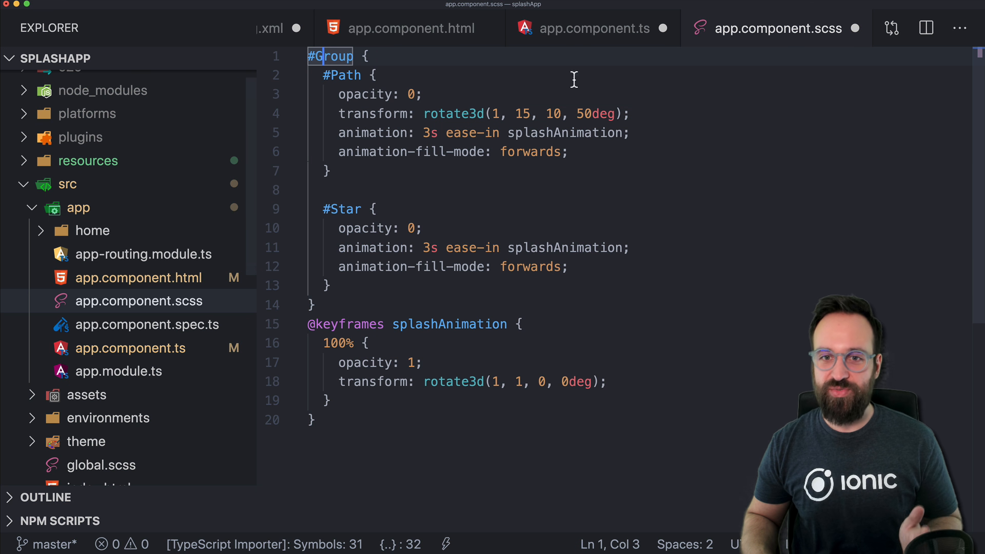
pyautogui.click(409, 28)
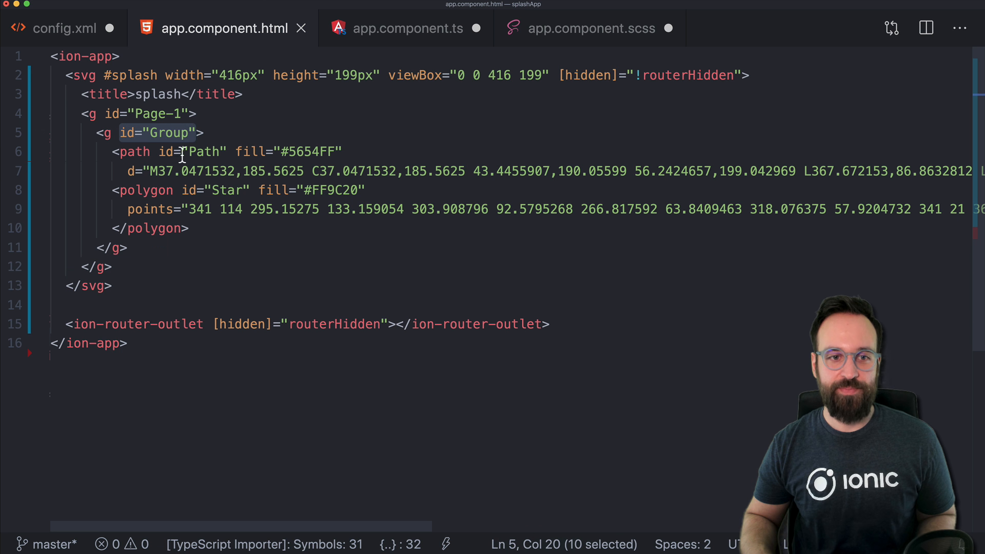
pyautogui.doubleClick(202, 151)
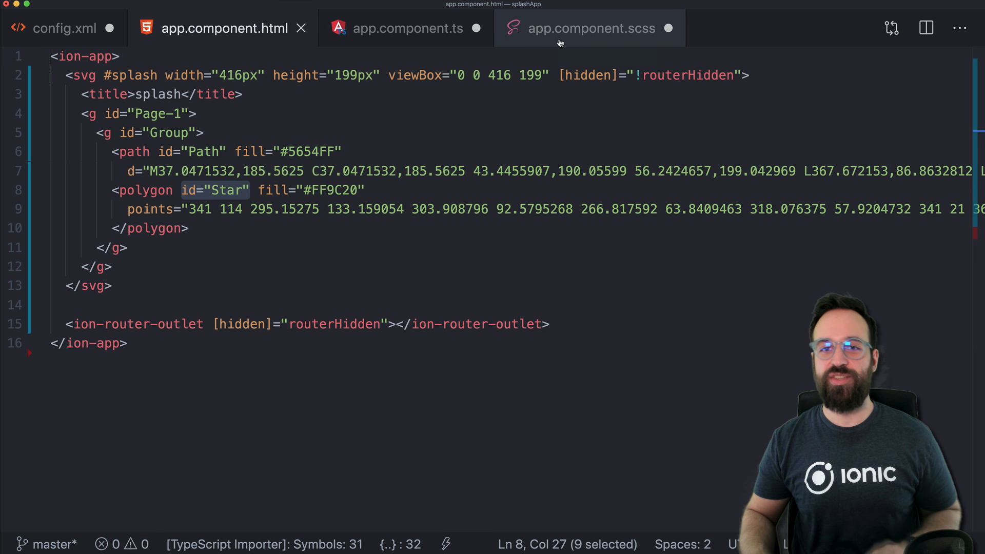
pyautogui.click(589, 28)
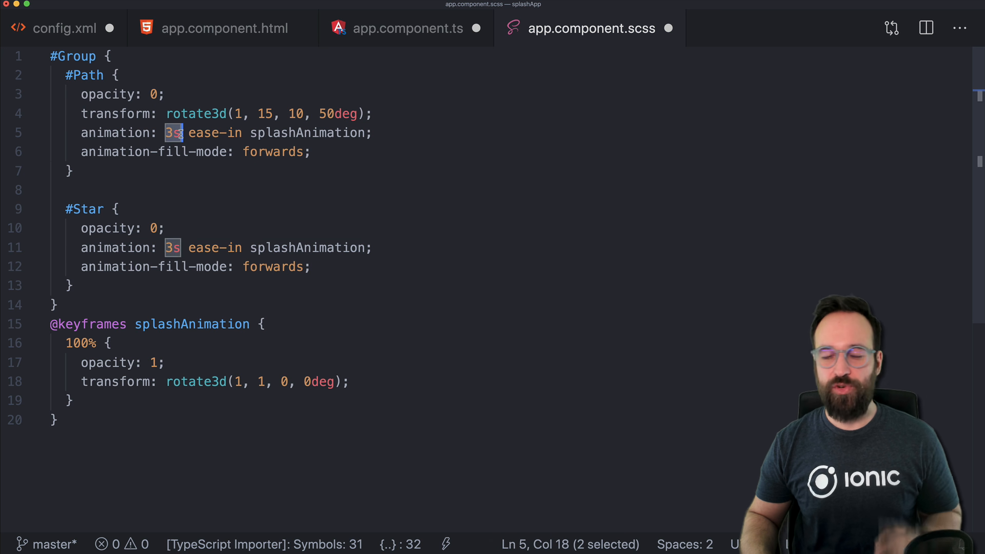
pyautogui.moveTo(389, 139)
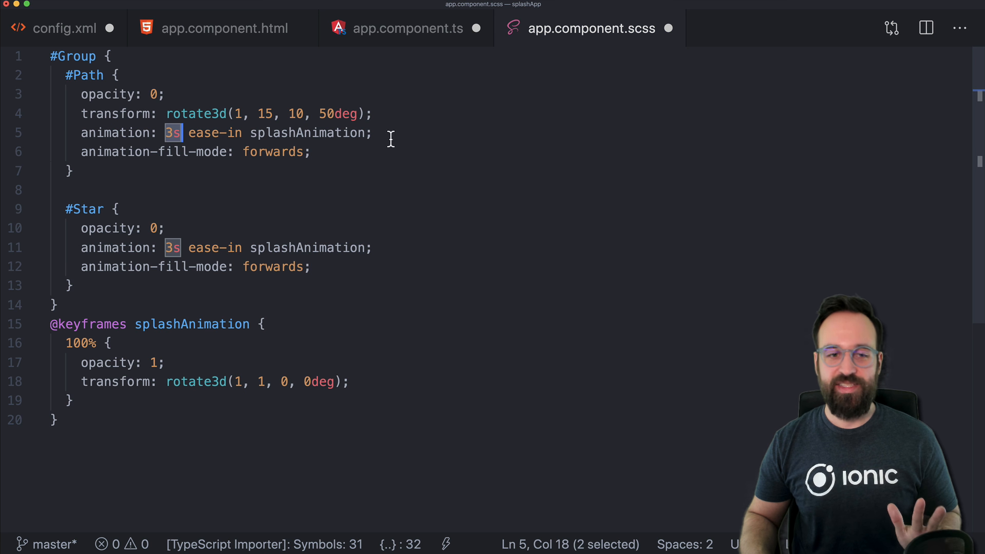
# In app.component.ts, give setTimeout a 3000 ms delay that sets this.splash.nativeElement.style.display = 'none'
pyautogui.click(407, 28)
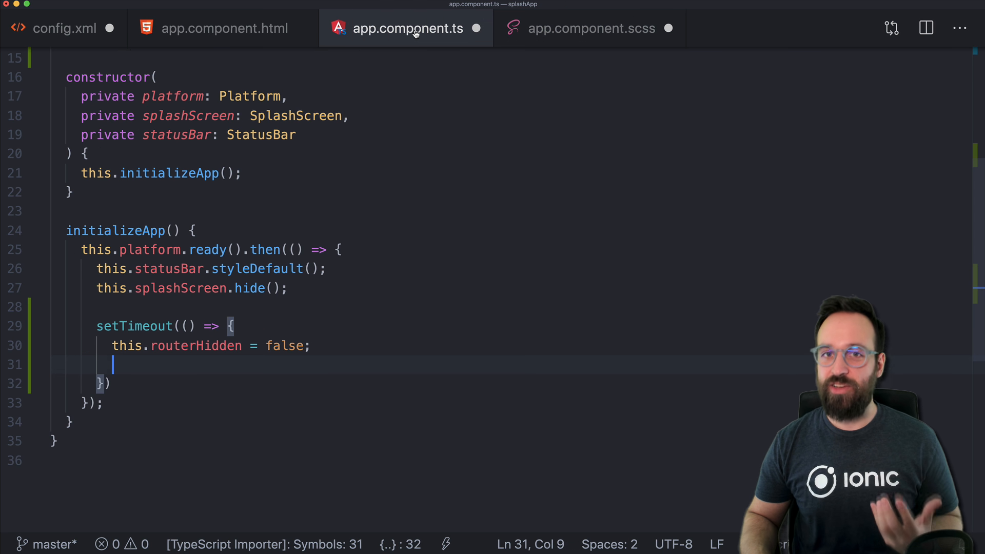
pyautogui.moveTo(235, 303)
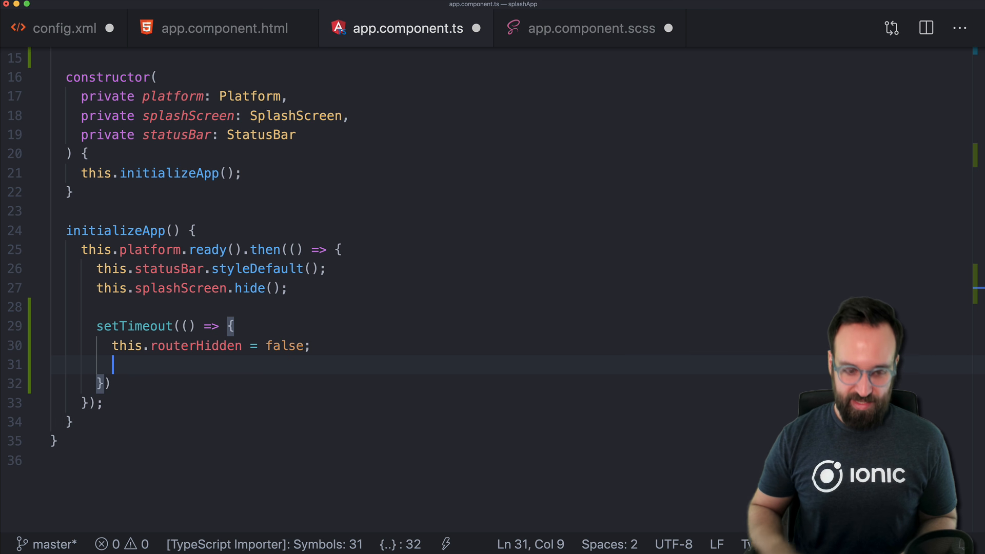
pyautogui.write('this.')
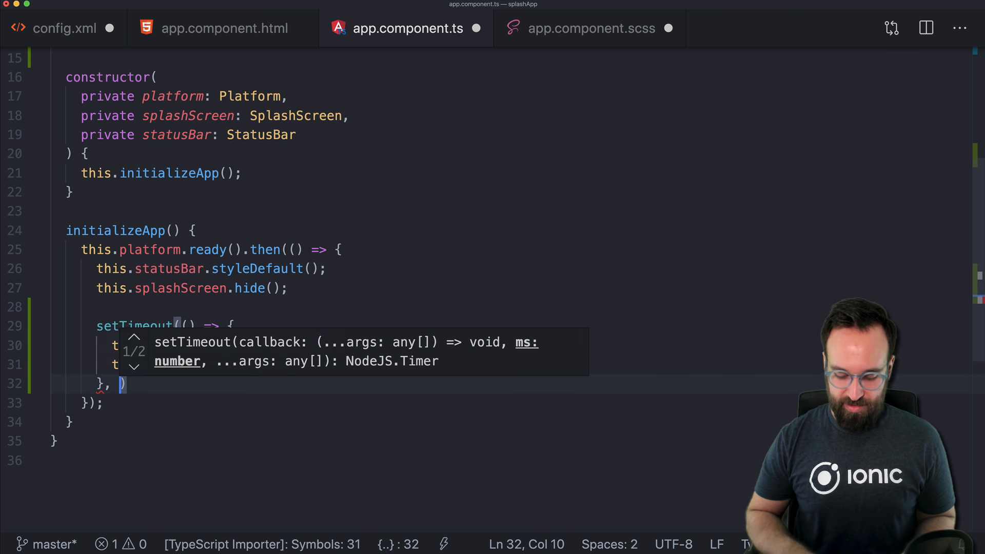
pyautogui.write('3000')
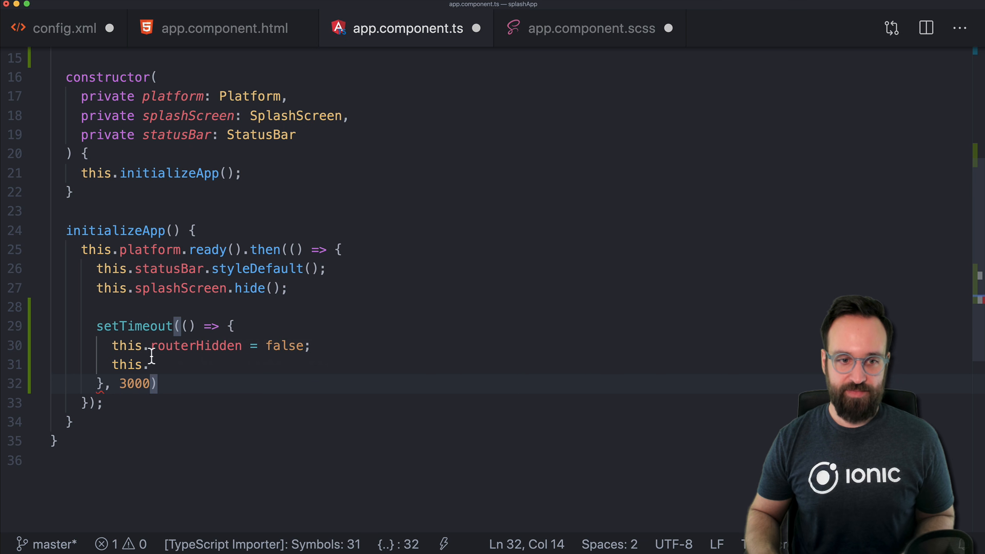
pyautogui.write('splash')
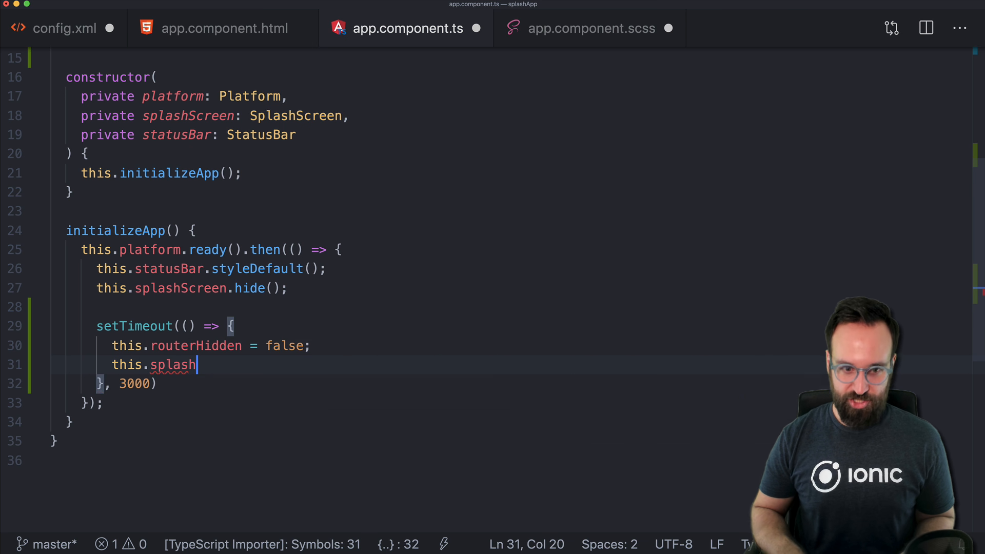
pyautogui.write('.nativeElement')
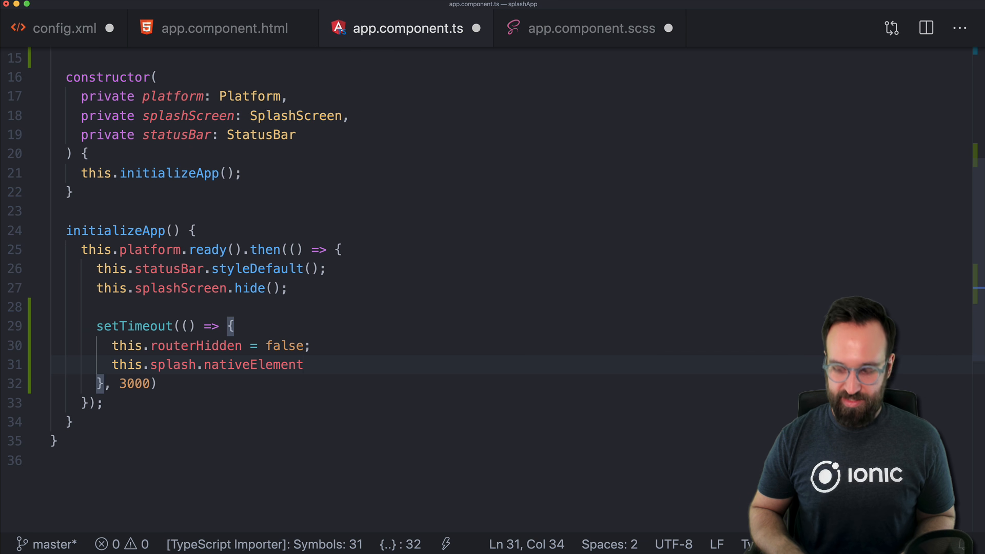
pyautogui.write('.style.display')
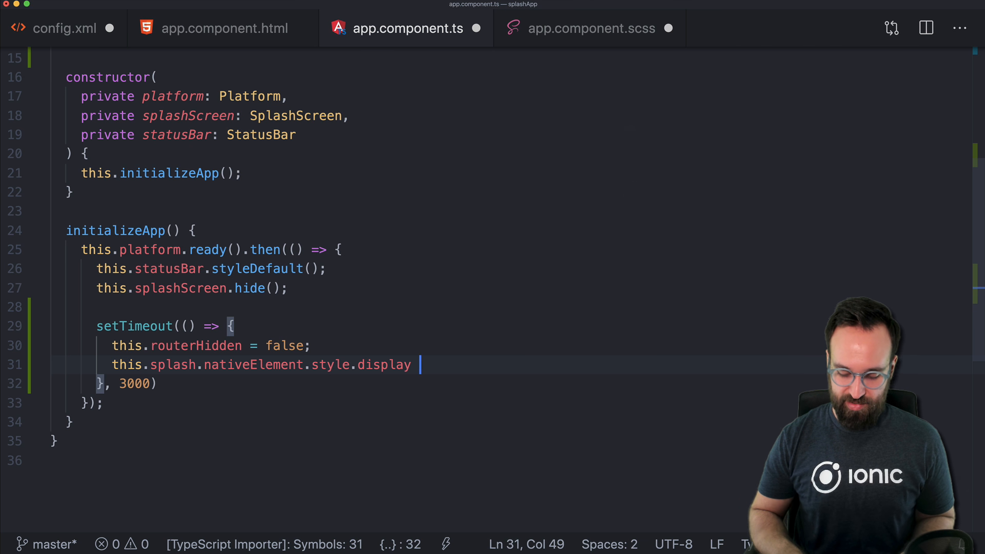
pyautogui.write("= 'none';")
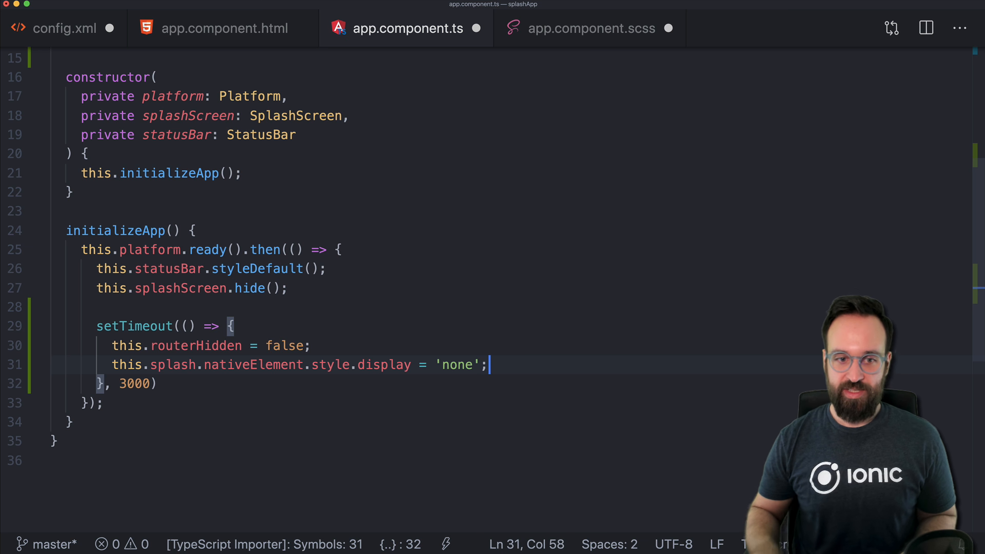
pyautogui.doubleClick(195, 346)
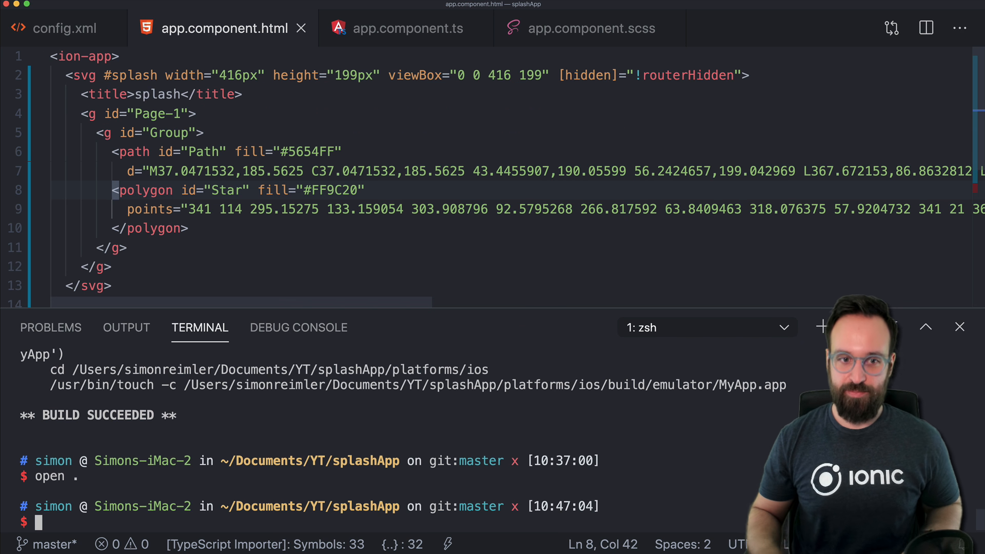
# Run 'ionic cordova build ios' in the integrated terminal, then hide the terminal panel
pyautogui.write('ionic cordova build ios')
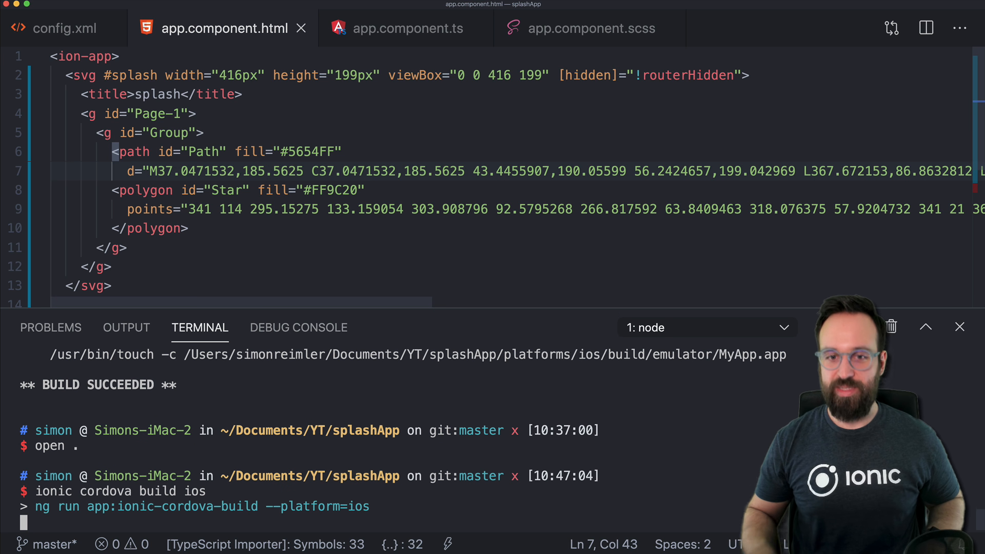
pyautogui.click(960, 328)
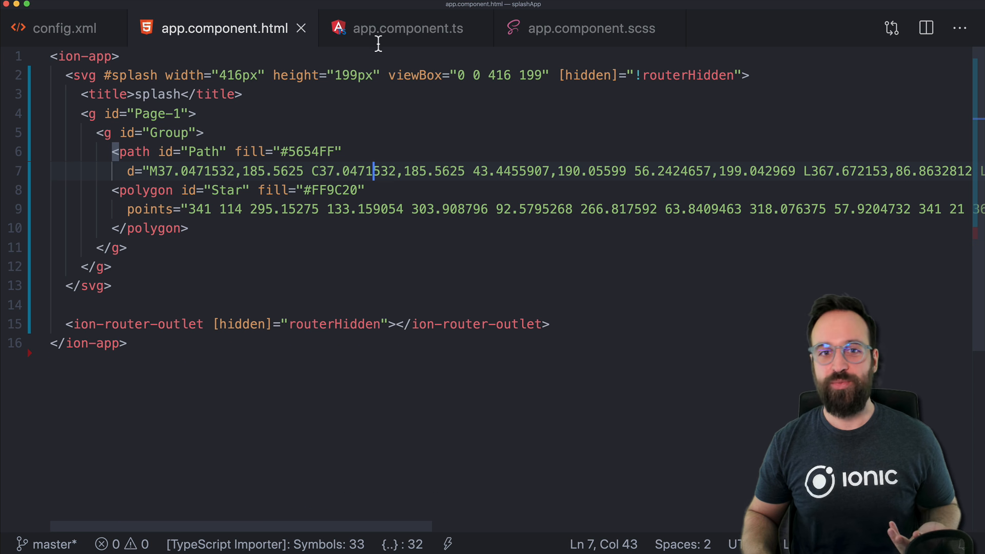
pyautogui.moveTo(409, 28)
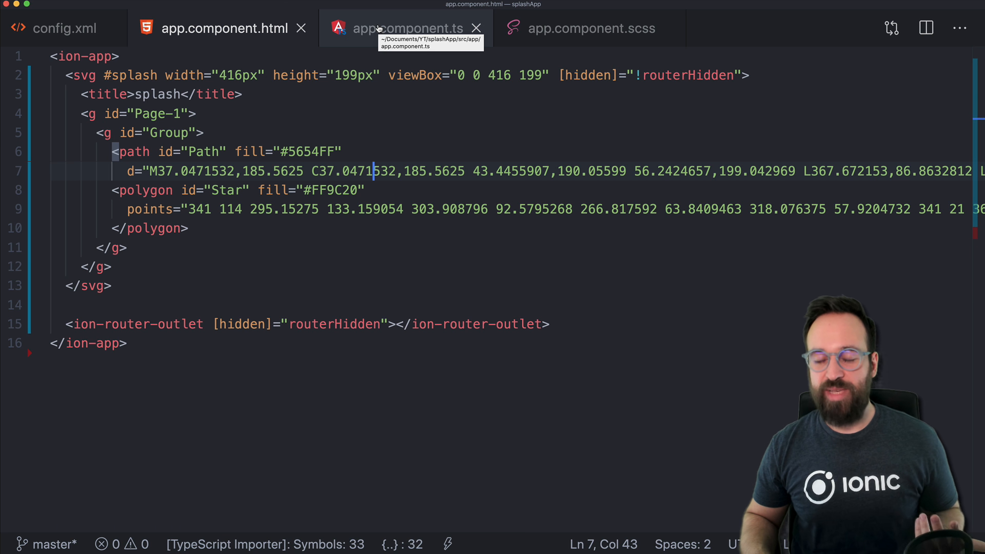
pyautogui.click(224, 28)
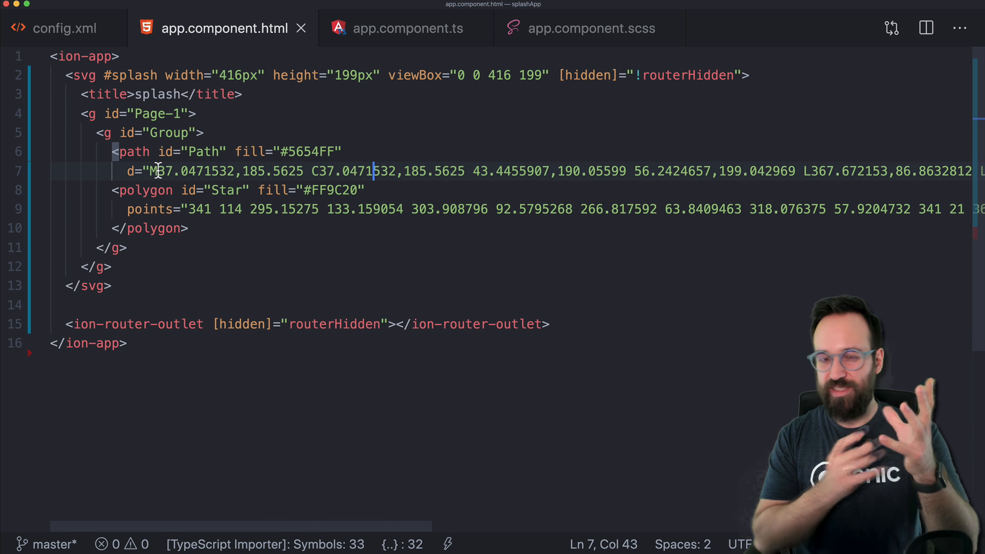
pyautogui.click(406, 29)
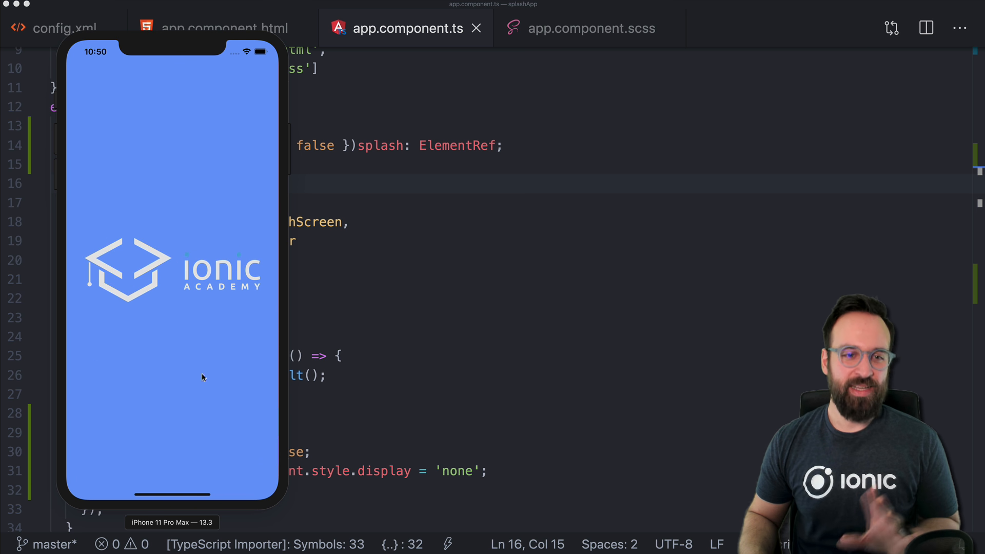
pyautogui.moveTo(210, 432)
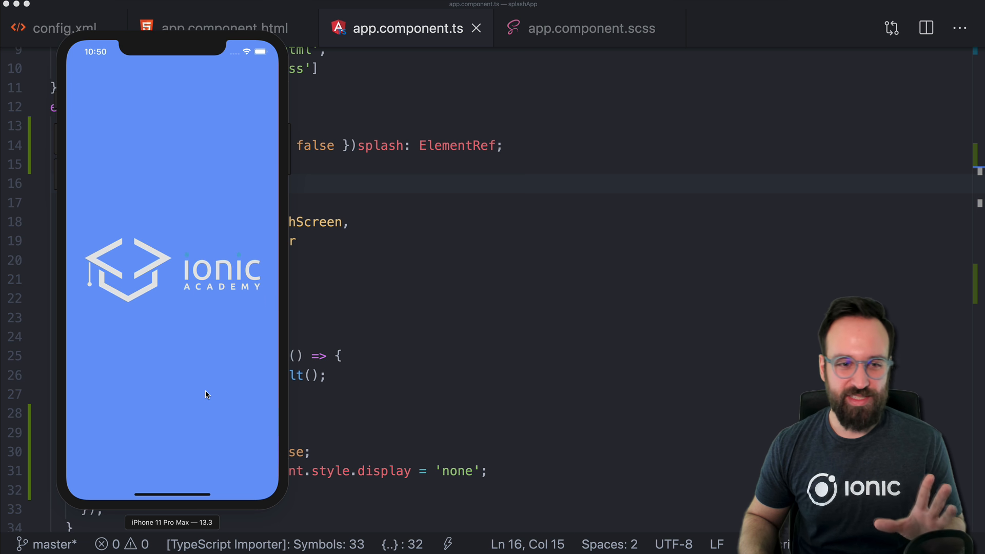
pyautogui.moveTo(283, 448)
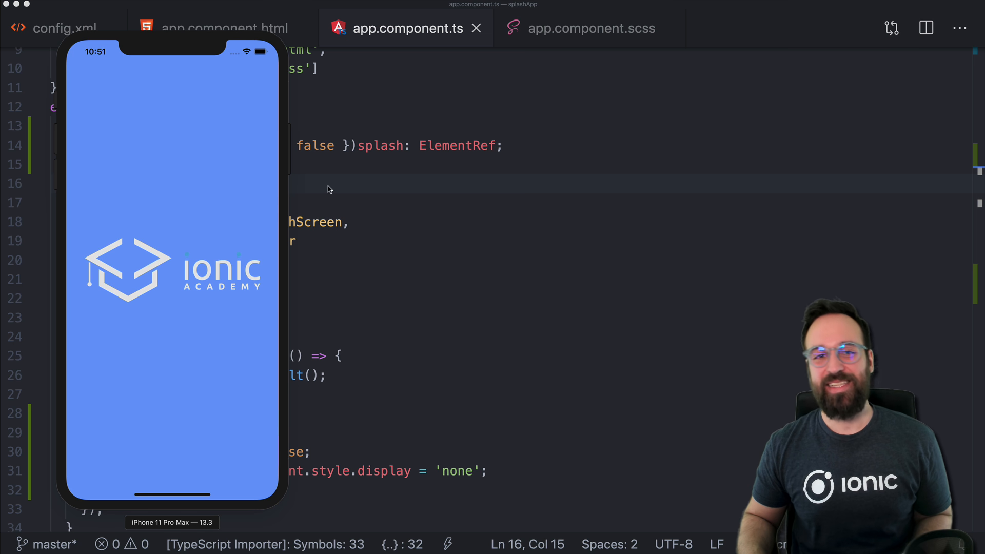
# Bring app.component.html forward while the simulator shows the Ionic Academy splash
pyautogui.click(224, 28)
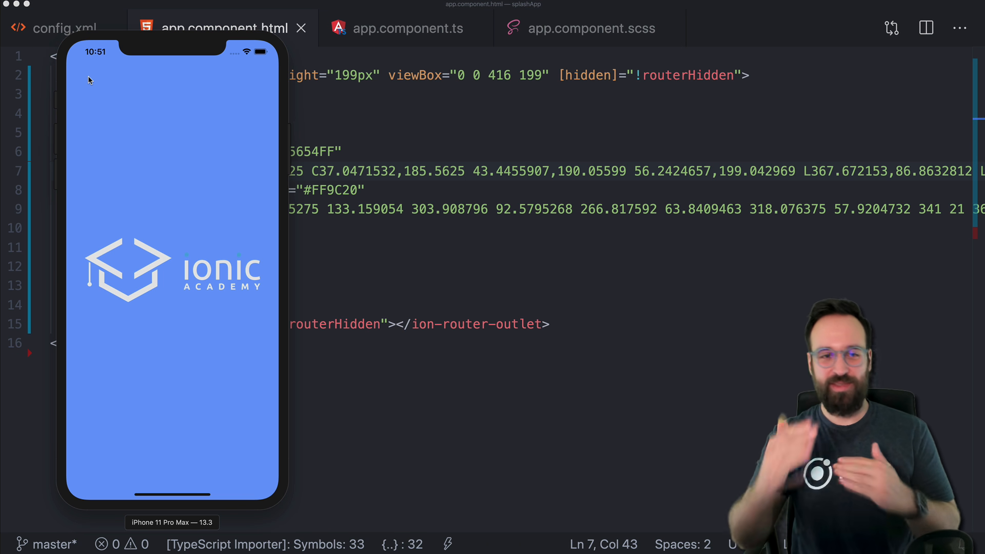
pyautogui.moveTo(204, 47)
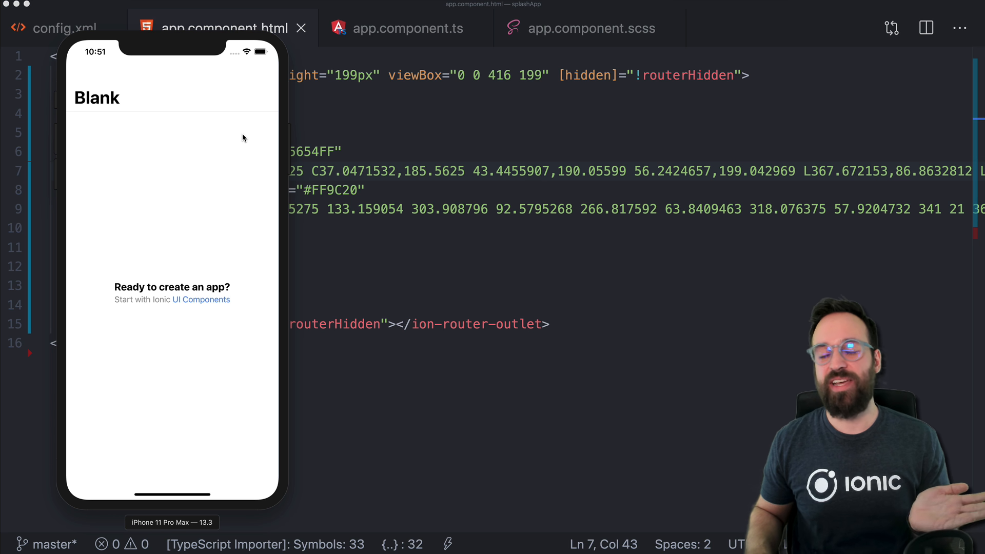
pyautogui.moveTo(243, 57)
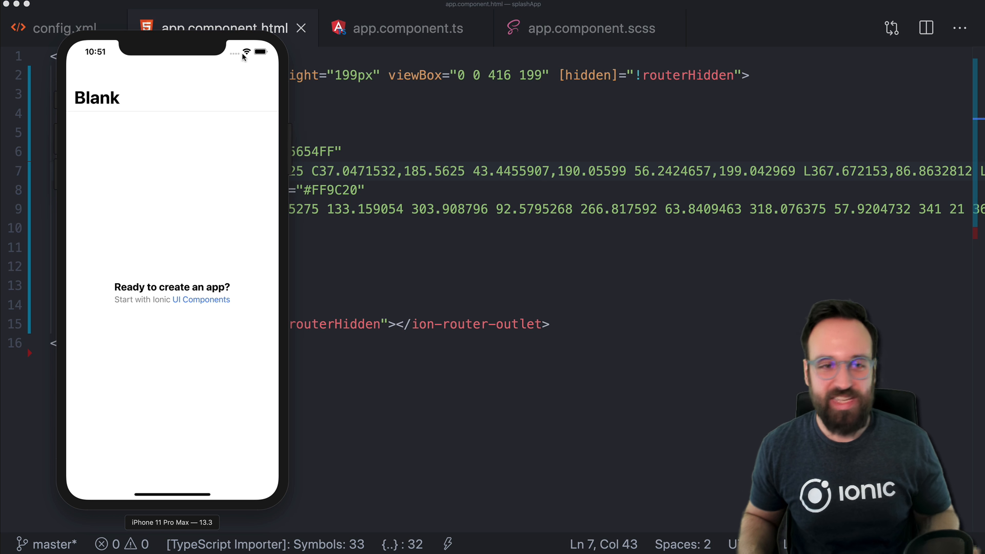
pyautogui.moveTo(235, 358)
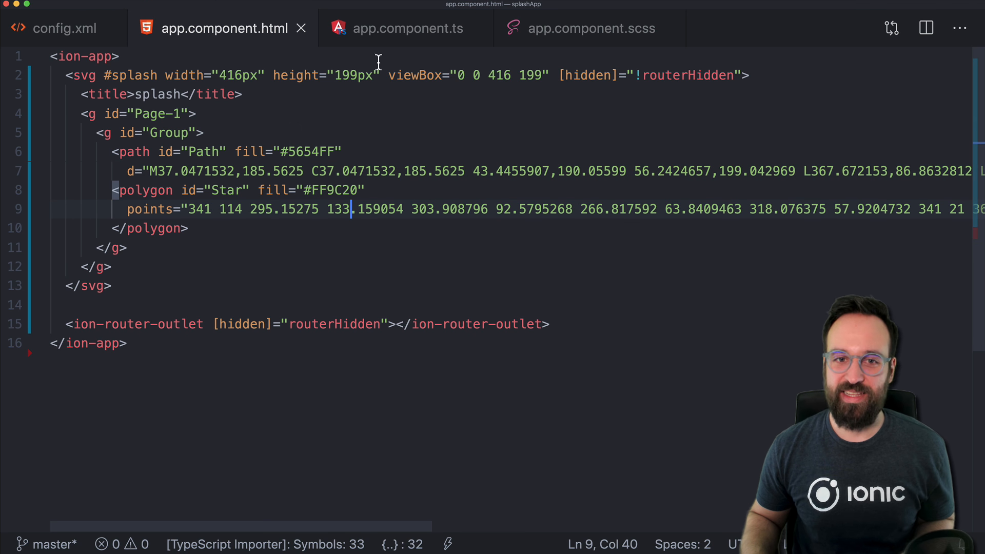
# Review the setTimeout hide code in app.component.ts and the 3s animations in app.component.scss
pyautogui.click(406, 28)
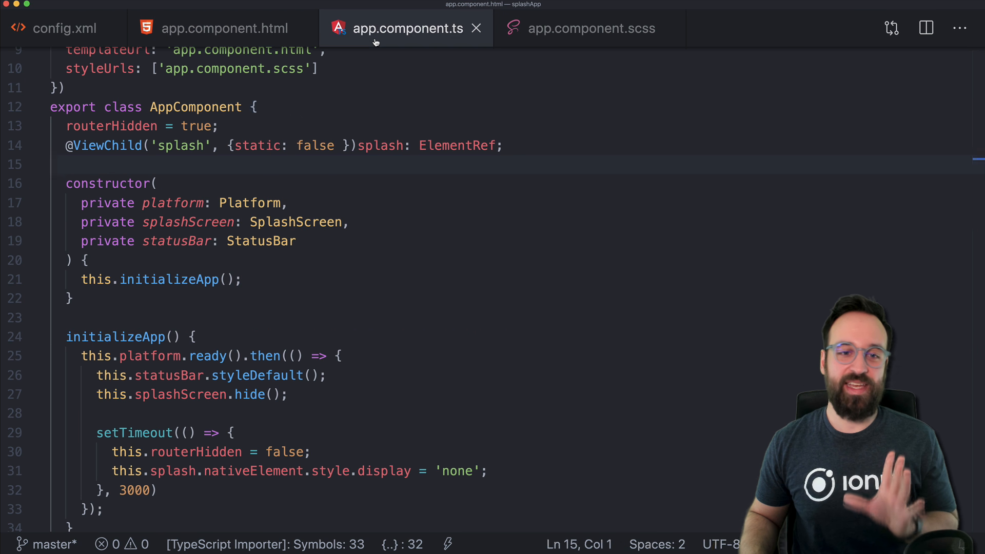
pyautogui.click(223, 28)
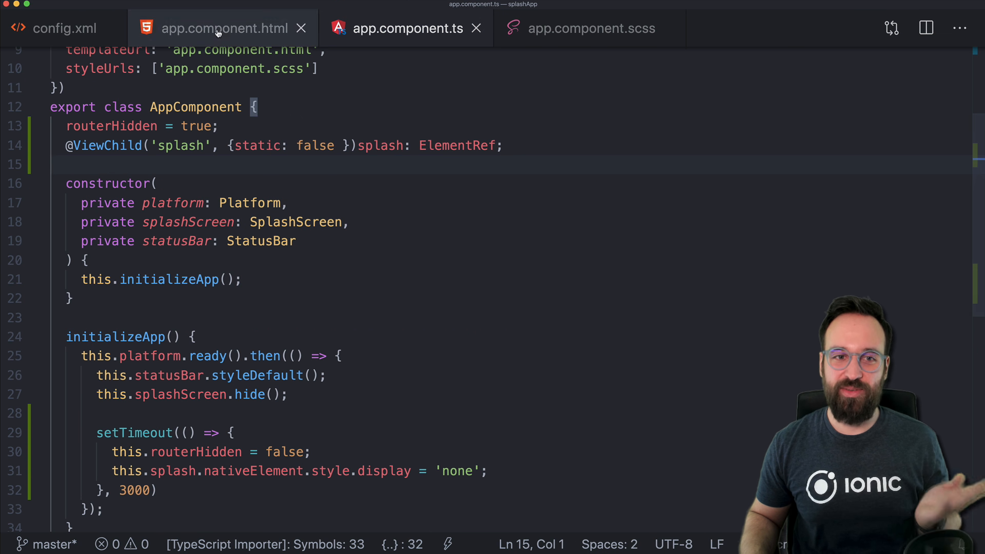
pyautogui.click(589, 29)
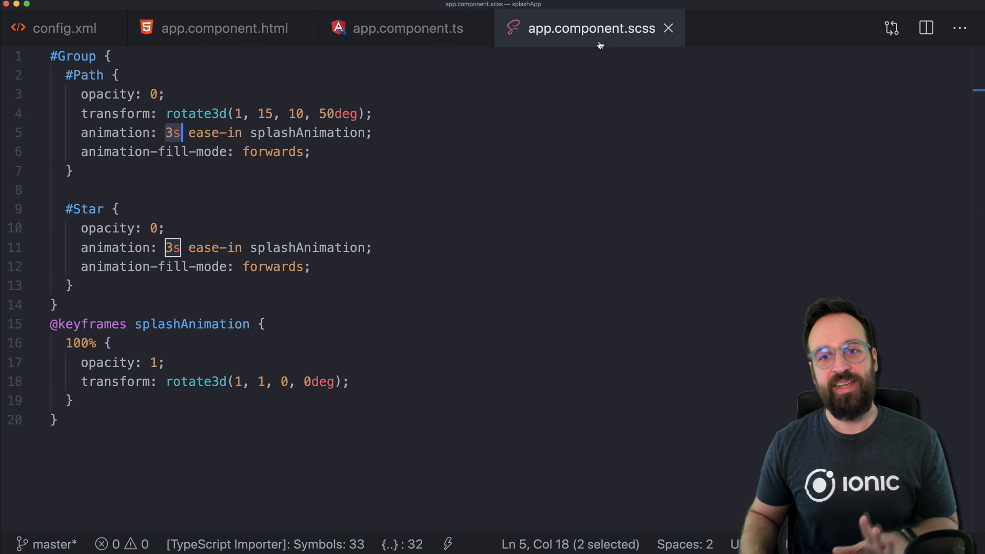
pyautogui.click(406, 29)
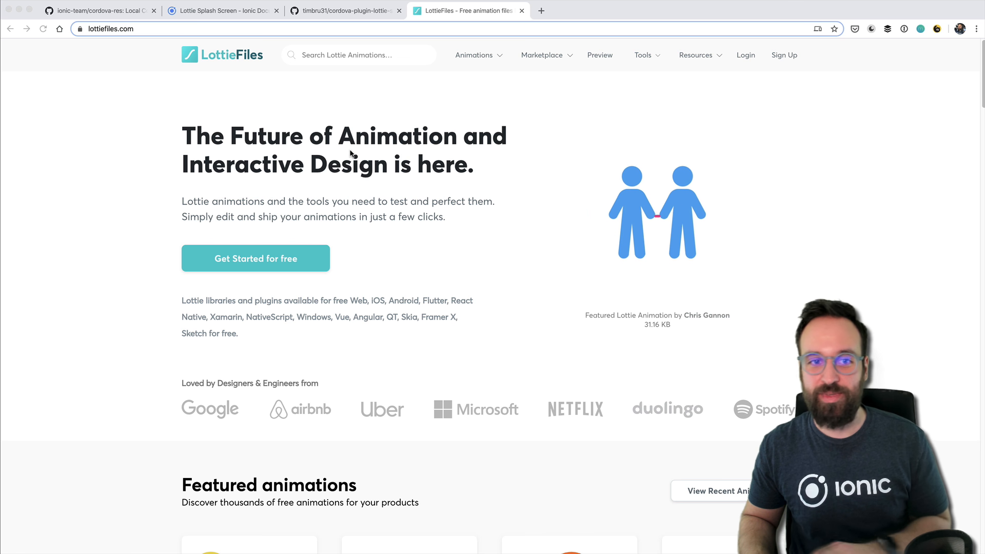
# Read the Lottie Splash Screen docs' install commands, then switch to the plugin's GitHub README
pyautogui.click(221, 11)
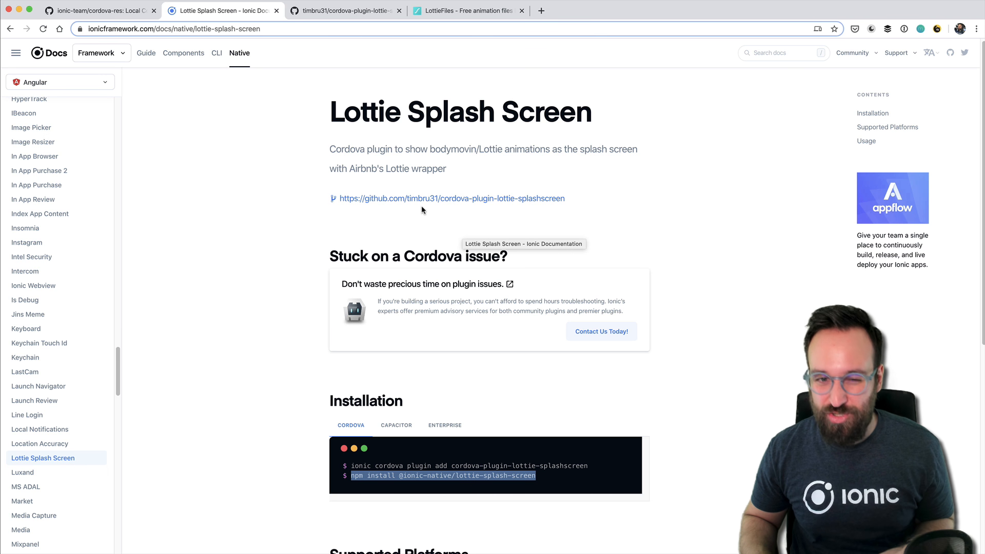
pyautogui.tripleClick(461, 112)
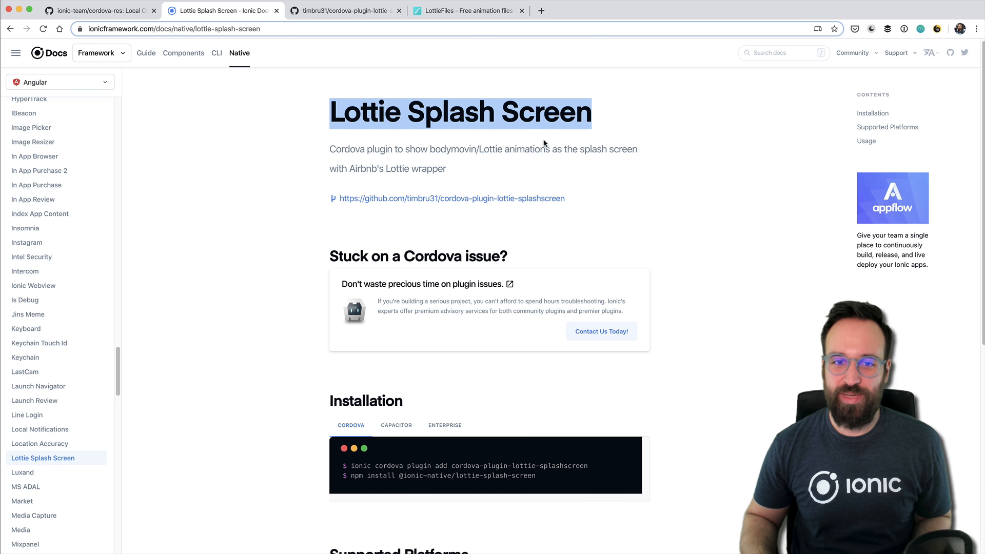
pyautogui.scroll(-3)
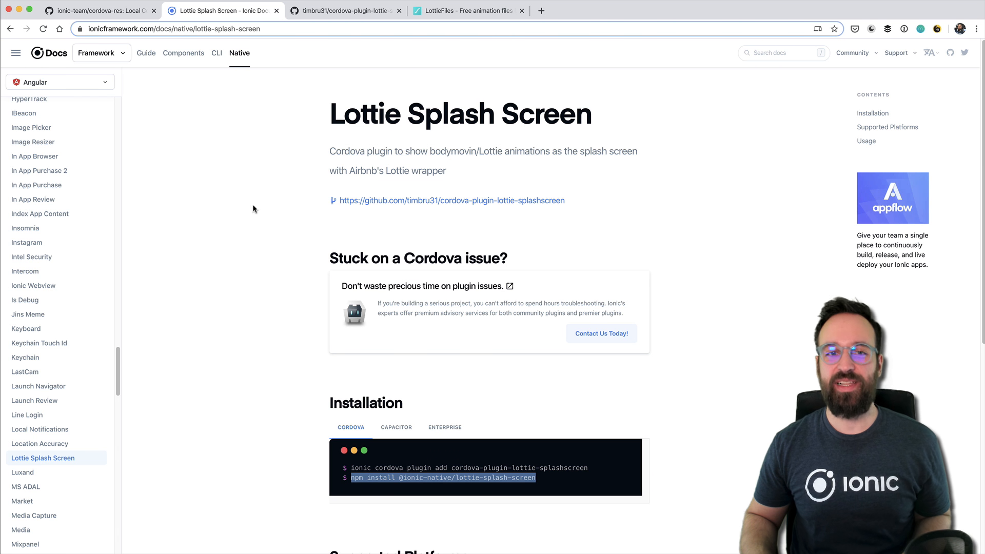
pyautogui.click(344, 11)
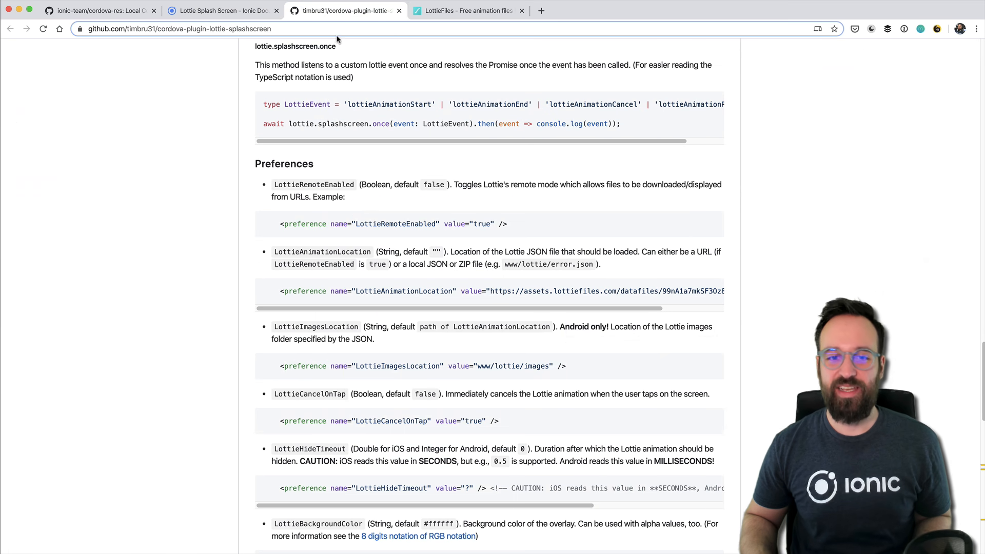
# Browse LottieFiles featured animations, load one in Lottie Web Player and select its JSON URL
pyautogui.click(468, 10)
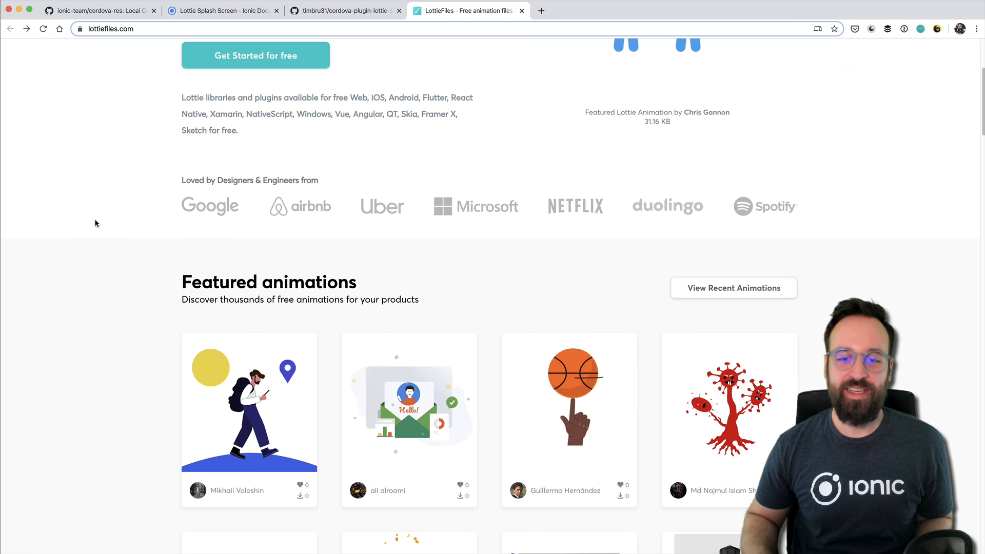
pyautogui.scroll(-3)
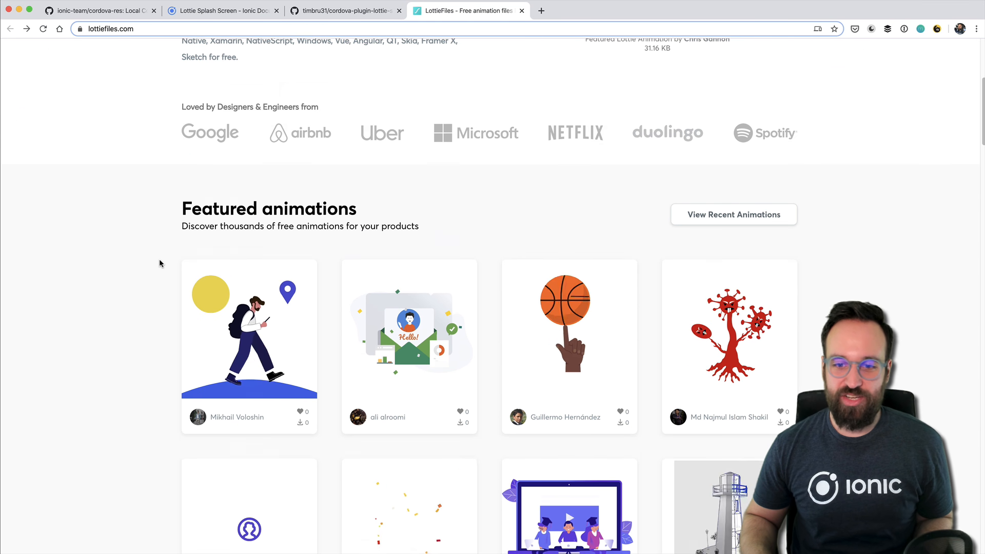
pyautogui.scroll(-3)
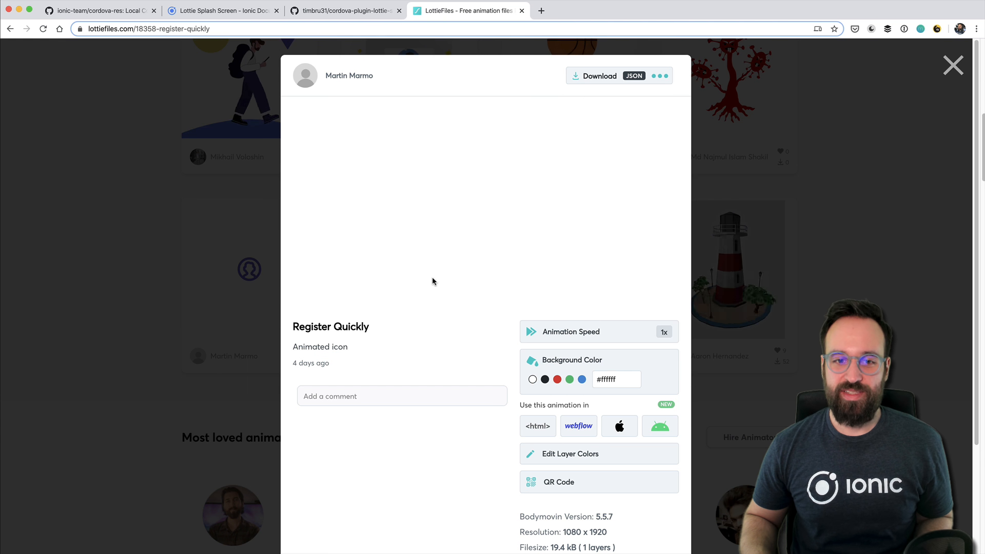
pyautogui.click(953, 65)
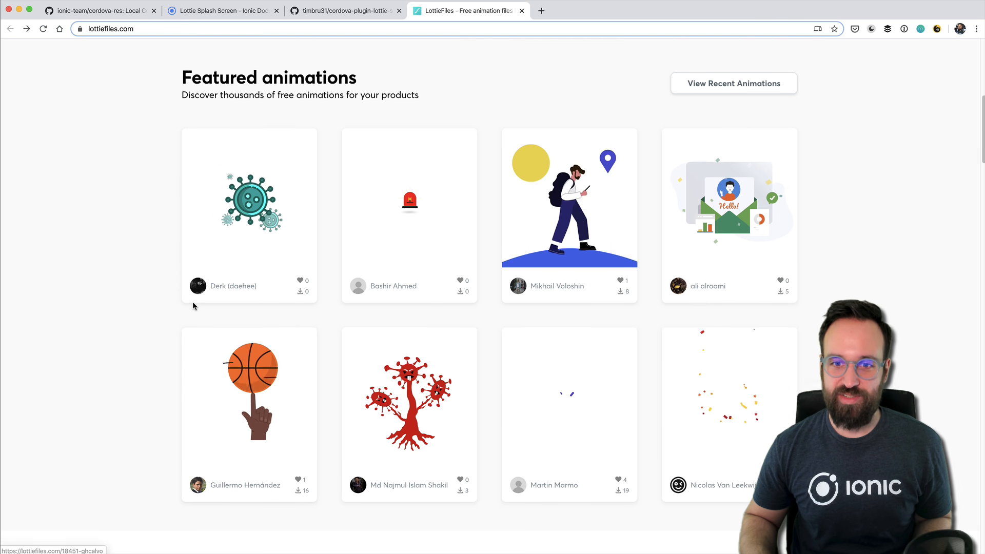
pyautogui.click(569, 389)
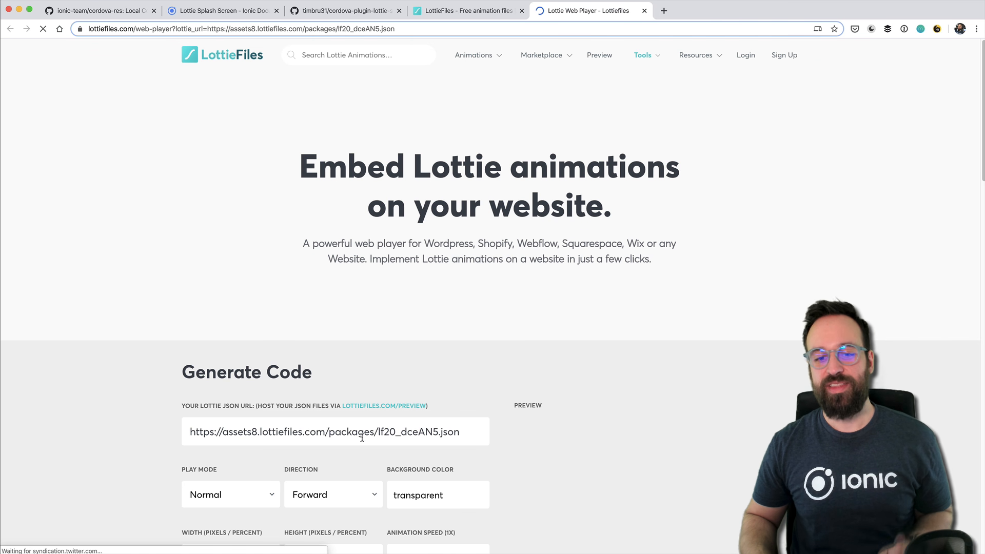
pyautogui.tripleClick(324, 431)
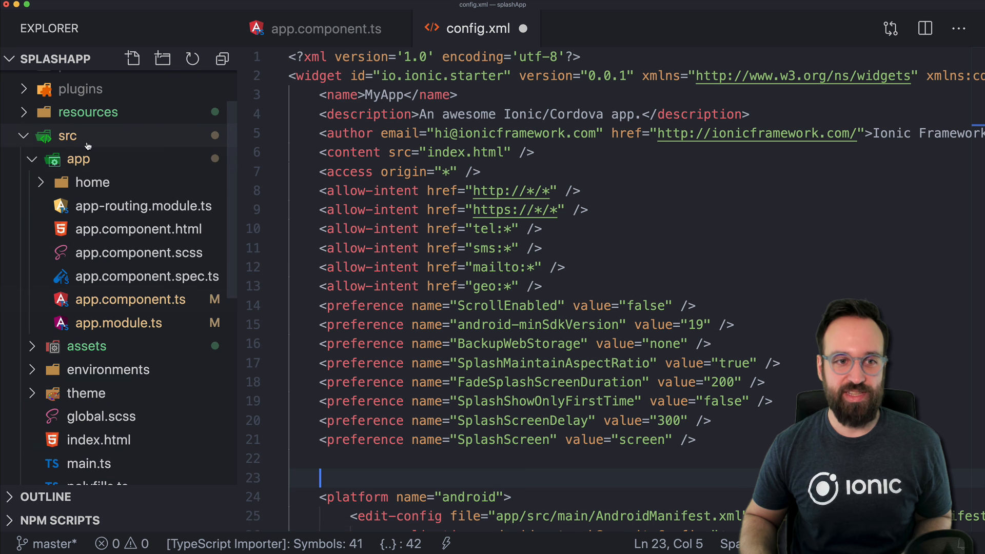
# Expand the assets folder to locate lottie.json and scroll through config.xml
pyautogui.click(86, 347)
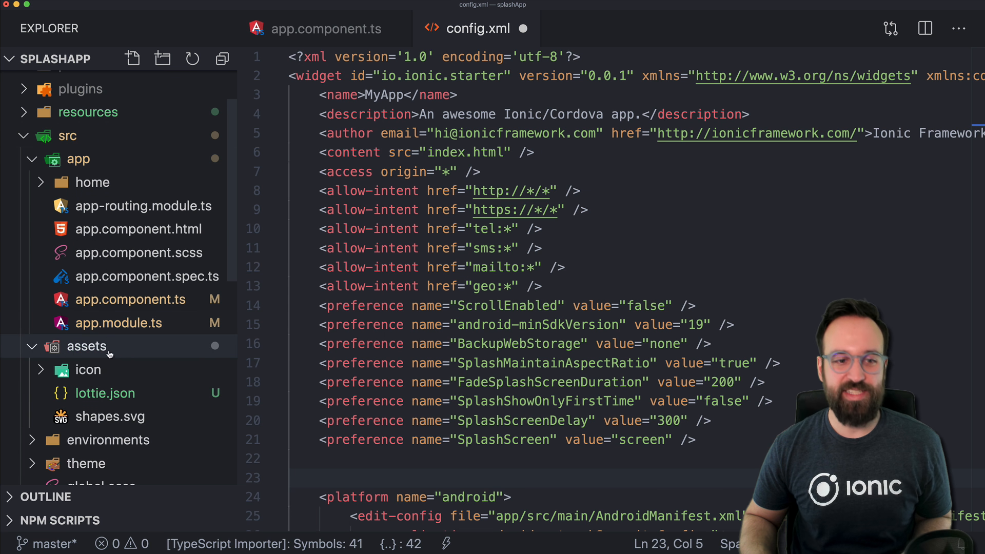
pyautogui.click(105, 393)
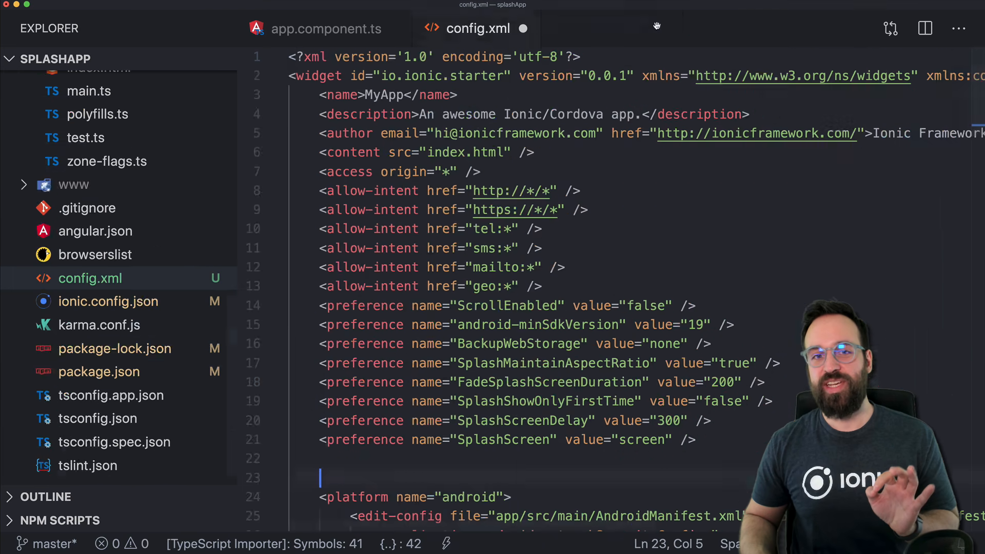
pyautogui.scroll(-3)
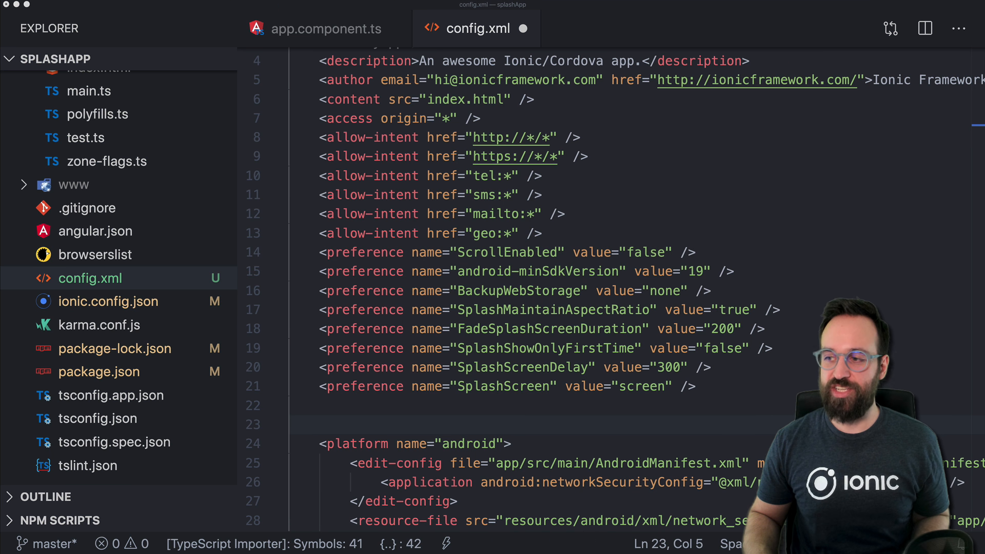
pyautogui.doubleClick(549, 328)
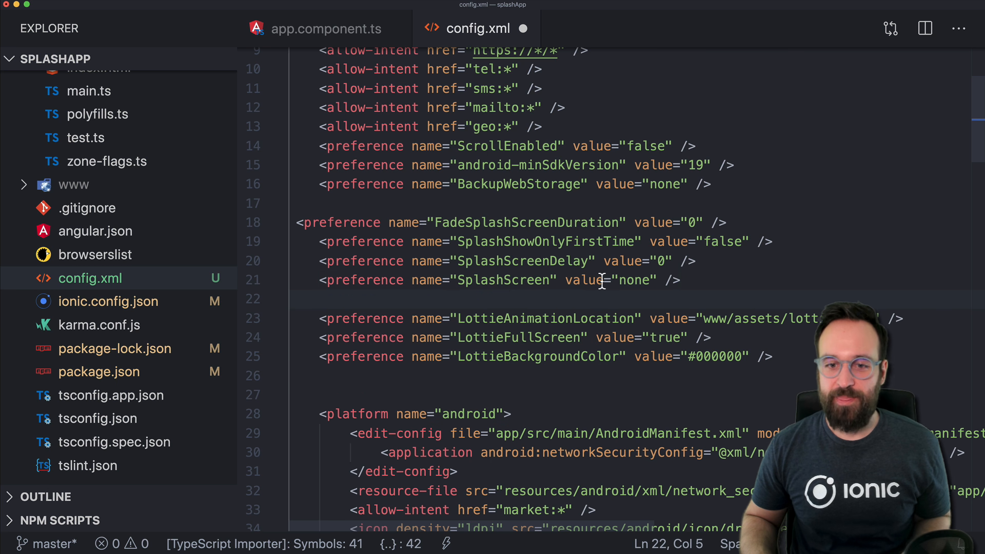
# Highlight the SplashScreen 'none' preference and the LottieAnimationLocation lottie.json path in config.xml
pyautogui.moveTo(446, 280); pyautogui.dragTo(605, 280)
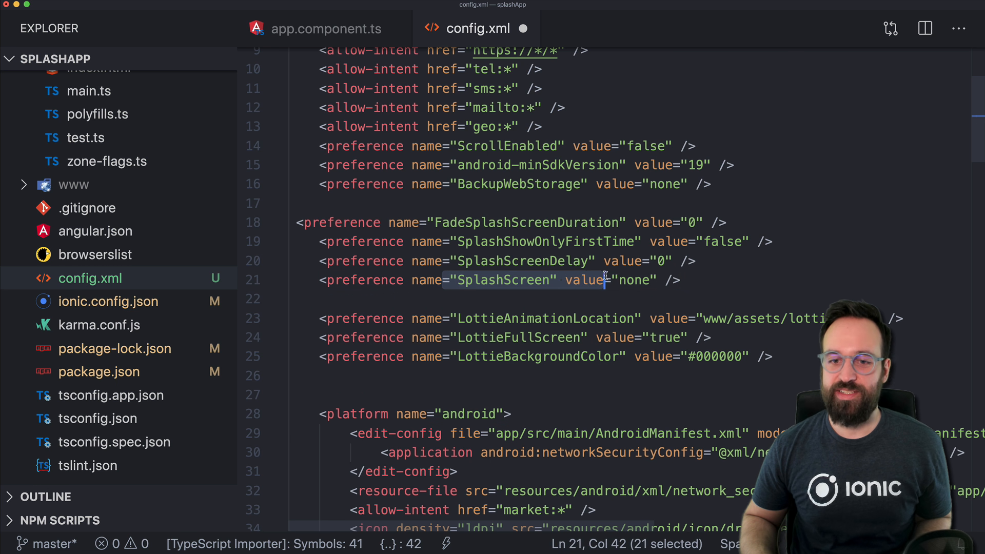
pyautogui.moveTo(604, 279); pyautogui.dragTo(653, 279)
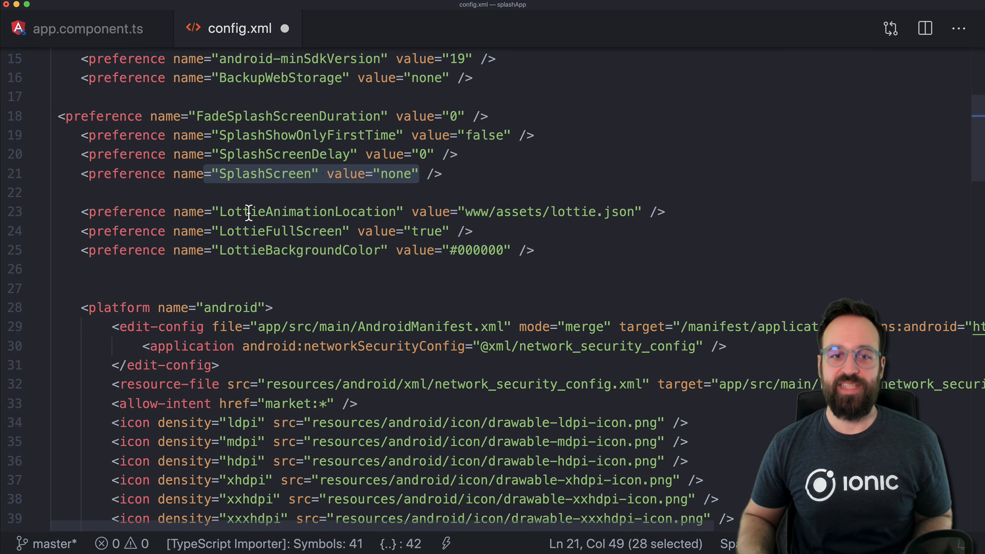
pyautogui.doubleClick(308, 211)
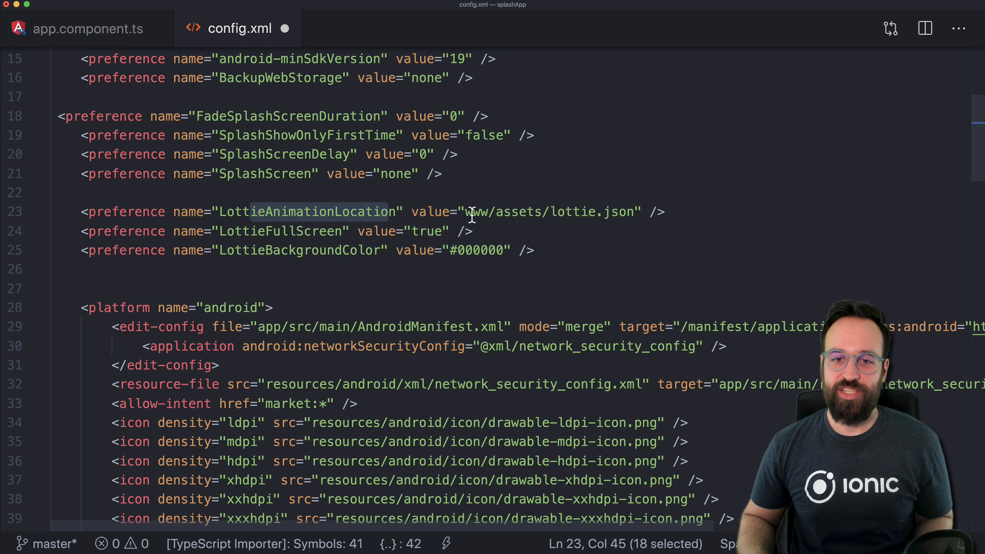
pyautogui.moveTo(468, 212); pyautogui.dragTo(635, 212)
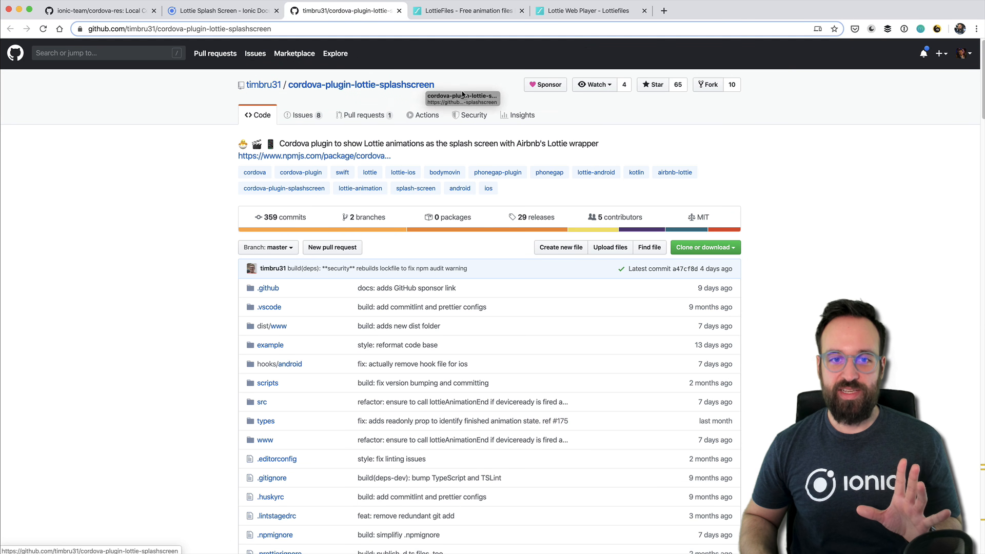
pyautogui.scroll(-3)
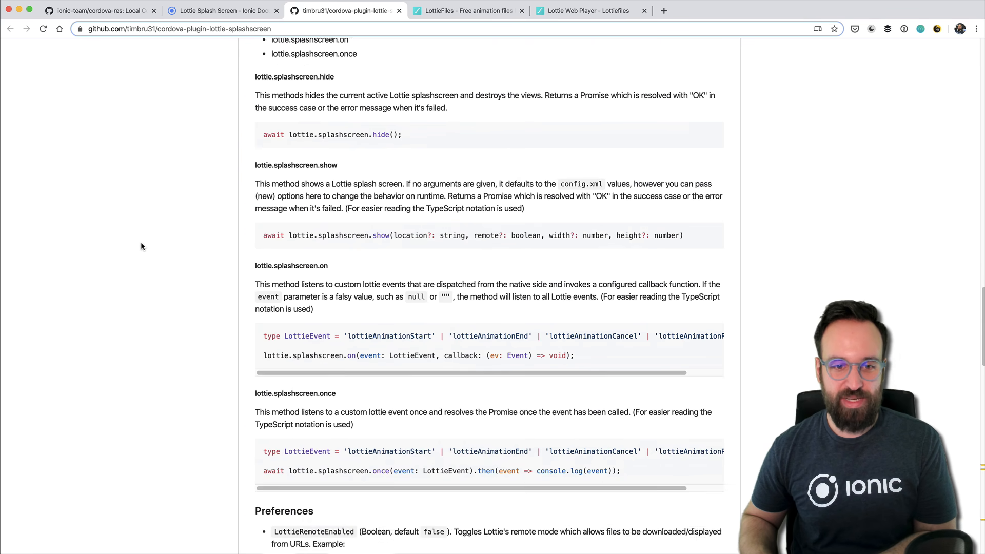
pyautogui.scroll(-3)
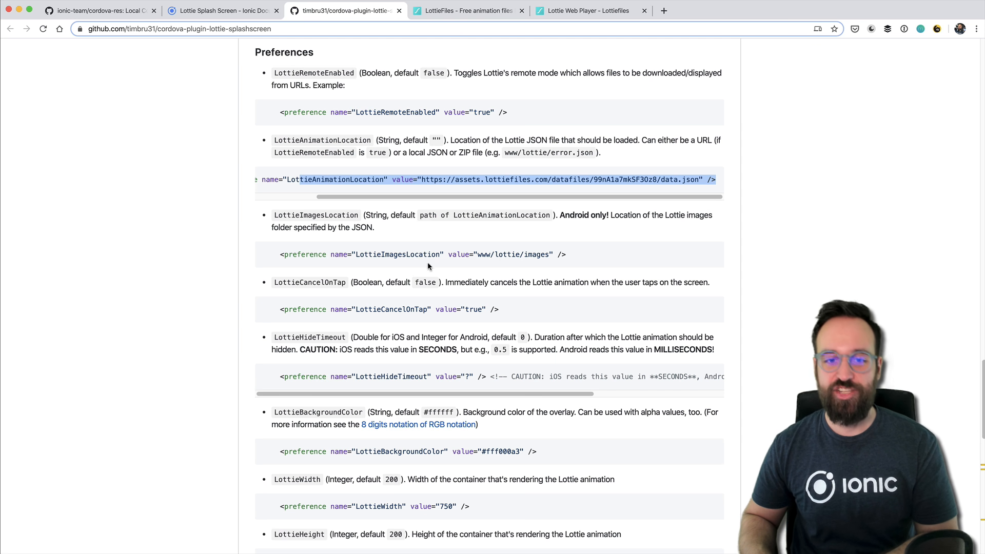
pyautogui.scroll(-3)
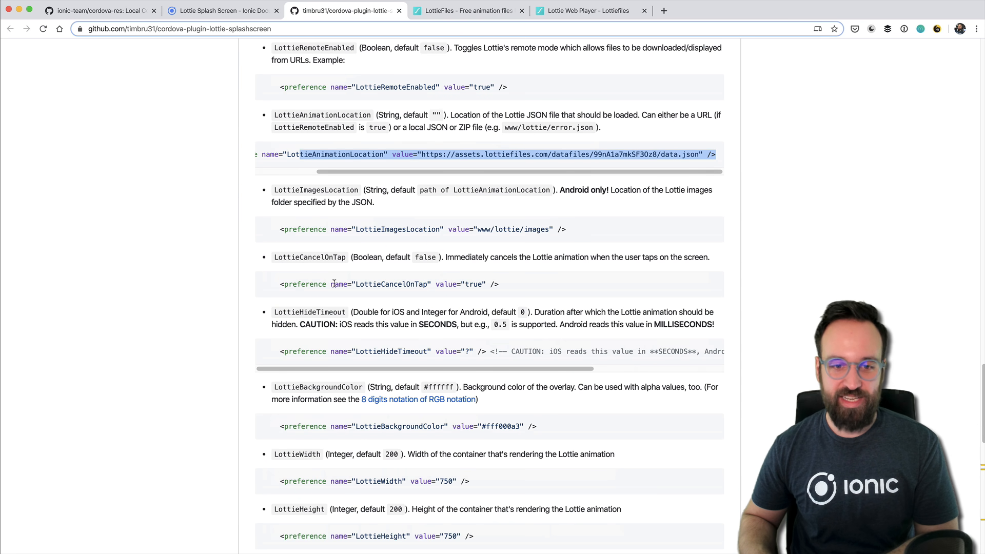
pyautogui.scroll(-3)
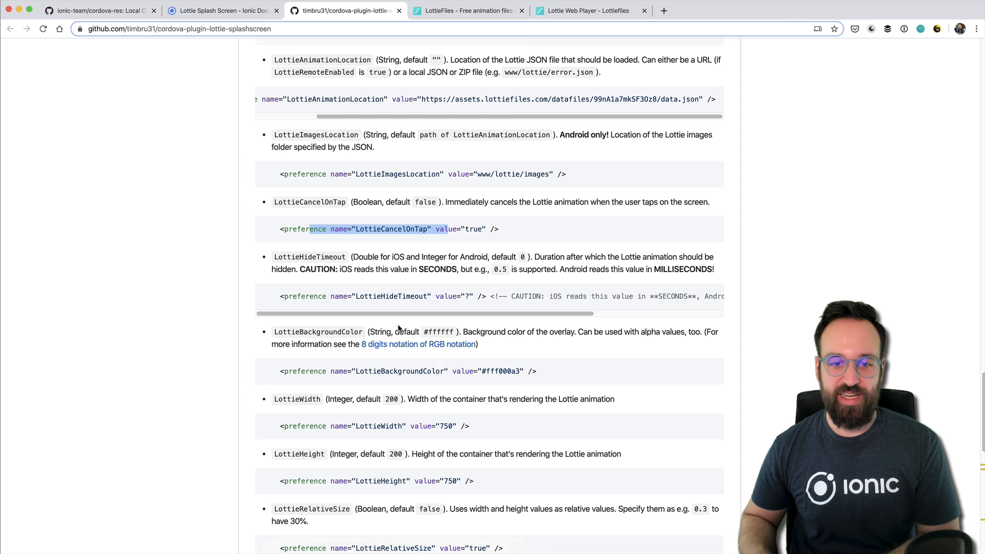
pyautogui.scroll(-3)
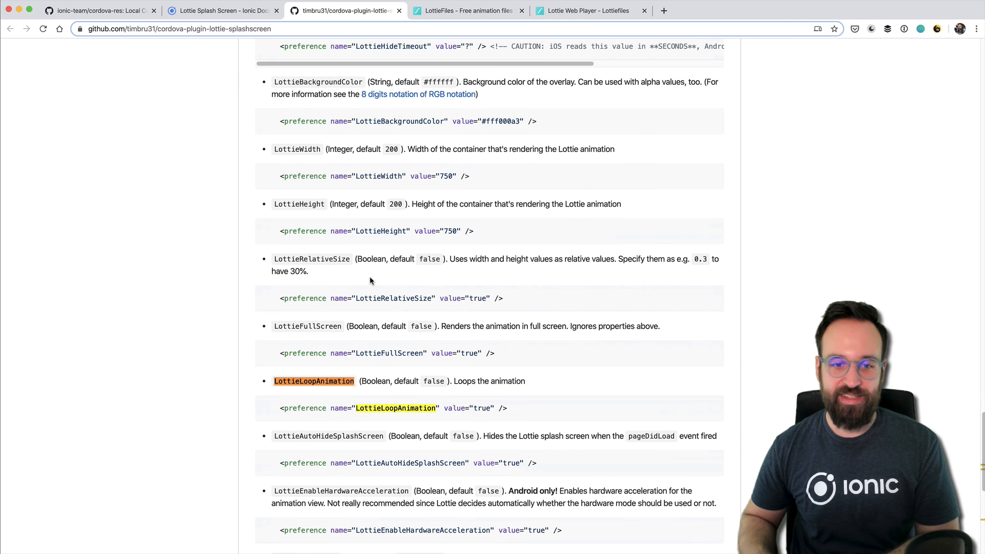
pyautogui.scroll(-3)
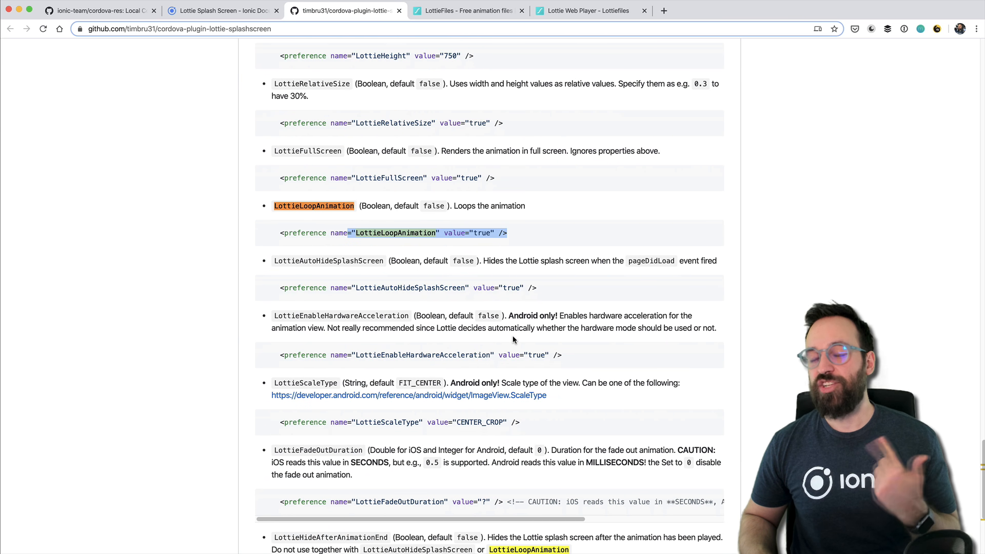
pyautogui.scroll(-3)
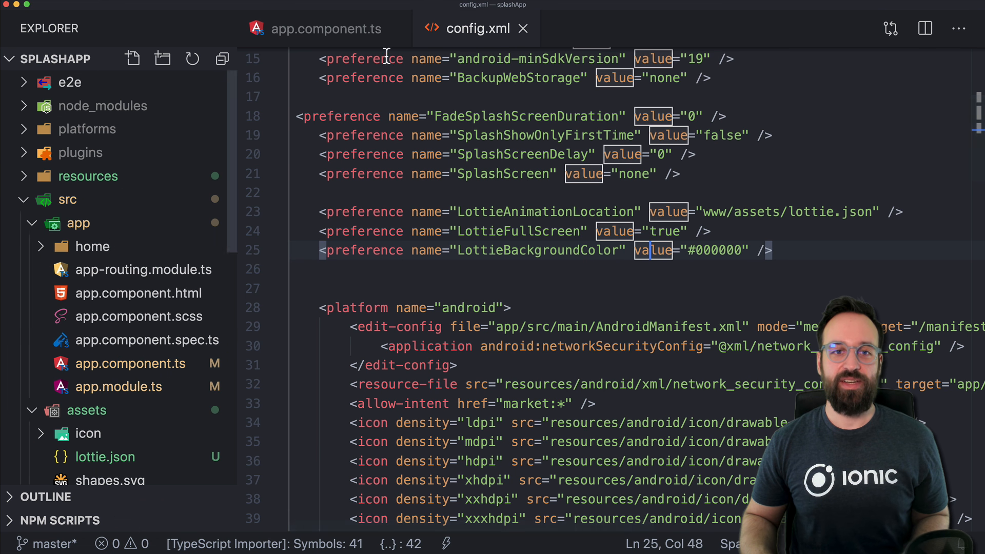
# Inject a private lottieSplashScreen: LottieSplashScreen parameter into the app component constructor
pyautogui.click(326, 28)
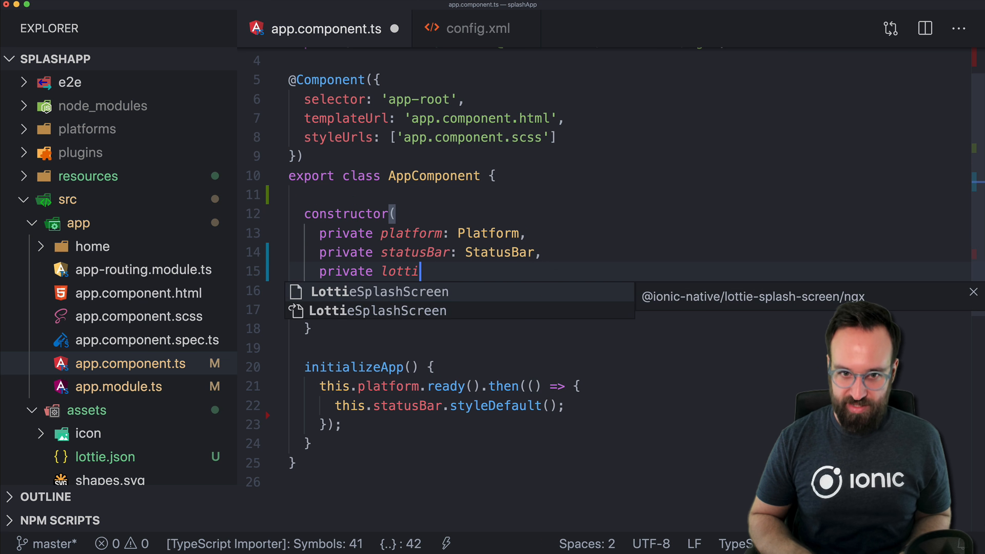
pyautogui.write('eSplashScreen: LottieSplashScreen')
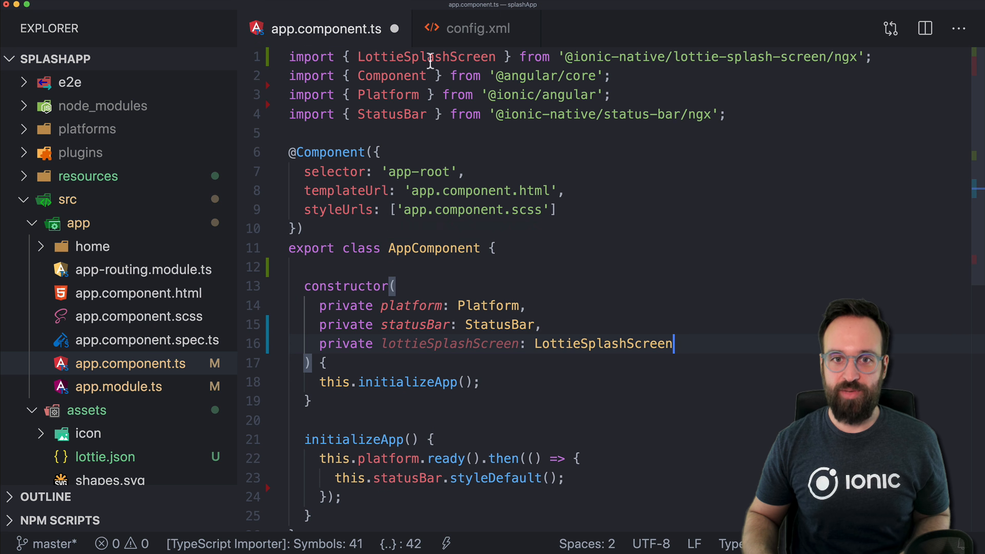
pyautogui.scroll(-3)
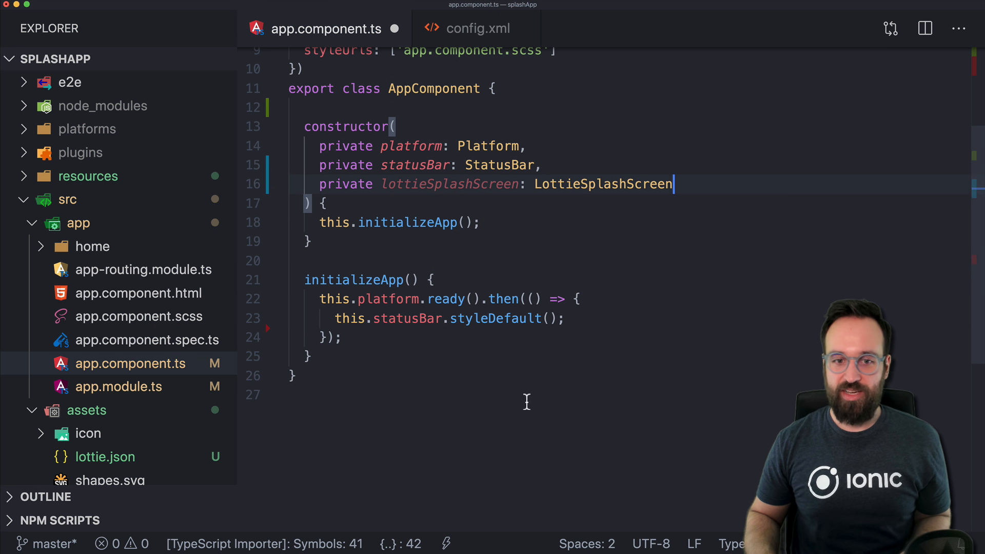
# Inside platform.ready(), add setTimeout(() => this.lottieSplashScreen.hide(), 2500)
pyautogui.press('enter')
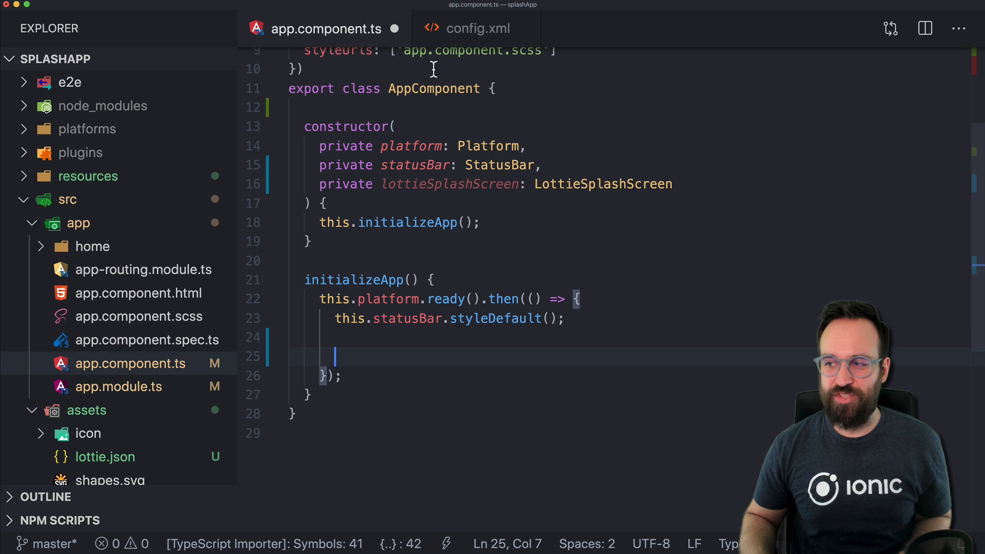
pyautogui.write('setTi')
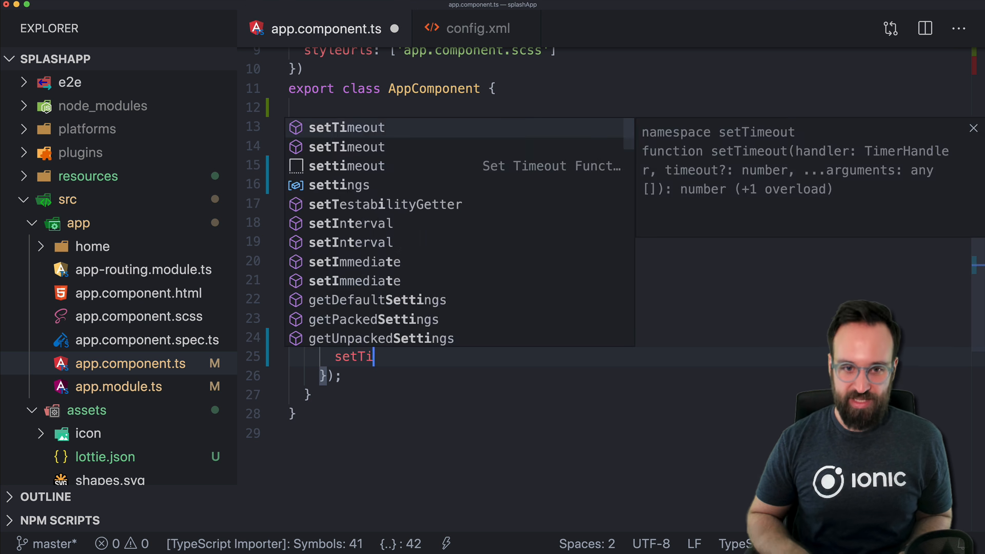
pyautogui.press('Tab')
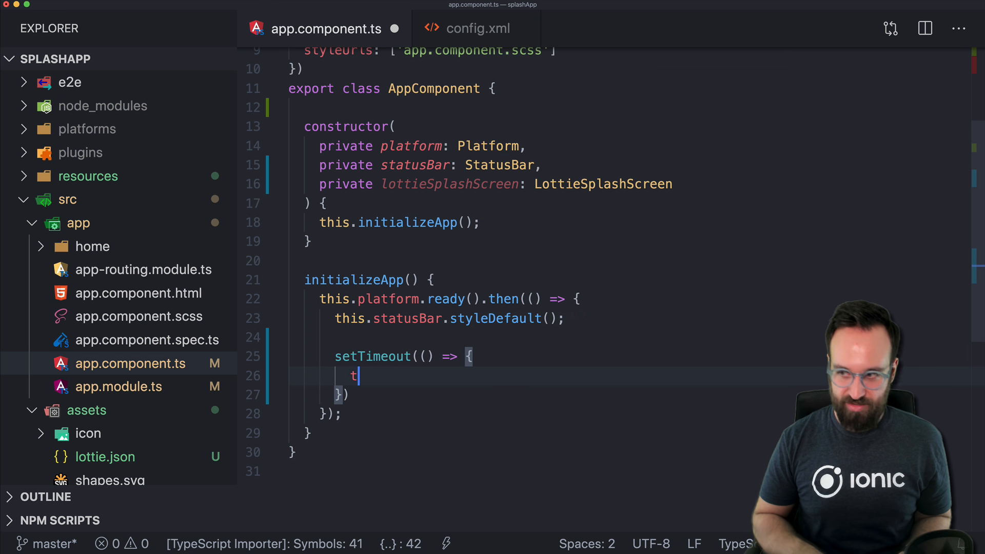
pyautogui.write('his.lottieSplashScreen.hide')
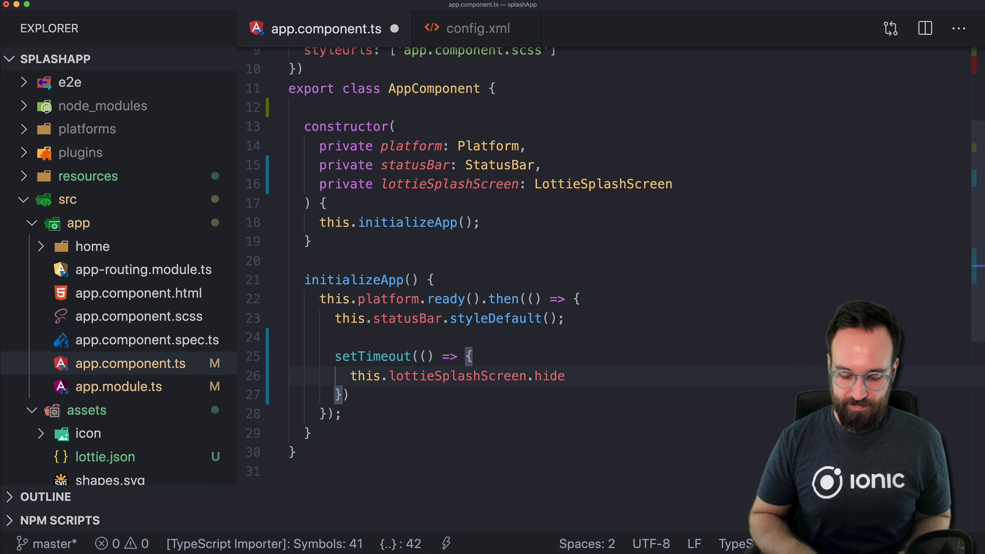
pyautogui.write('();')
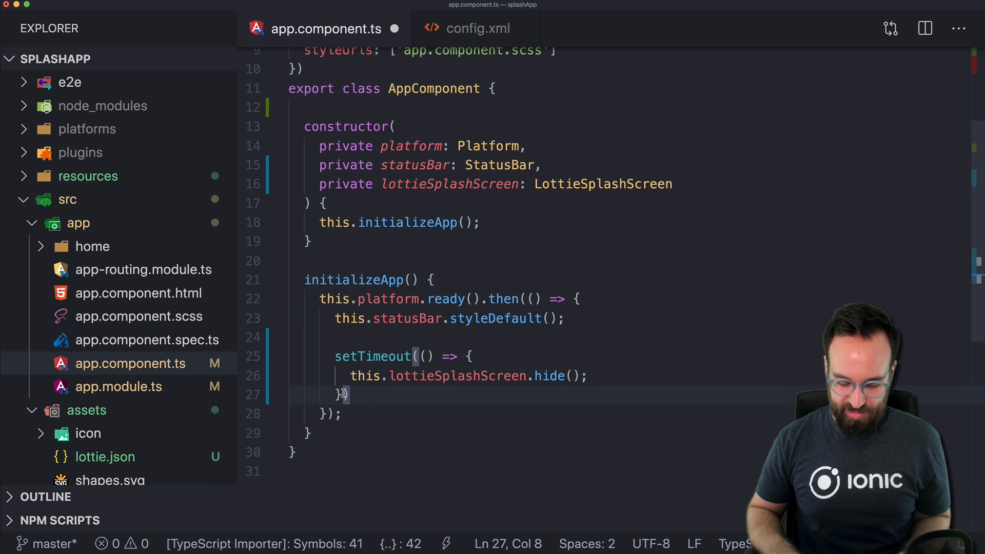
pyautogui.write(', 2500')
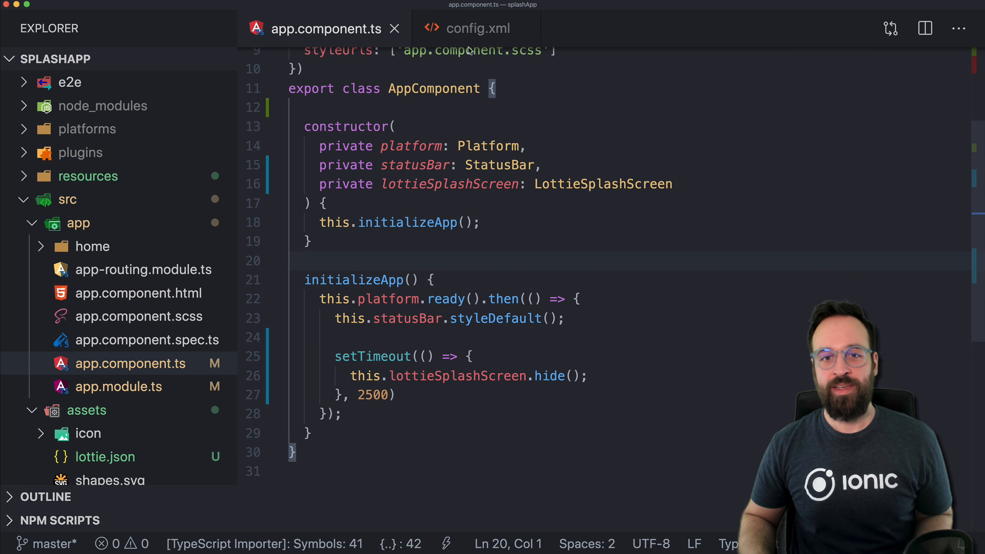
pyautogui.click(478, 28)
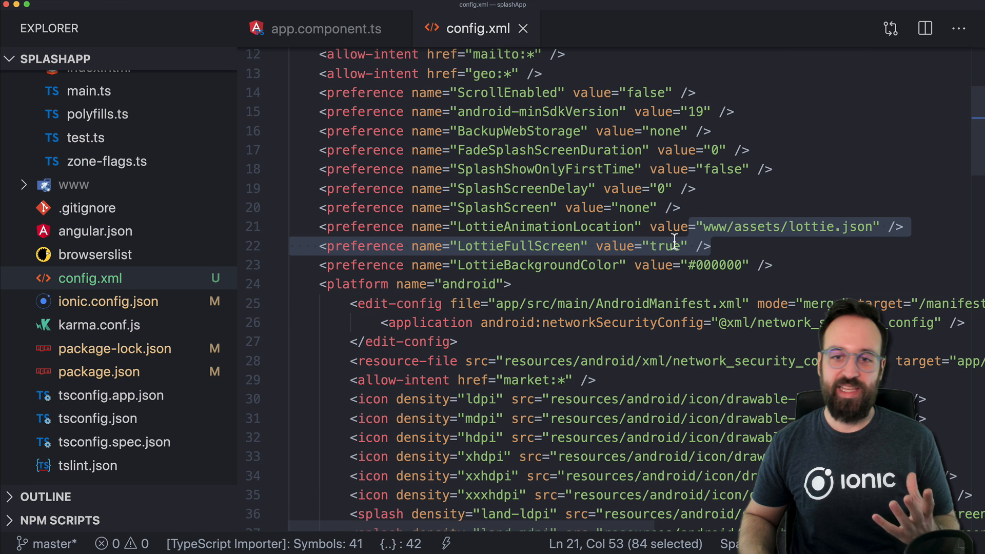
pyautogui.click(323, 28)
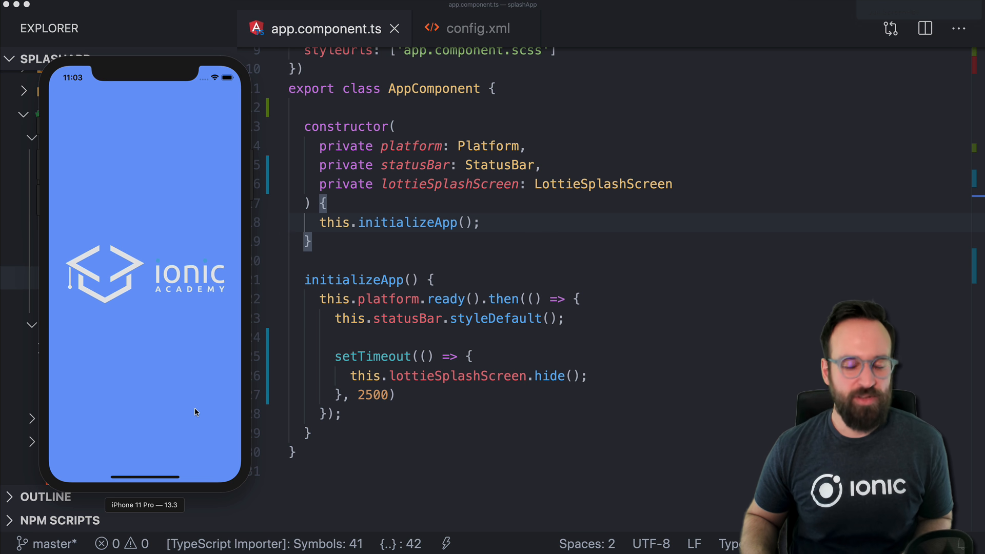
pyautogui.moveTo(215, 430)
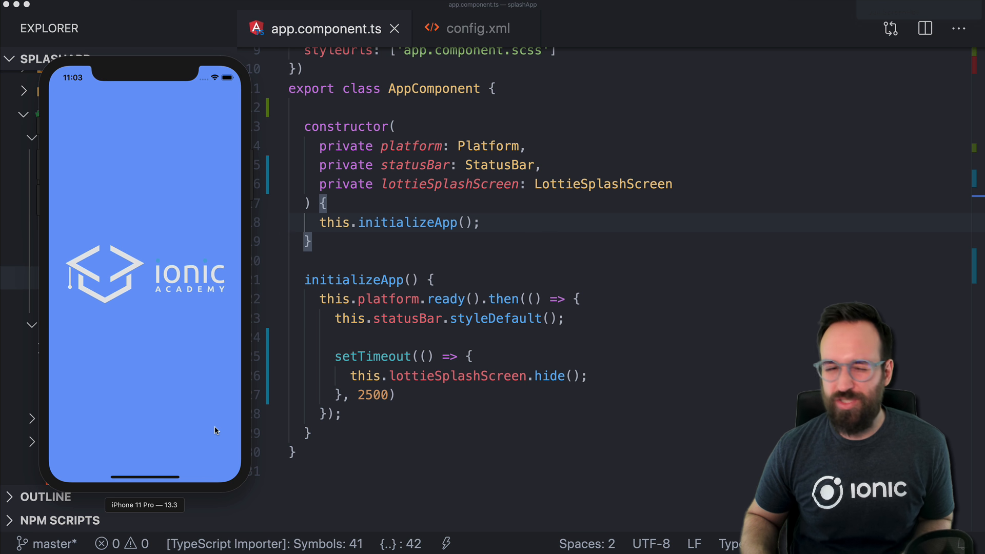
pyautogui.moveTo(200, 245)
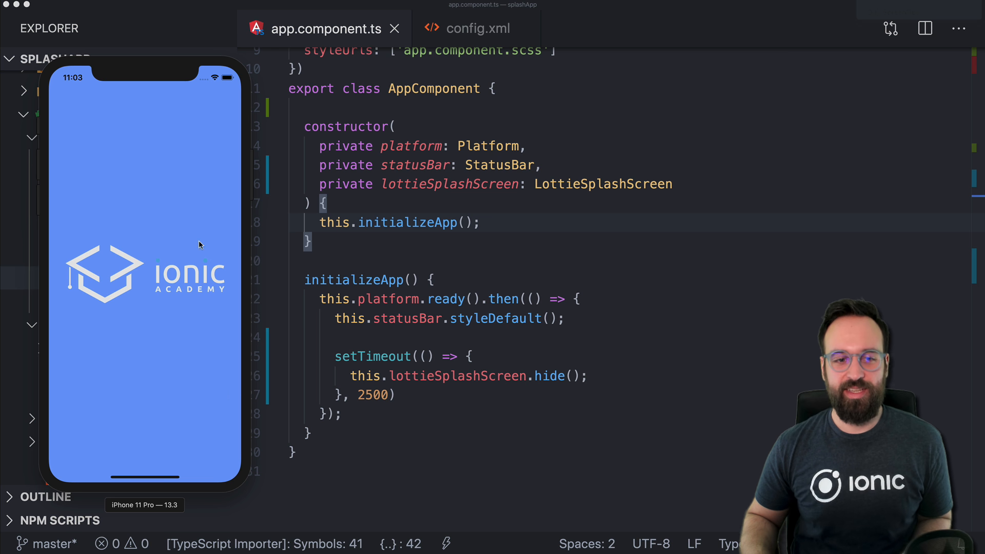
pyautogui.moveTo(165, 300)
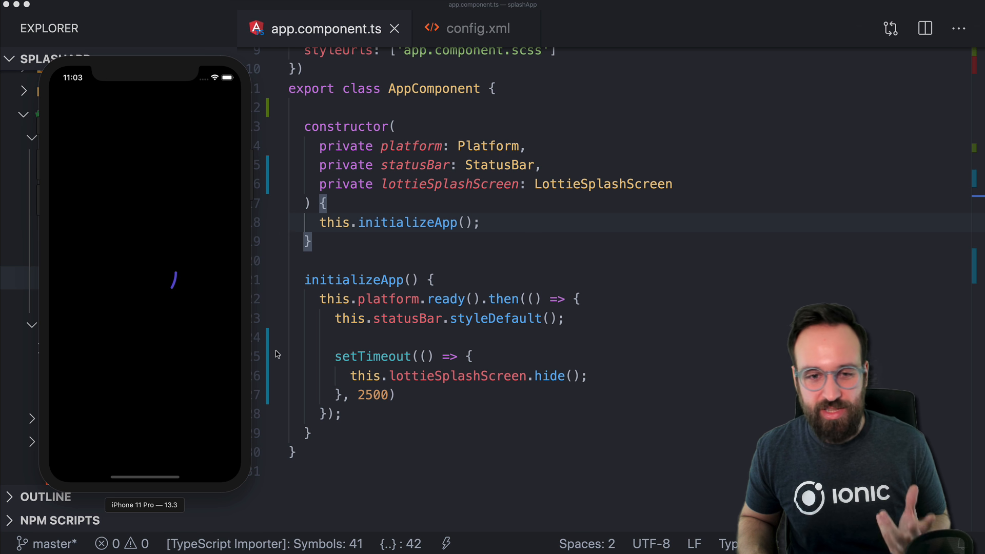
pyautogui.moveTo(163, 305)
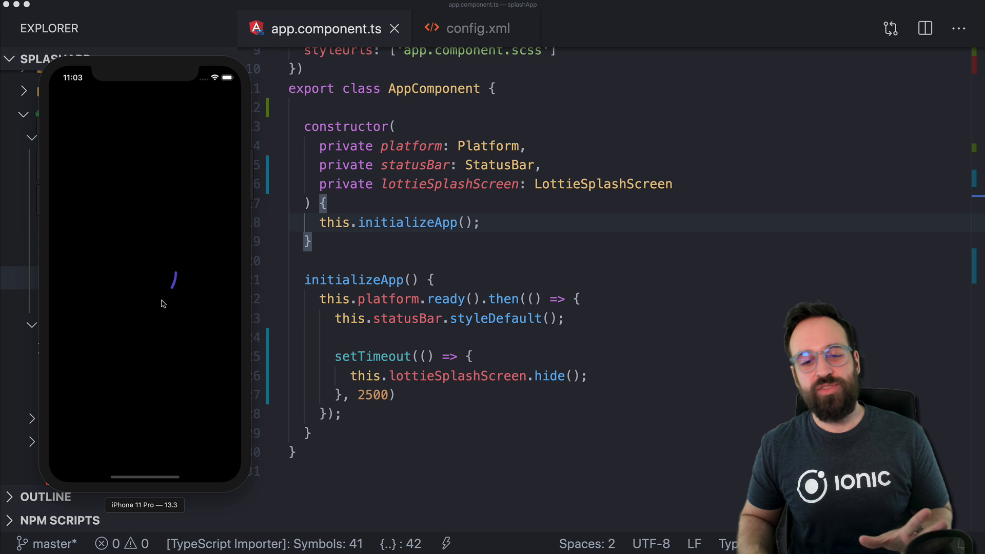
pyautogui.moveTo(190, 299)
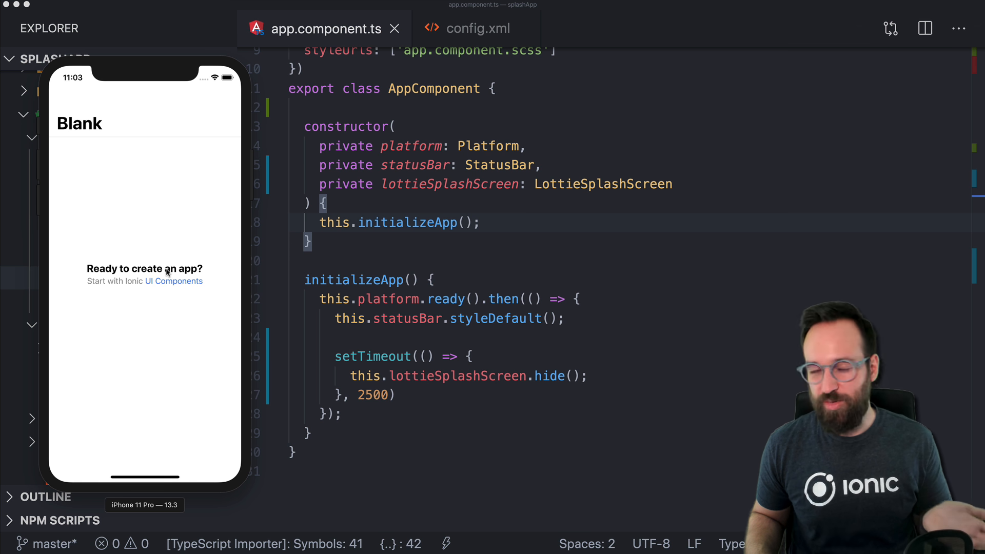
pyautogui.moveTo(421, 270)
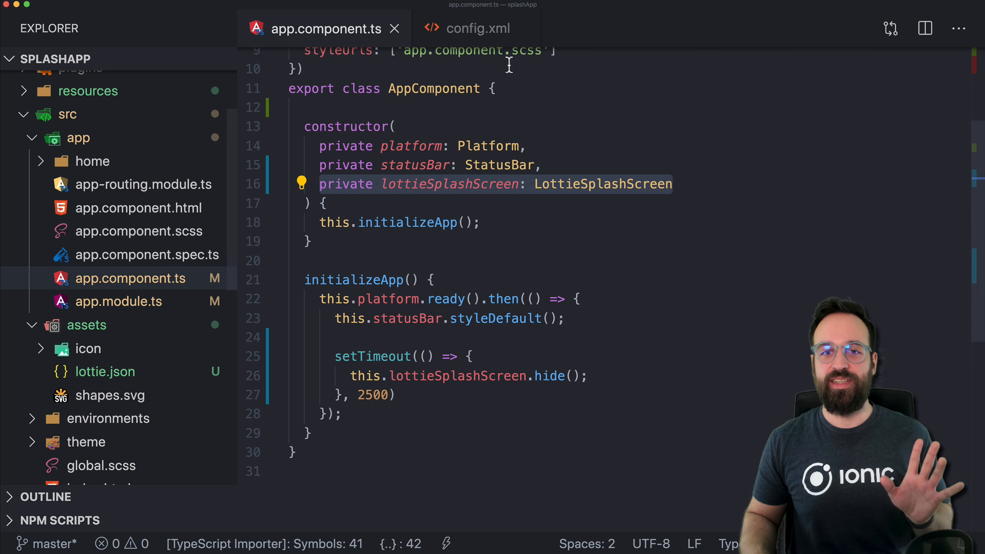
# Switch back to config.xml with its LottieAnimationLocation, LottieFullScreen and LottieBackgroundColor preferences
pyautogui.click(475, 28)
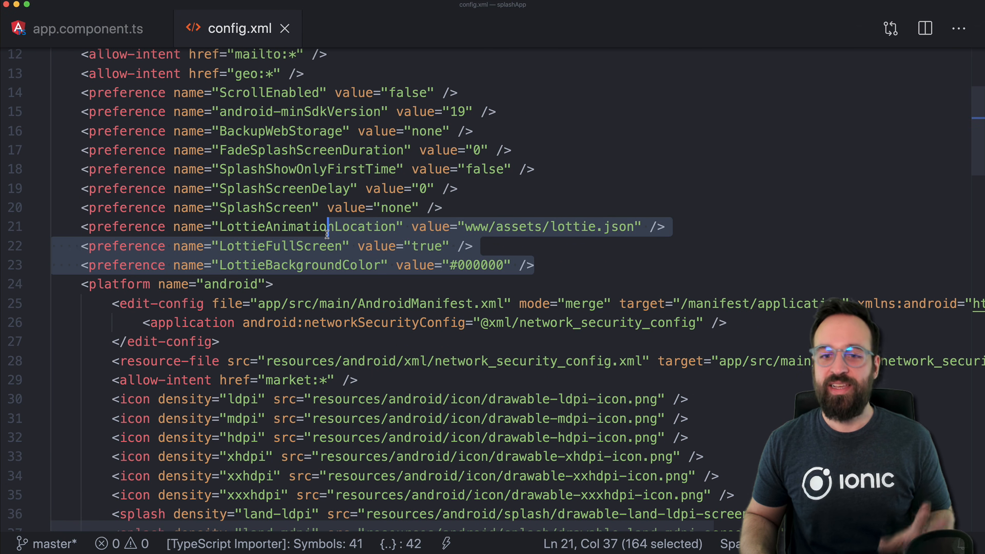
pyautogui.moveTo(562, 243)
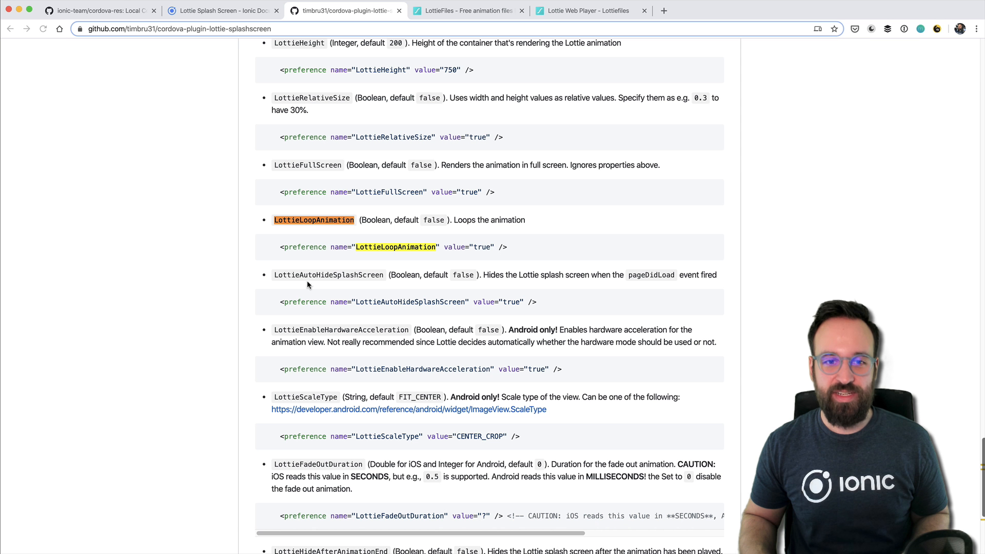
# Return to the LottieFiles homepage and scroll through its featured free animations
pyautogui.click(467, 11)
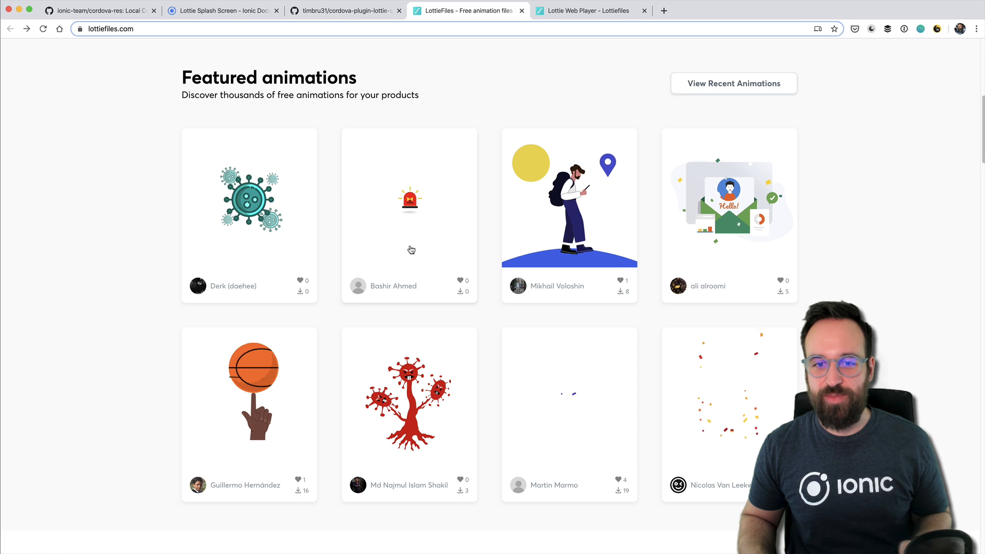
pyautogui.scroll(-3)
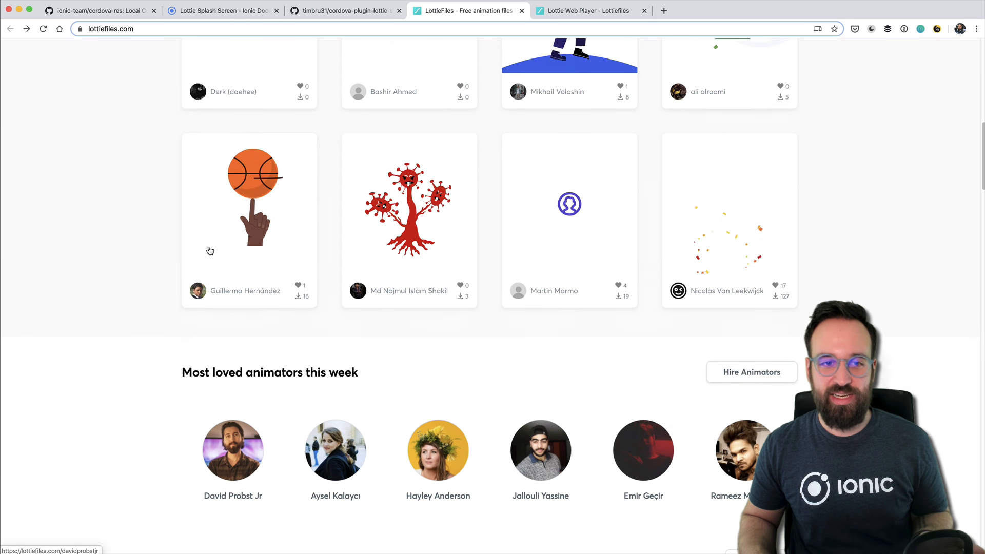
pyautogui.scroll(3)
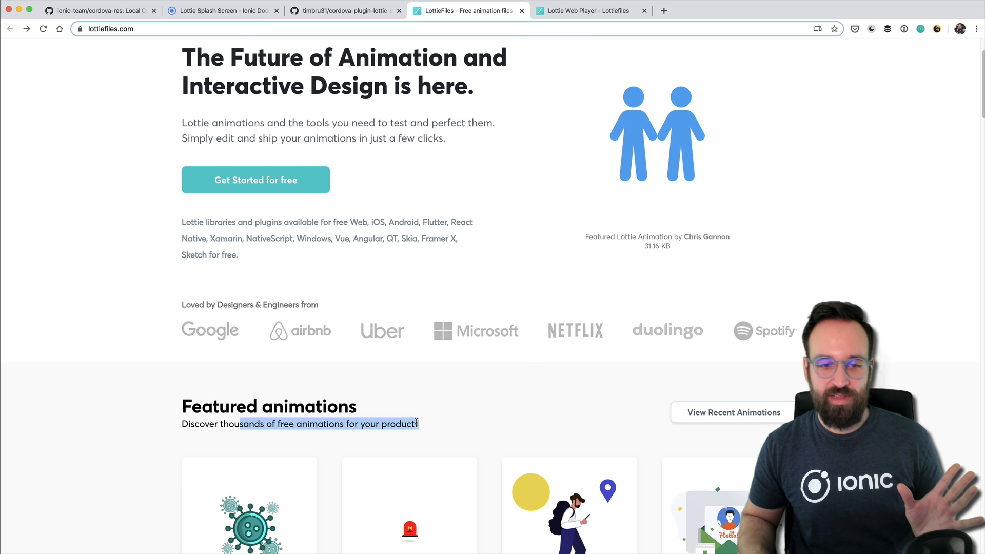
pyautogui.scroll(-3)
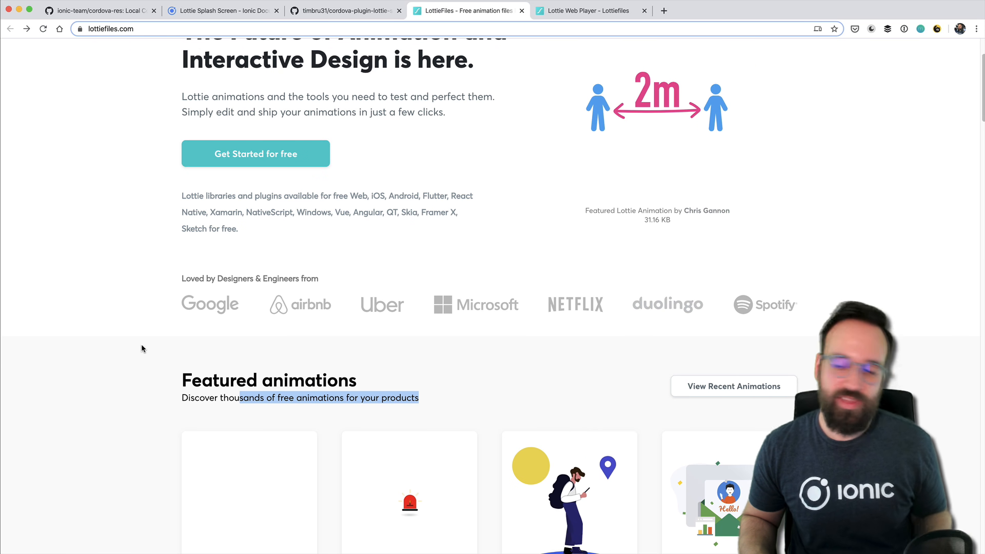